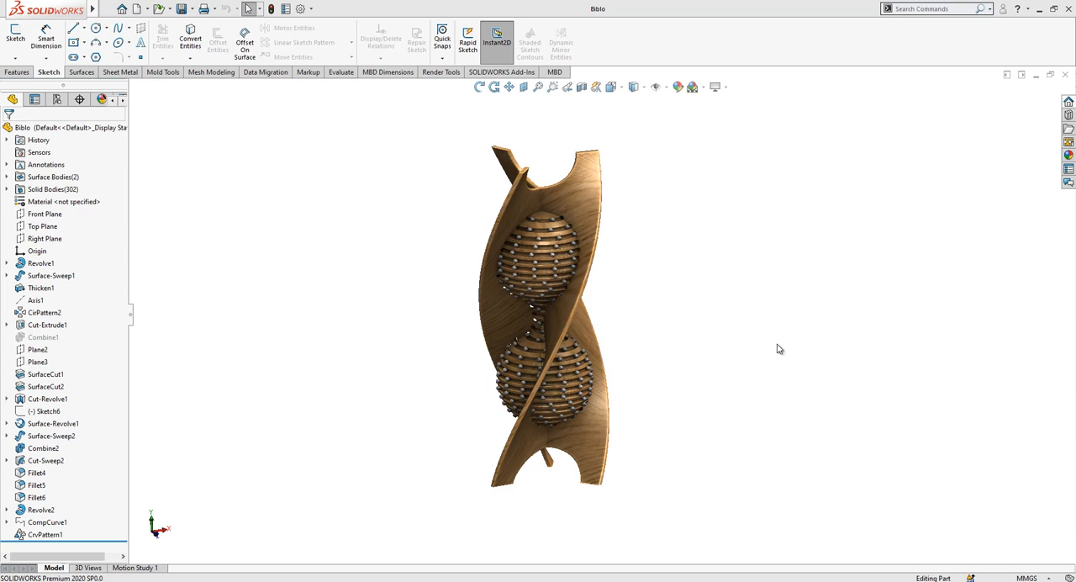
mouse_move(502, 131)
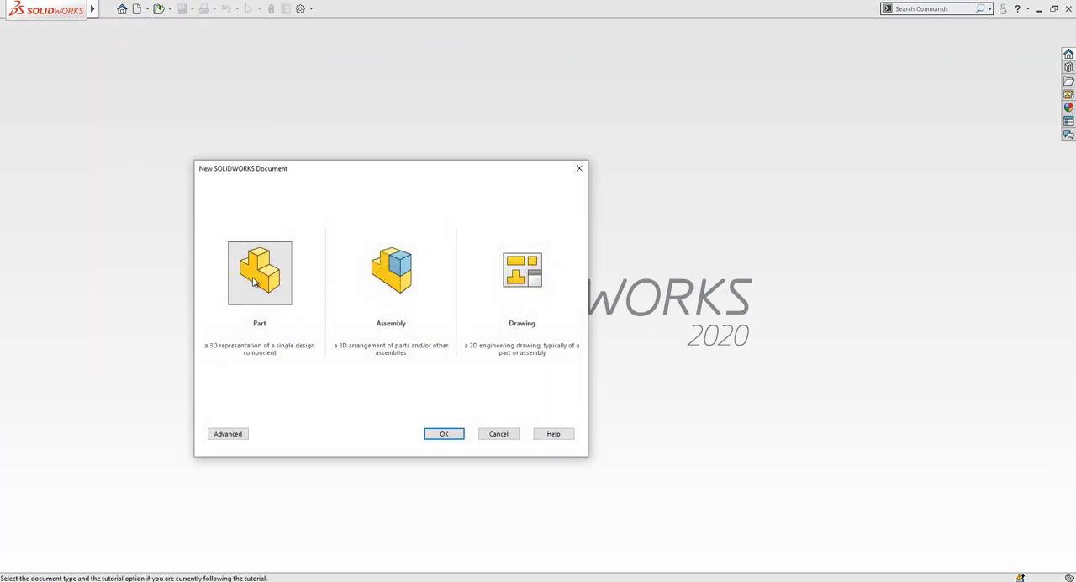
Step: Create a new single-part document
left_click(444, 433)
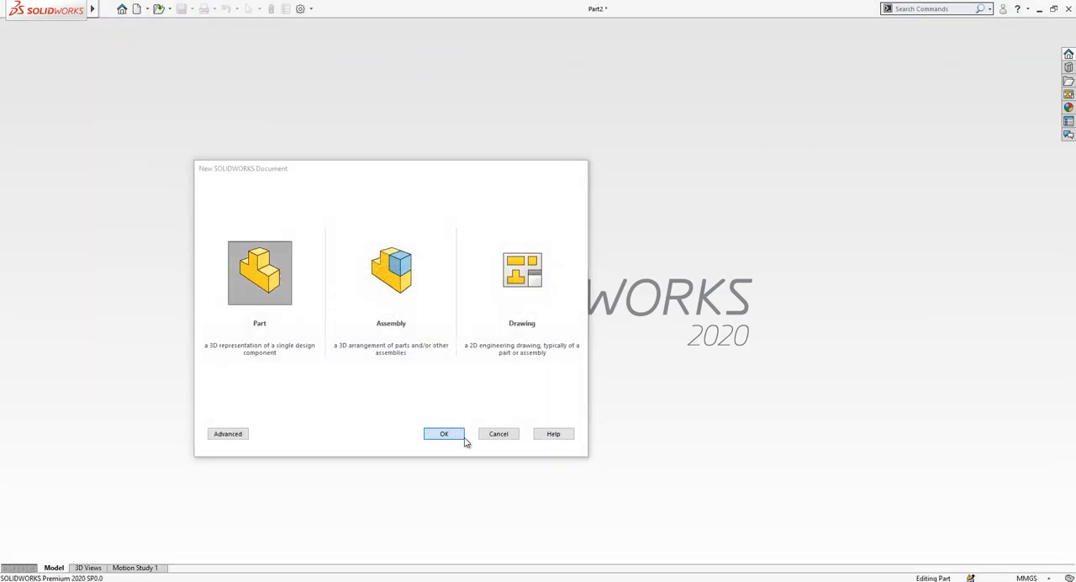
left_click(444, 433)
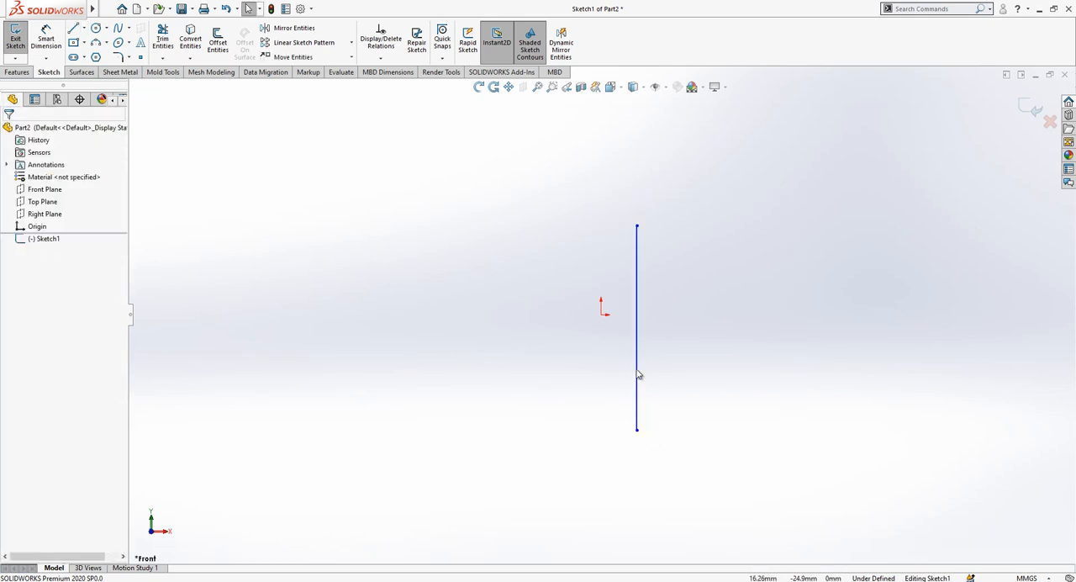
Step: Dimension the vertical line to 80 mm and place a circle on its lower end
left_click(636, 370)
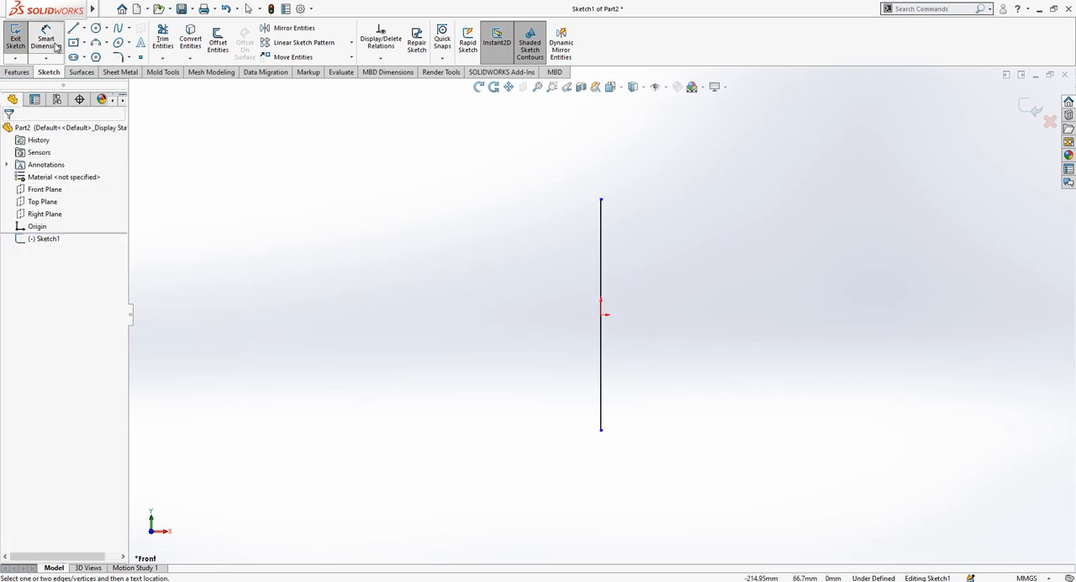
left_click(660, 315)
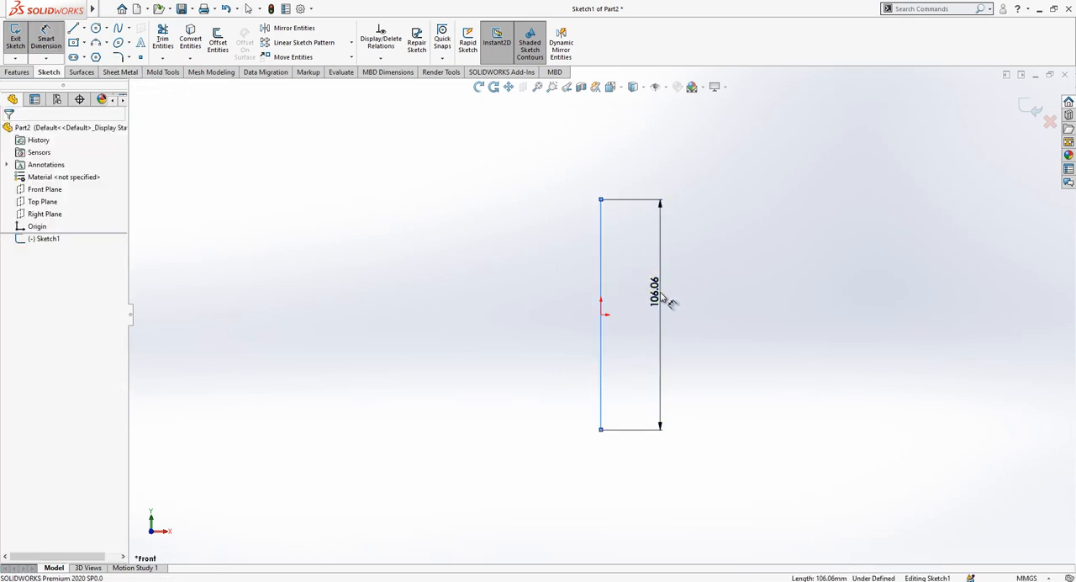
type("80.00")
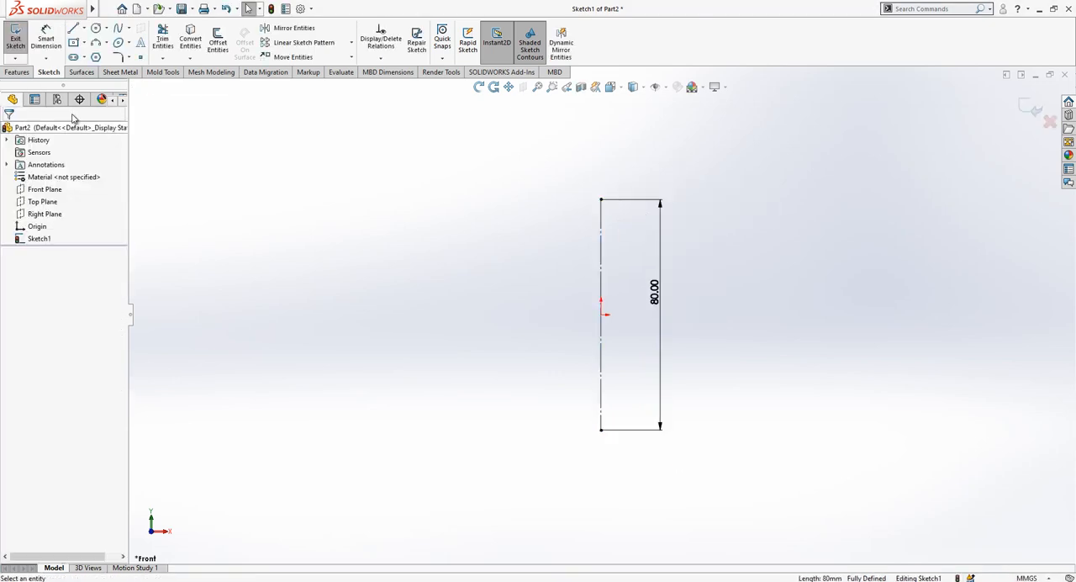
left_click(95, 27)
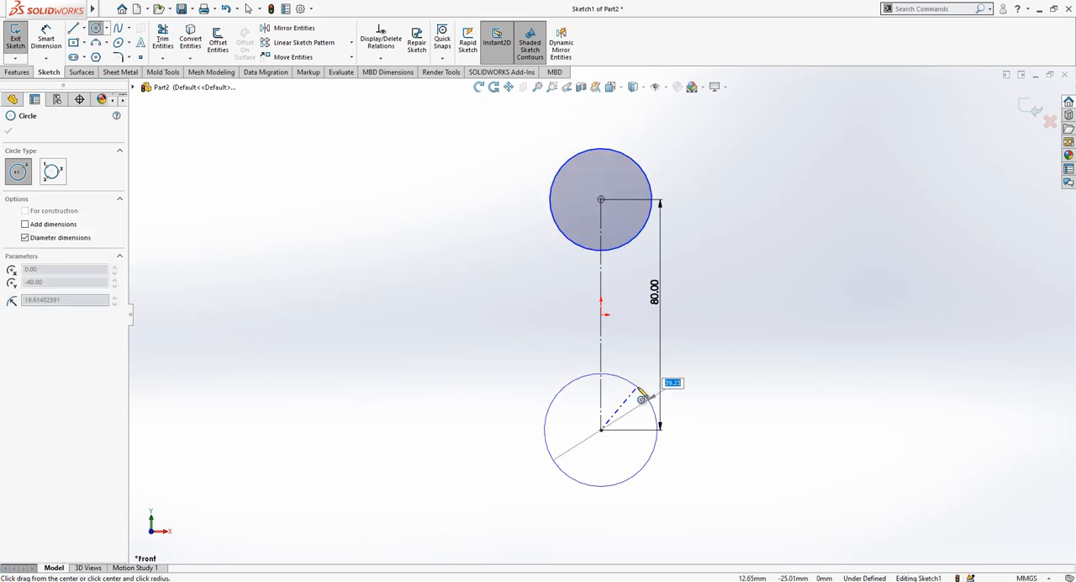
left_click(642, 399)
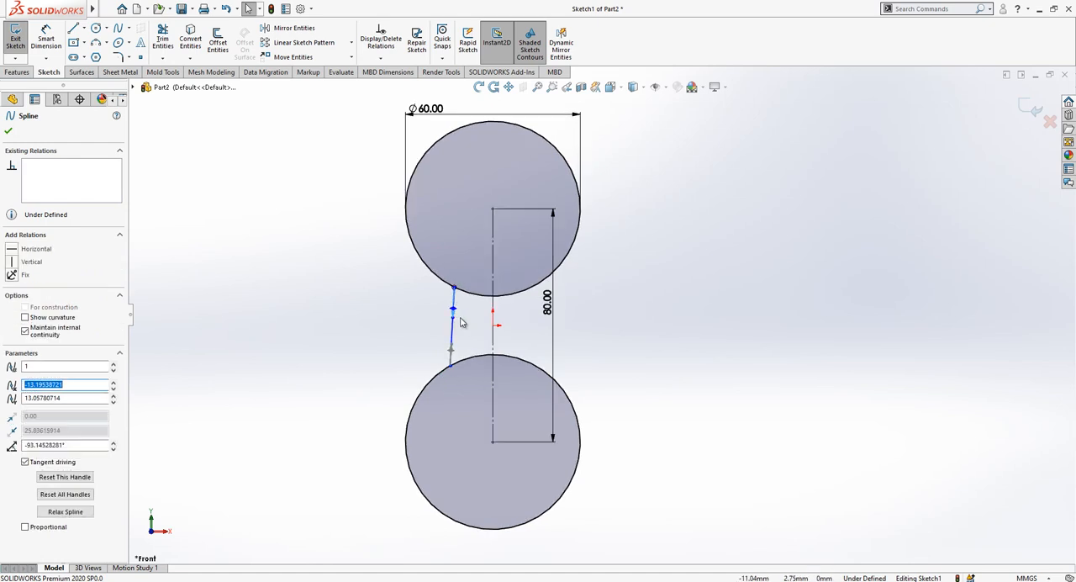
Step: Shape the spline tangent to the circles, with 30 mm ends and a 5 mm midpoint offset
left_click_drag(452, 309, 475, 344)
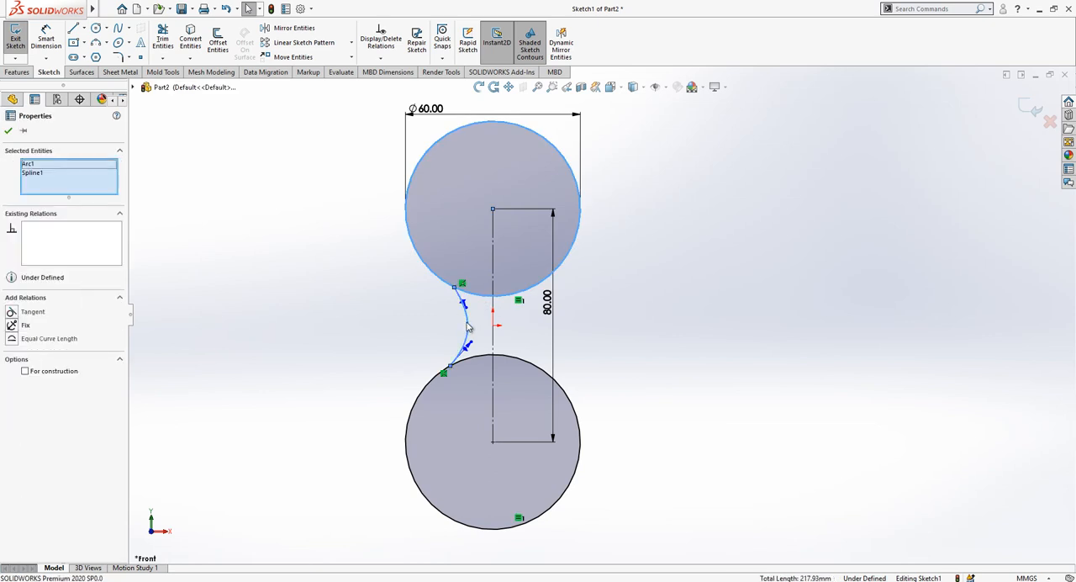
left_click(32, 311)
type("30")
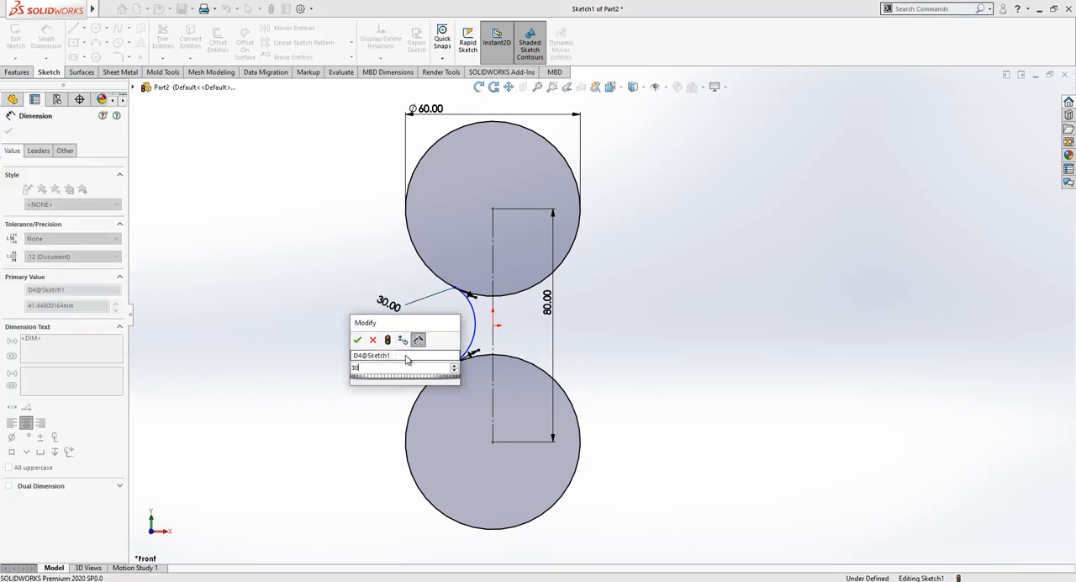
left_click(357, 340)
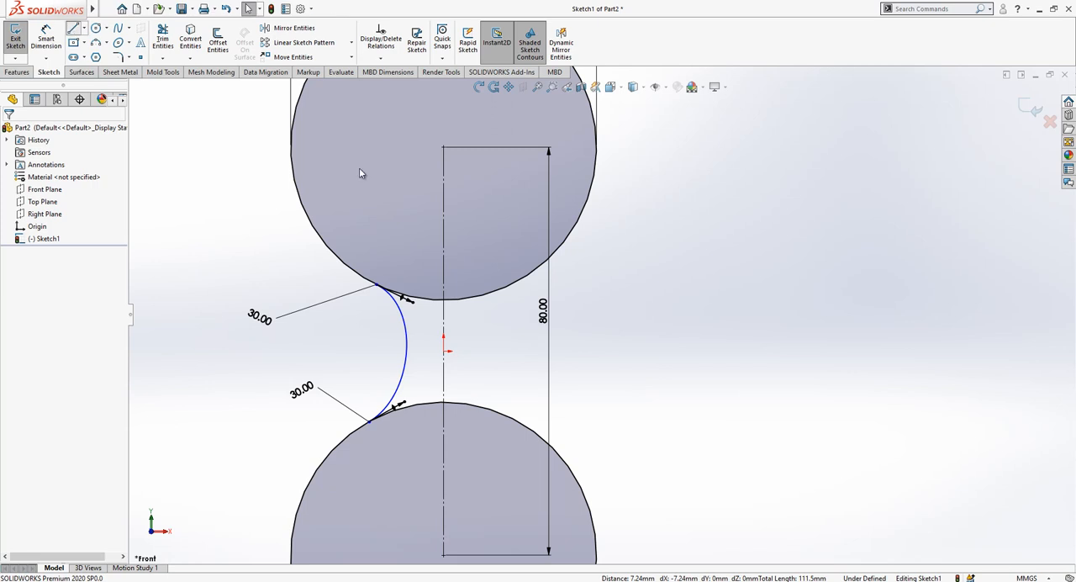
left_click(386, 349)
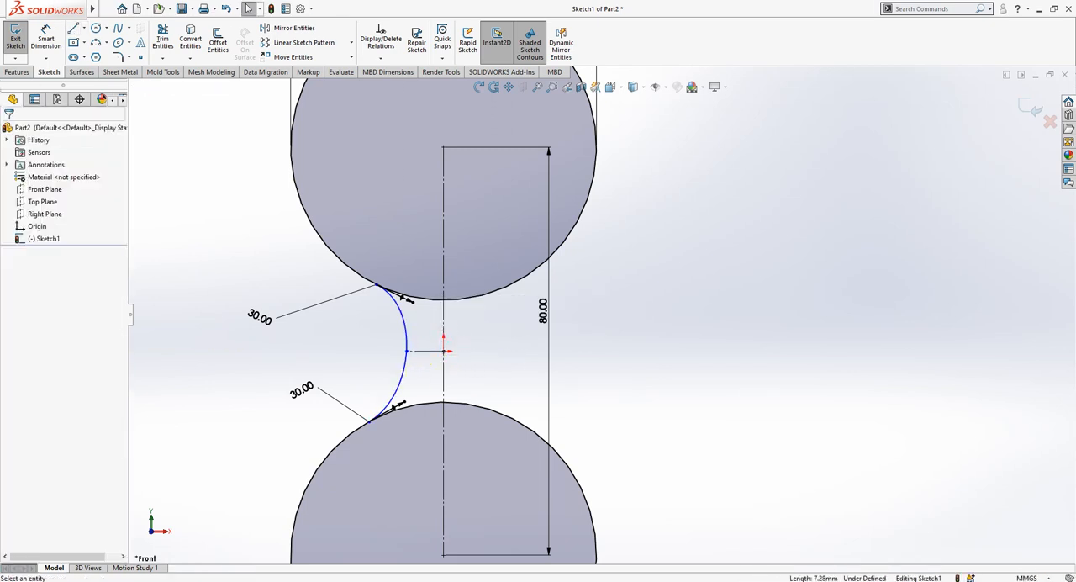
left_click(420, 351)
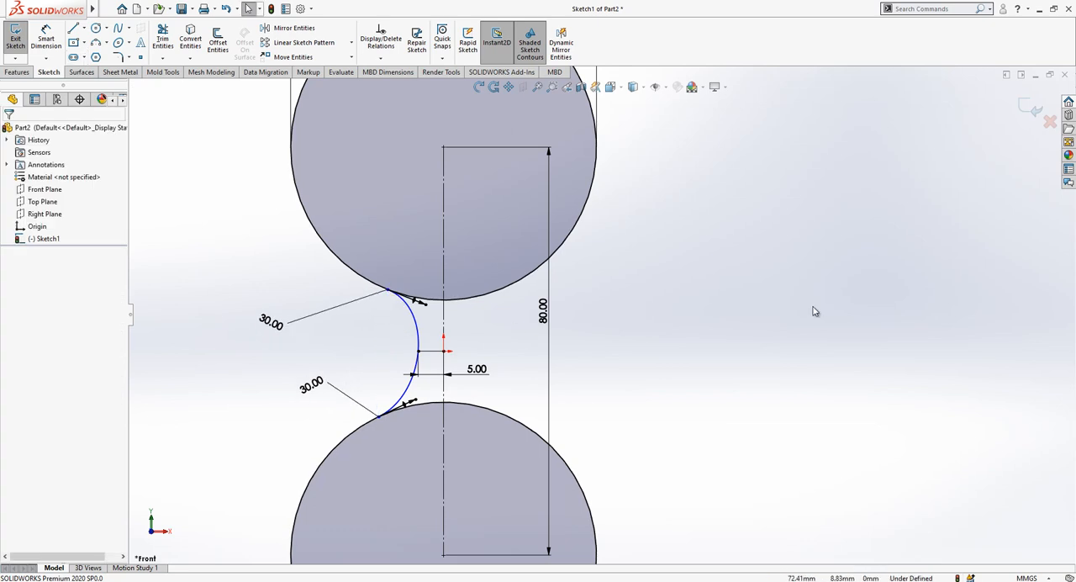
Step: Draw a vertical centreline and change the spline offset dimension to 10 mm
left_click(387, 296)
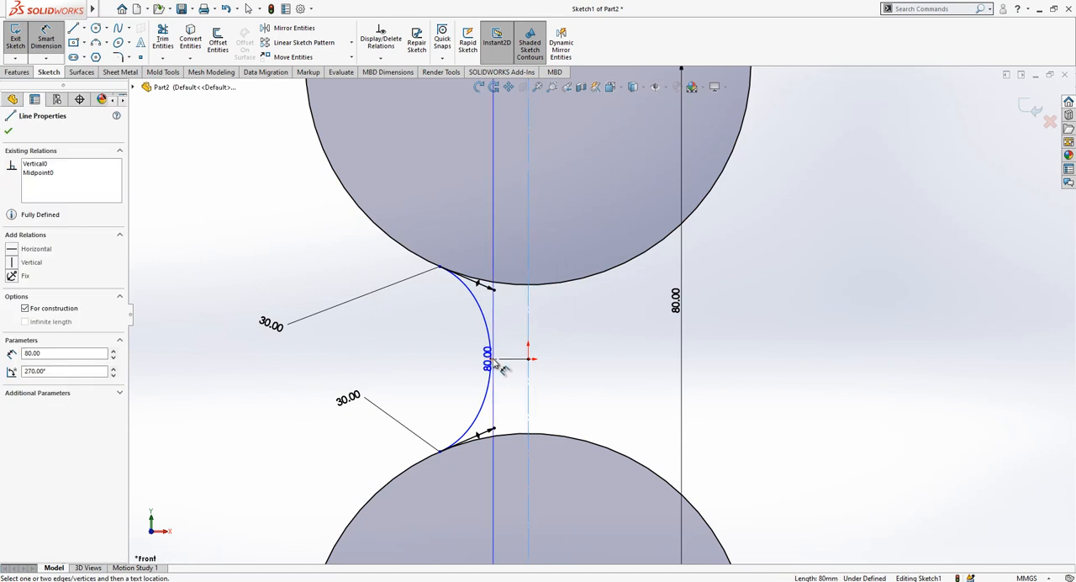
double_click(488, 353)
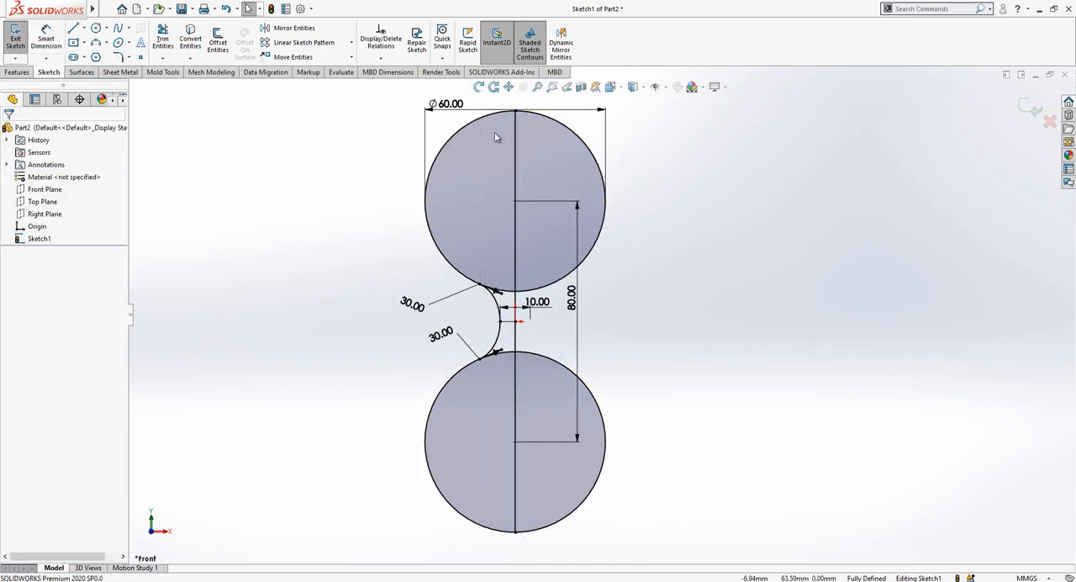
mouse_move(492, 535)
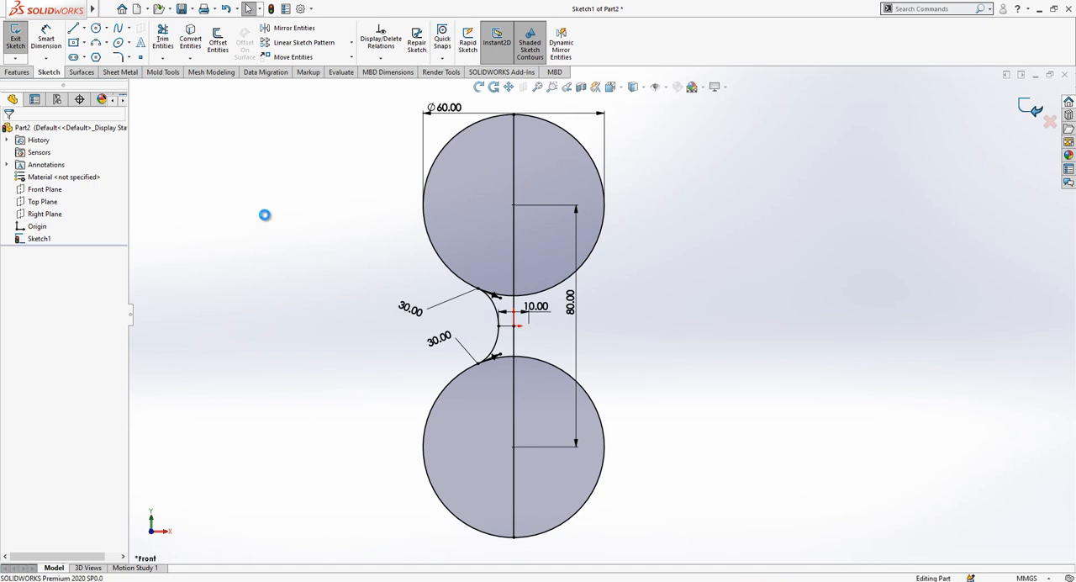
Step: Revolve the sketch's half regions 360° around the vertical line
left_click(15, 38)
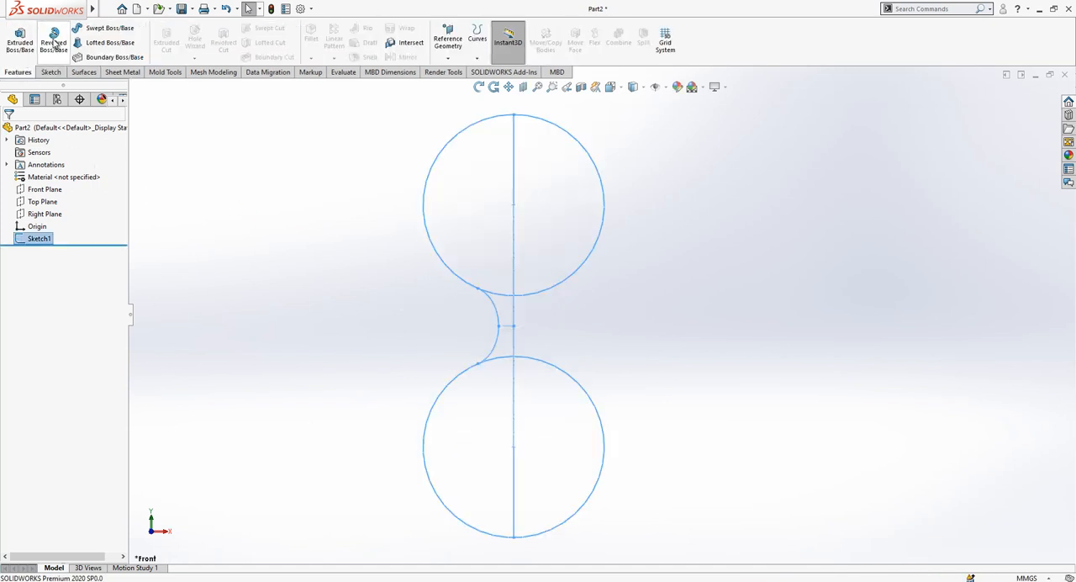
left_click(53, 39)
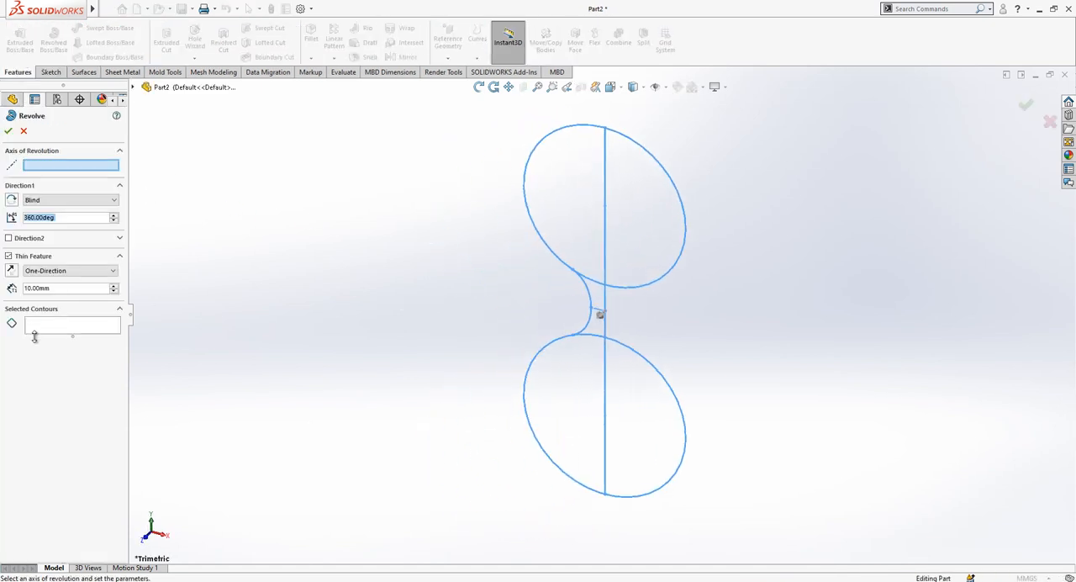
left_click(565, 200)
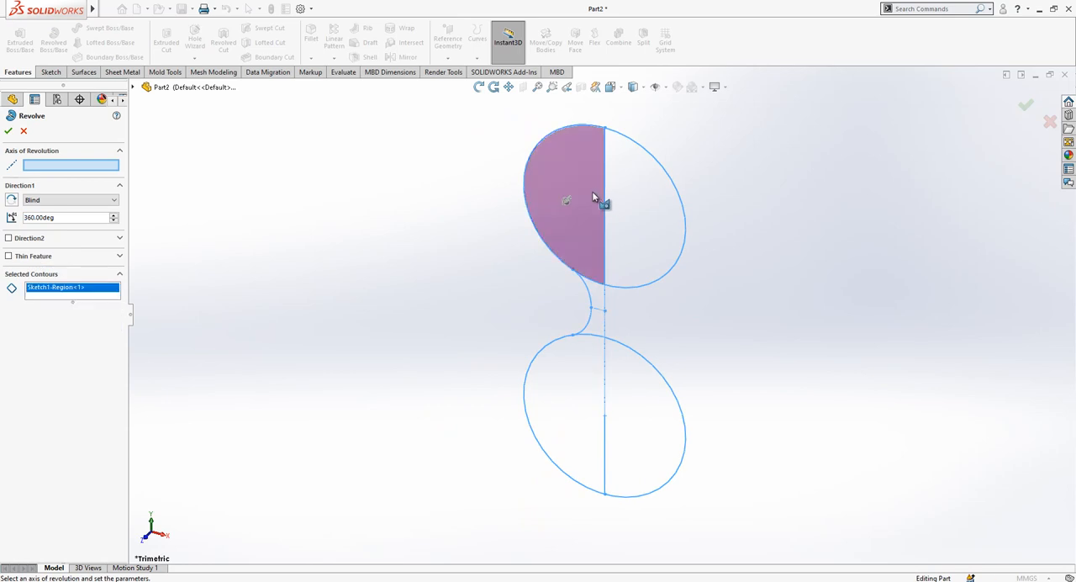
left_click(576, 412)
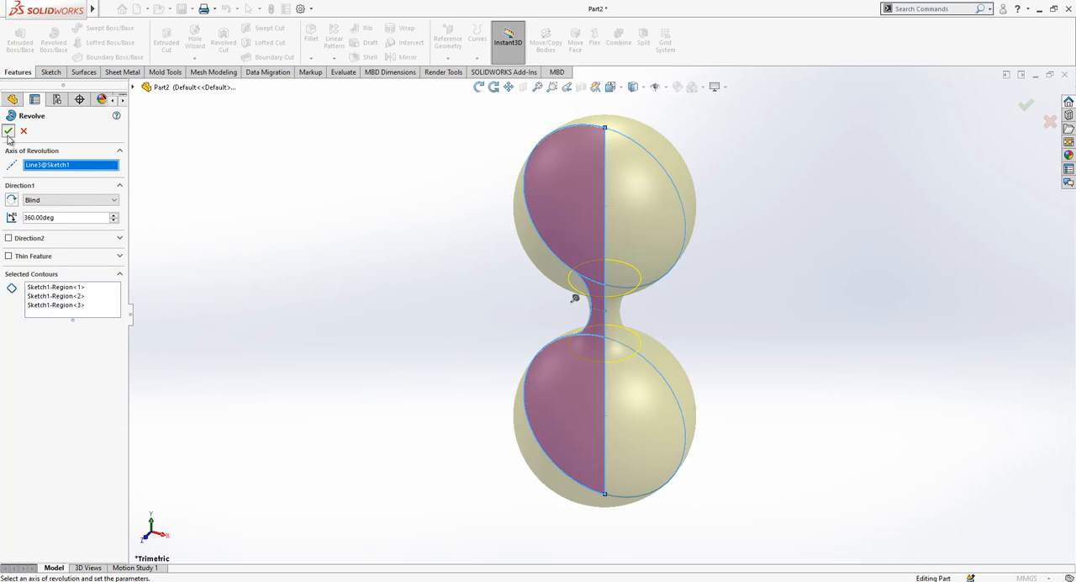
left_click(8, 131)
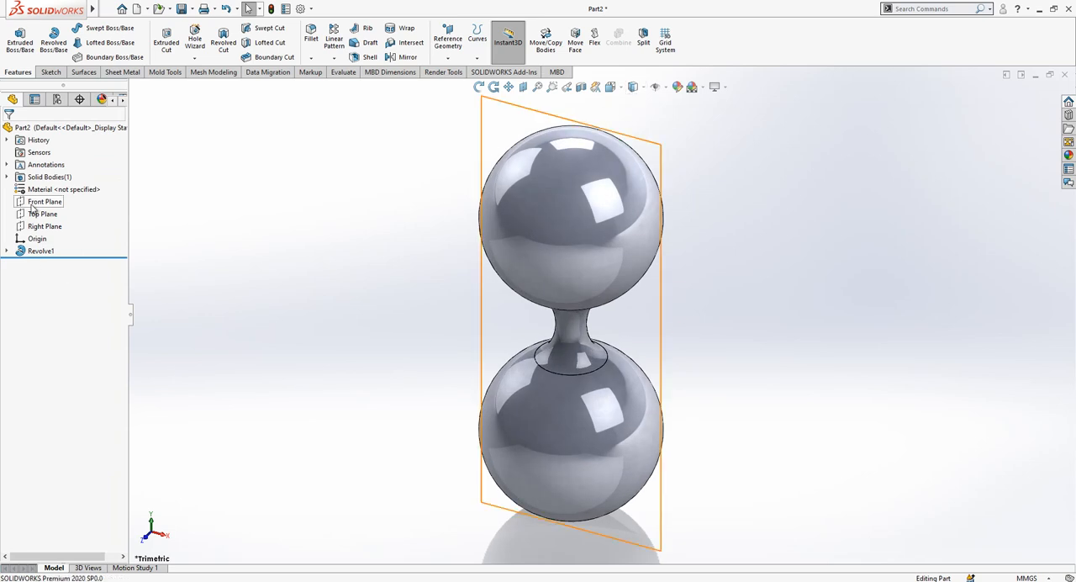
Step: Sketch a vertical line through the spheres on Front Plane, then an 80 mm horizontal line
left_click(44, 201)
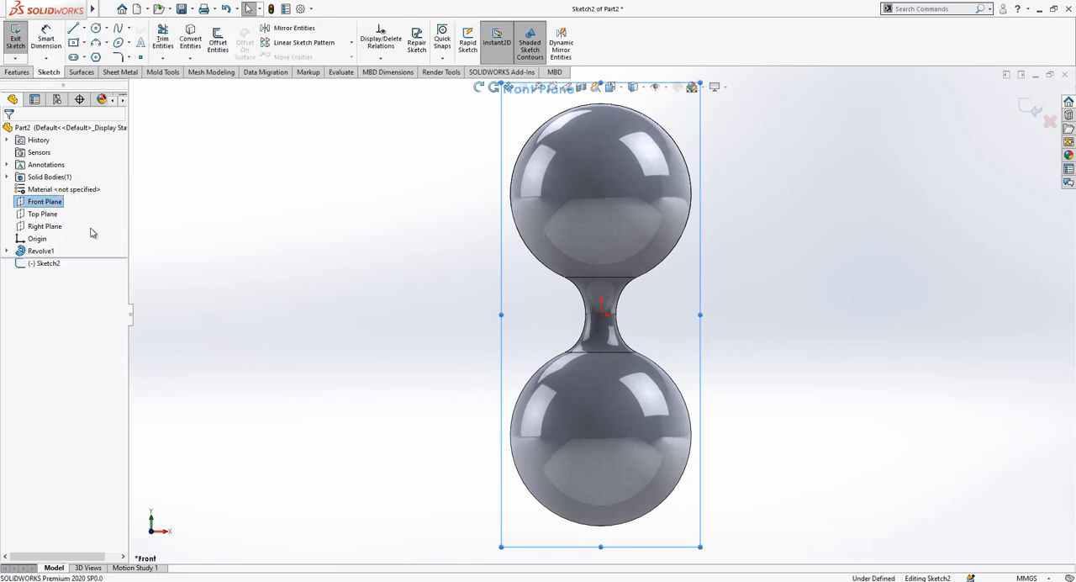
left_click(74, 28)
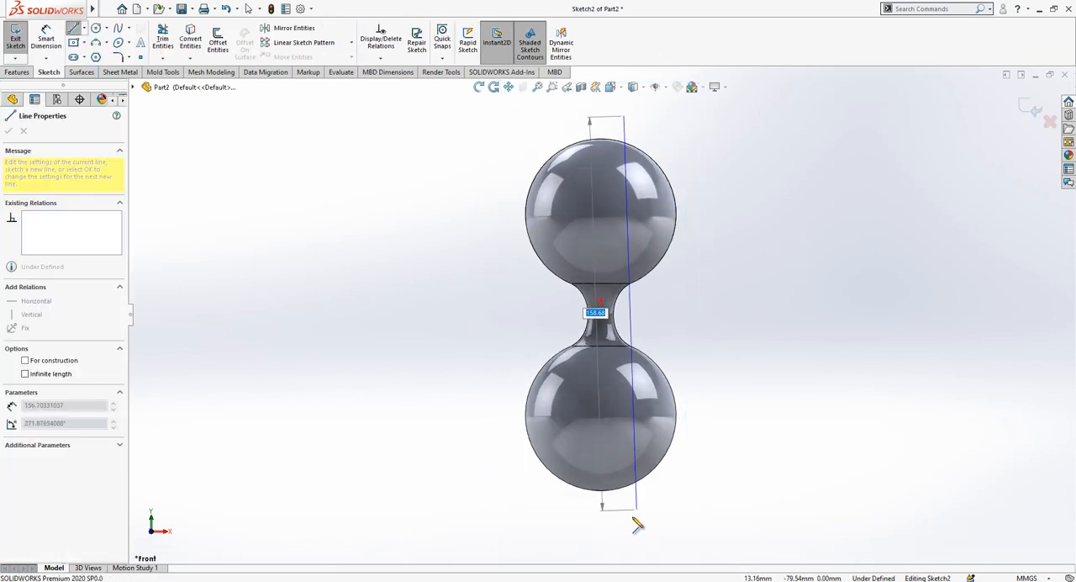
left_click(8, 130)
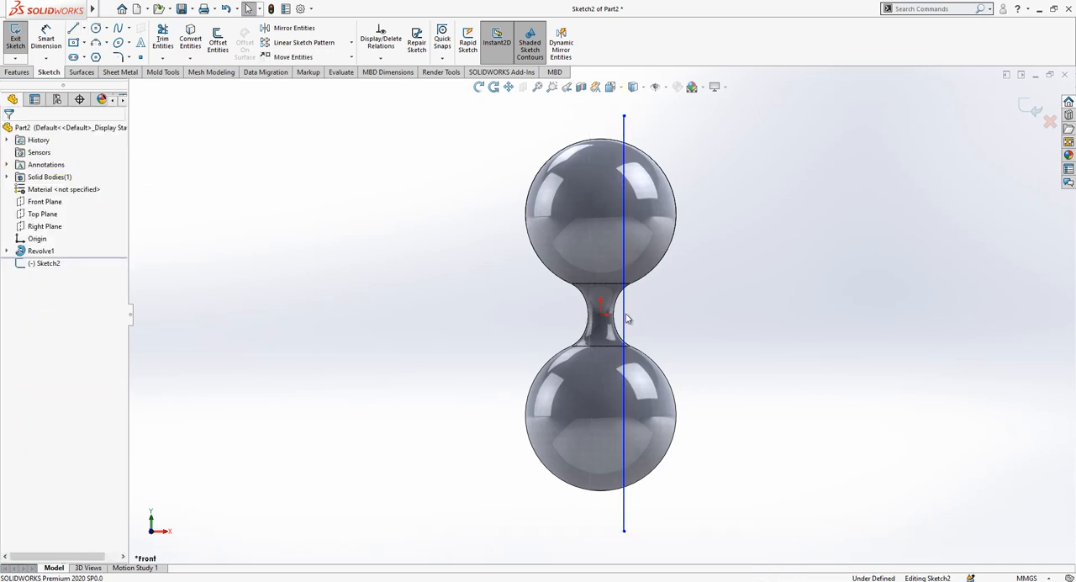
left_click(623, 315)
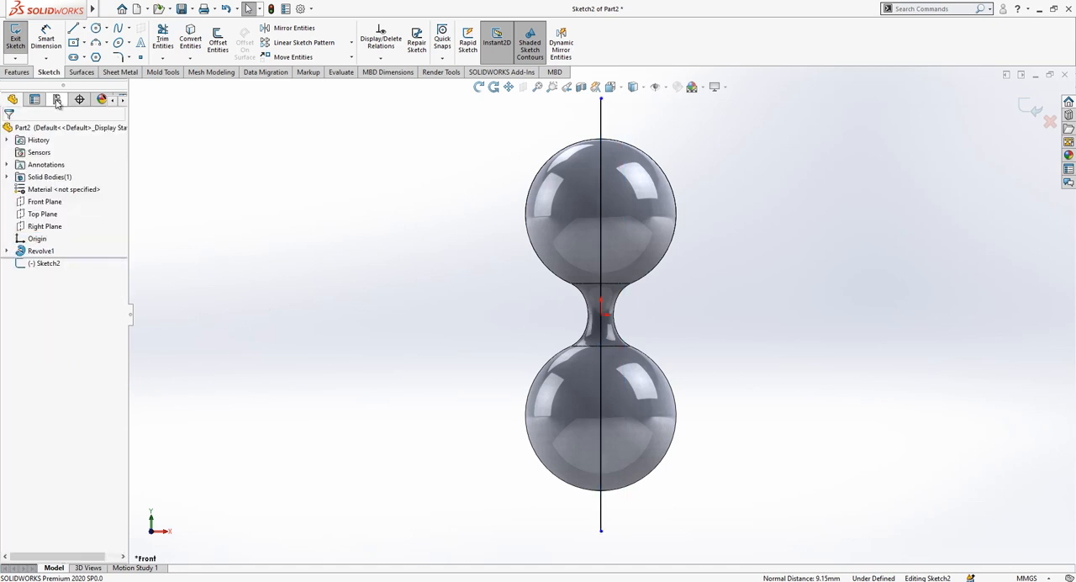
left_click(600, 286)
type("80")
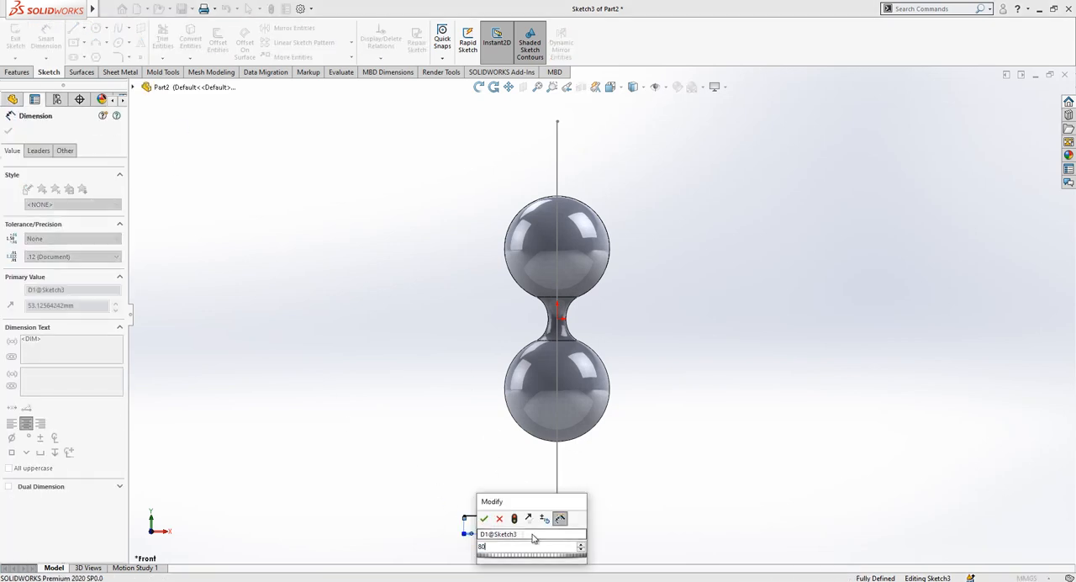
left_click(484, 518)
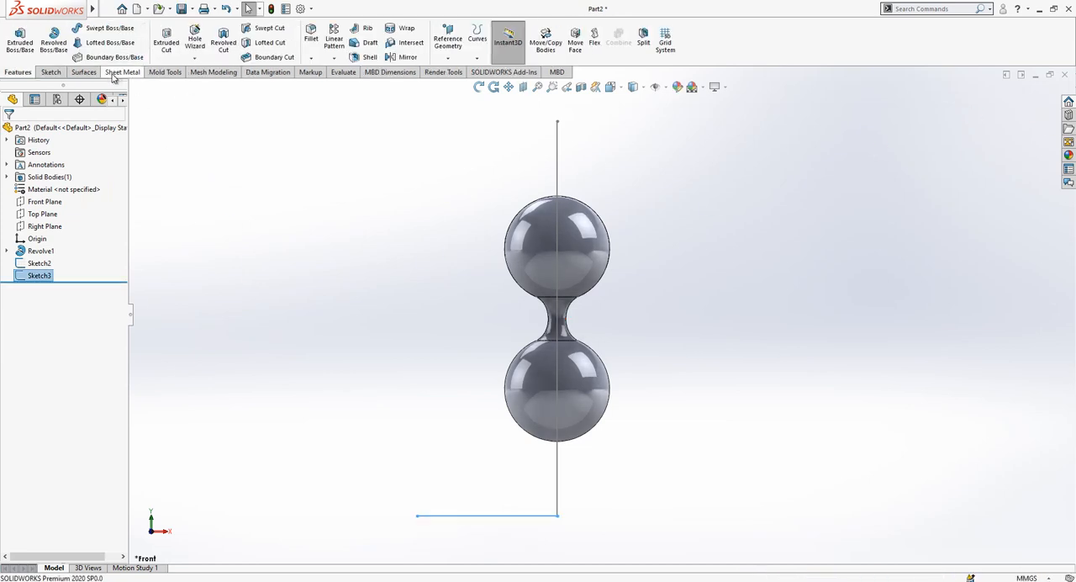
Step: Sweep the horizontal line along the vertical path with 0.50 revolutions of twist
left_click(82, 72)
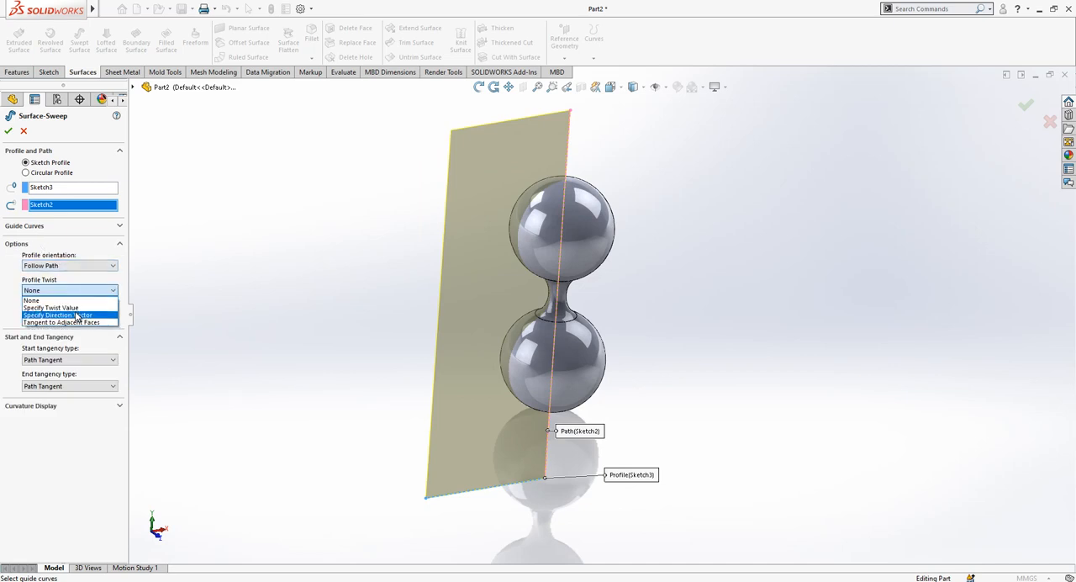
mouse_move(55, 308)
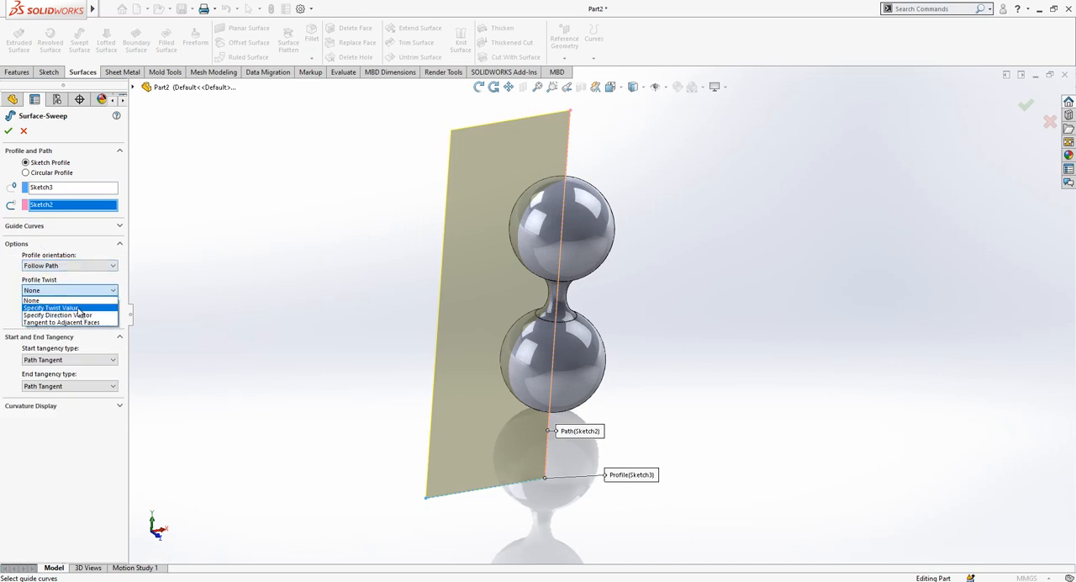
left_click(50, 307)
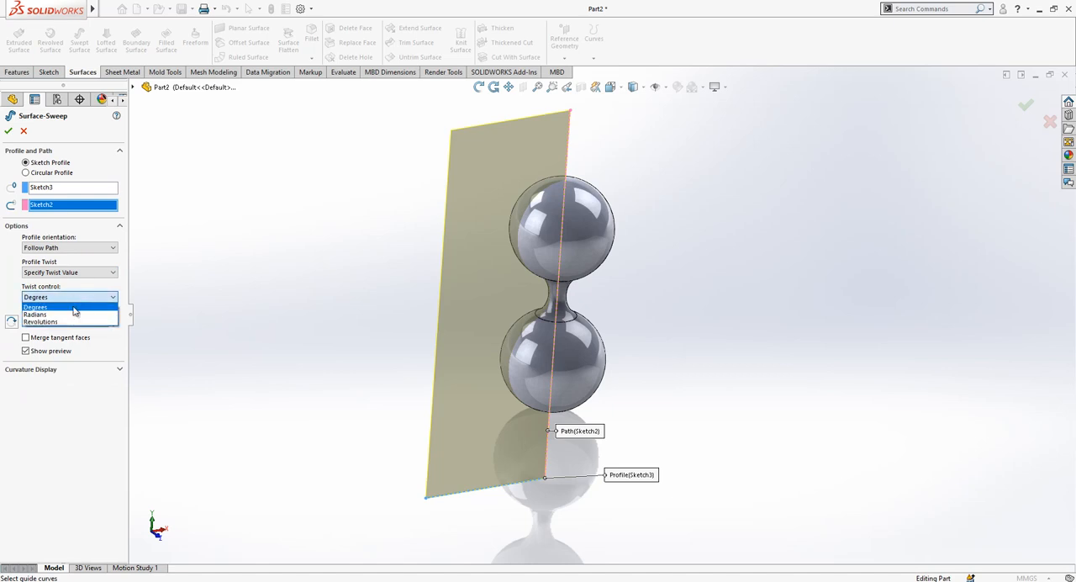
left_click(41, 321)
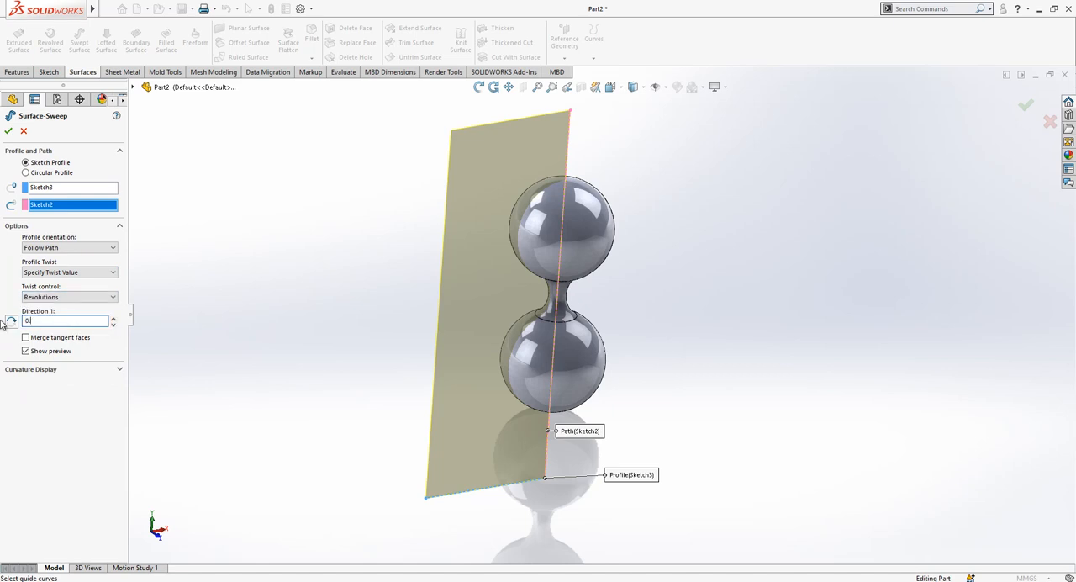
type("0.50")
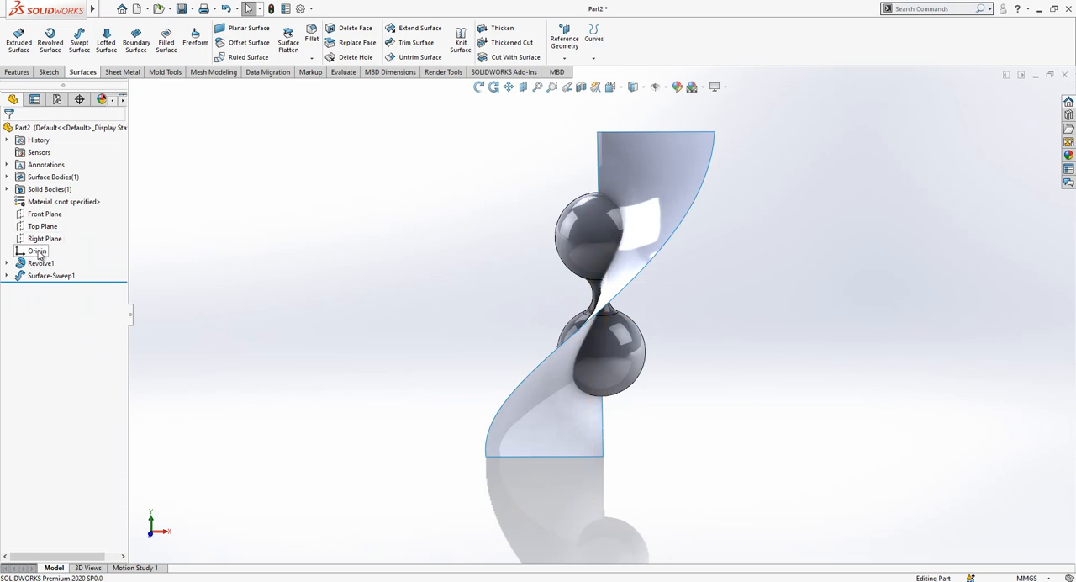
Step: Create a reference axis from the origin and Top Plane
left_click(37, 251)
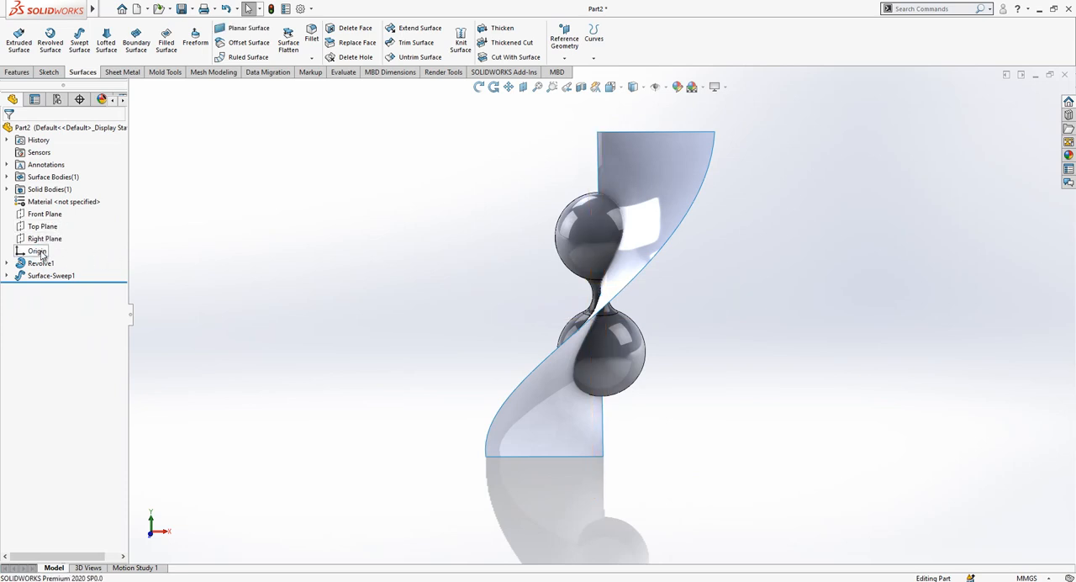
left_click(42, 226)
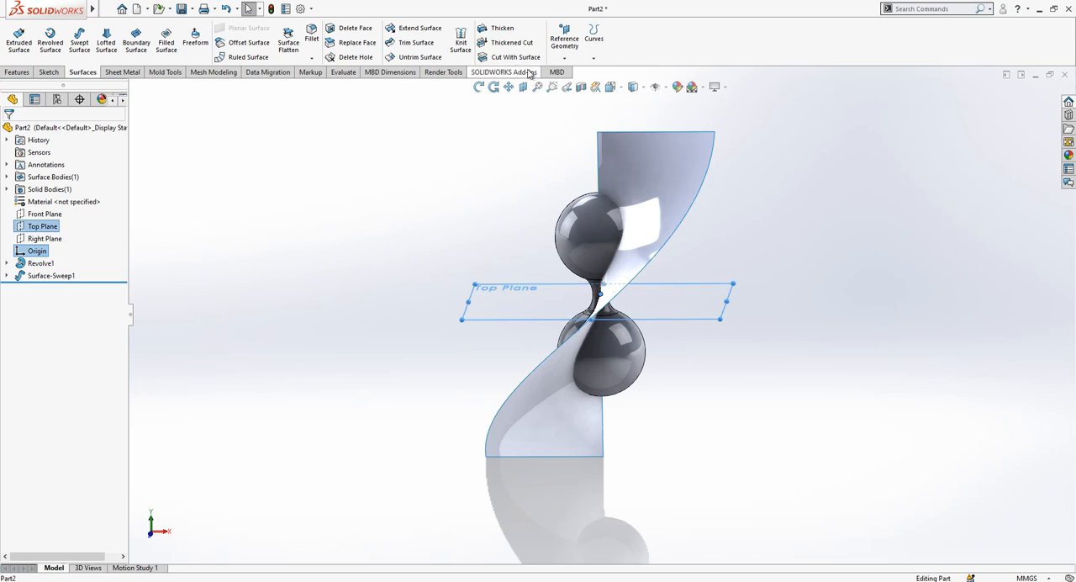
left_click(564, 40)
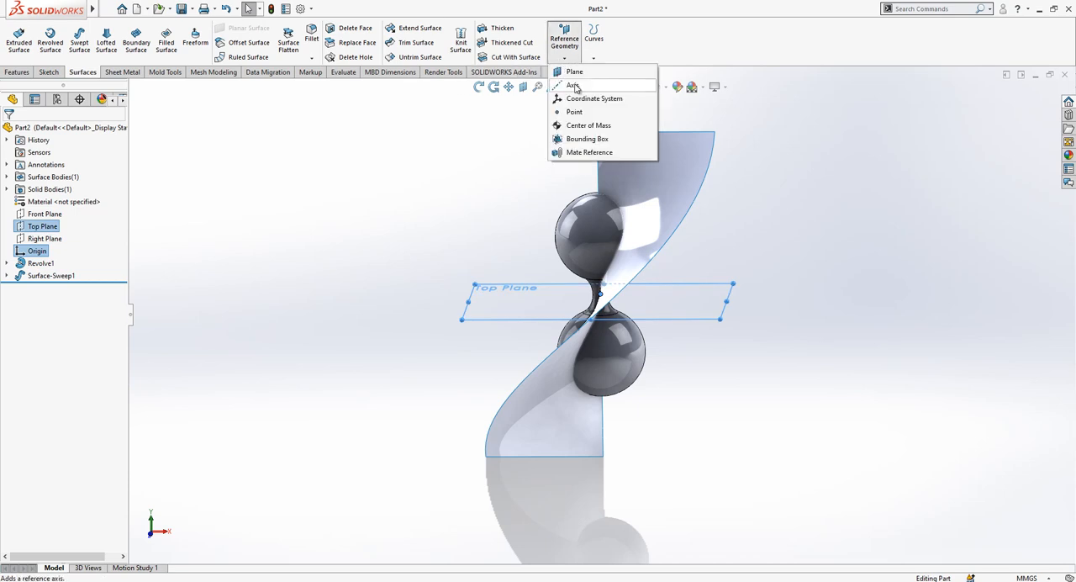
left_click(573, 85)
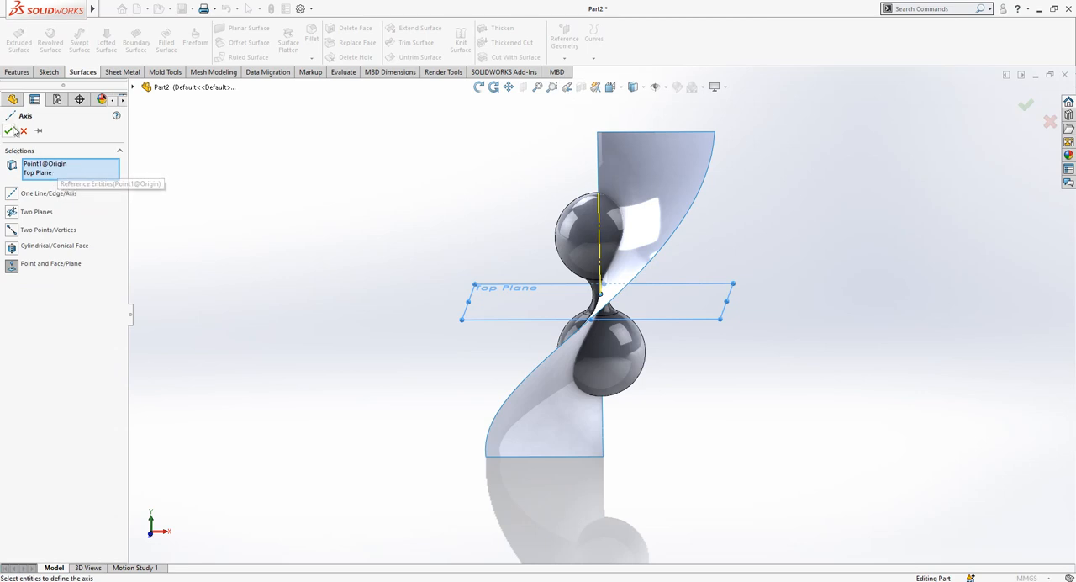
left_click(12, 130)
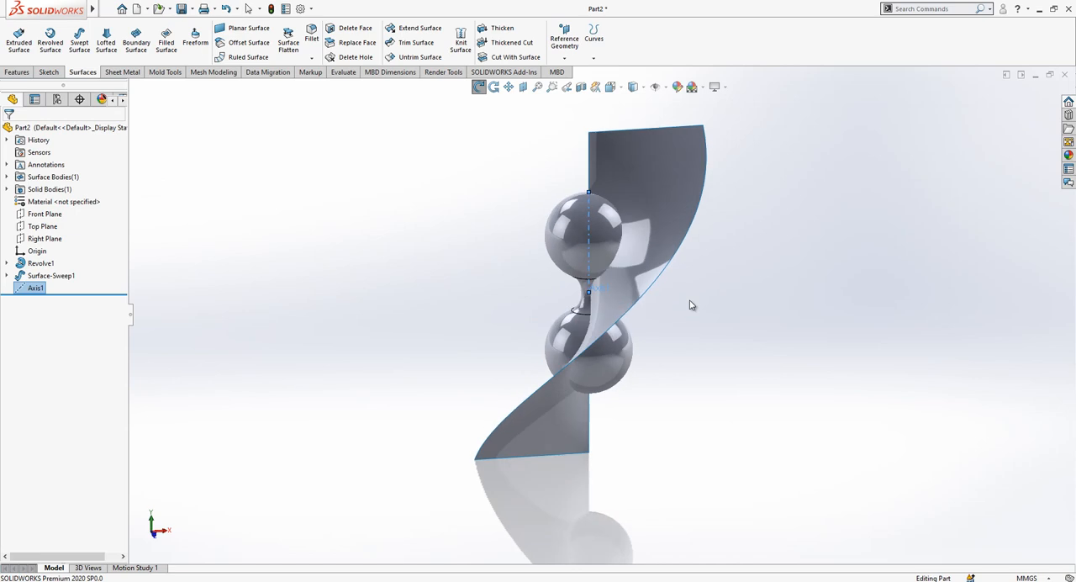
Step: Thicken the swept surface into a separate 1.5 mm solid body without merging
left_click(501, 28)
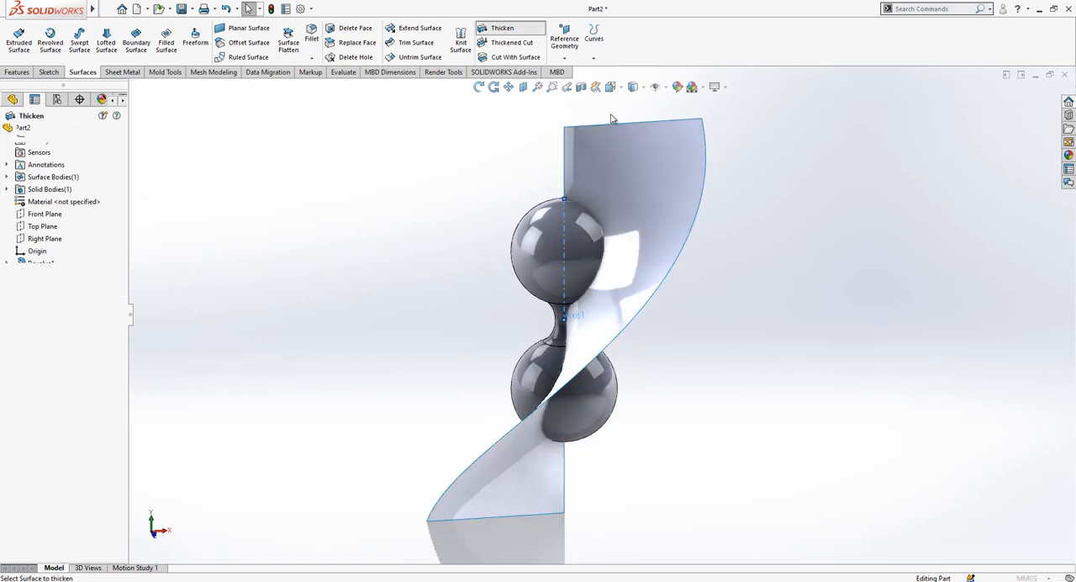
left_click(502, 27)
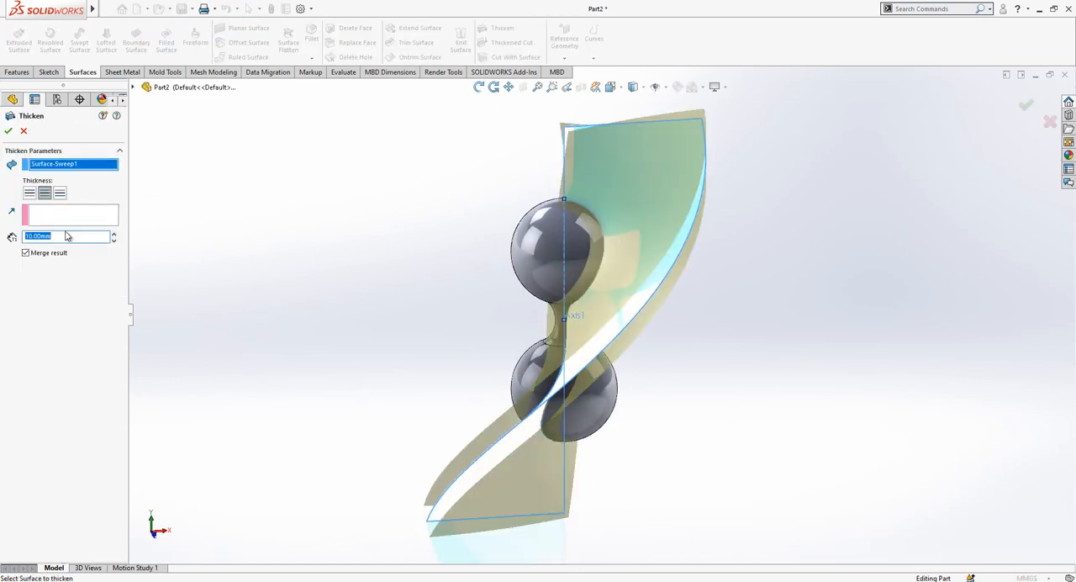
left_click(26, 252)
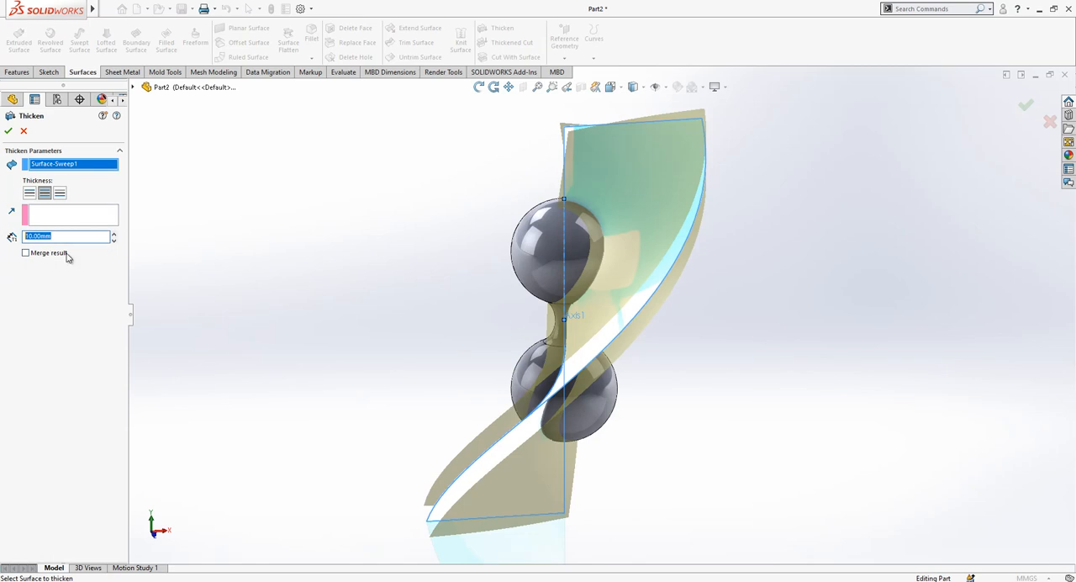
type("1.50mm")
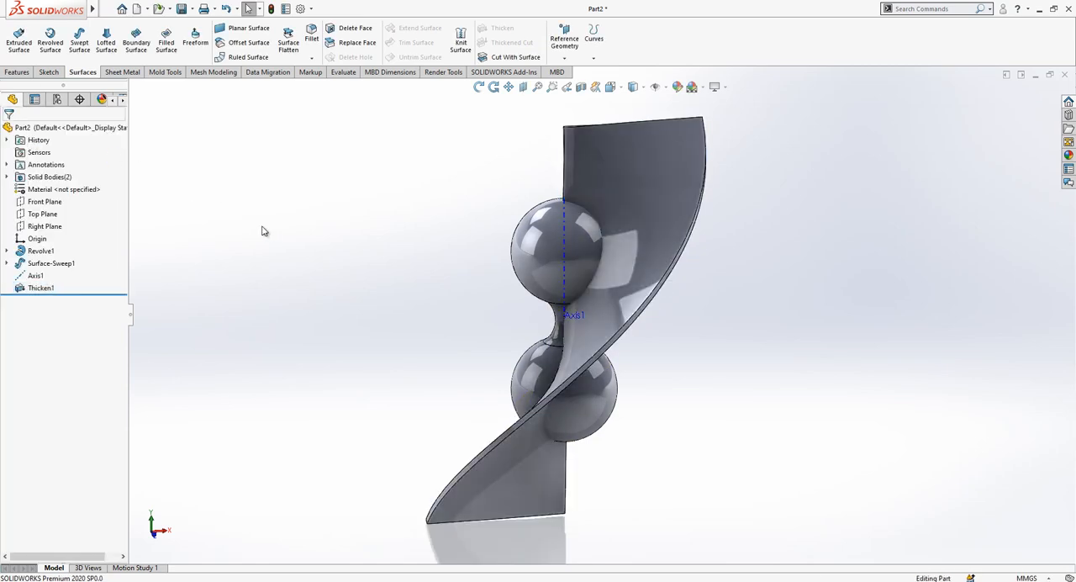
Step: Circular-pattern the blade 3 times over 360° around Axis1 and combine the bodies
left_click(35, 275)
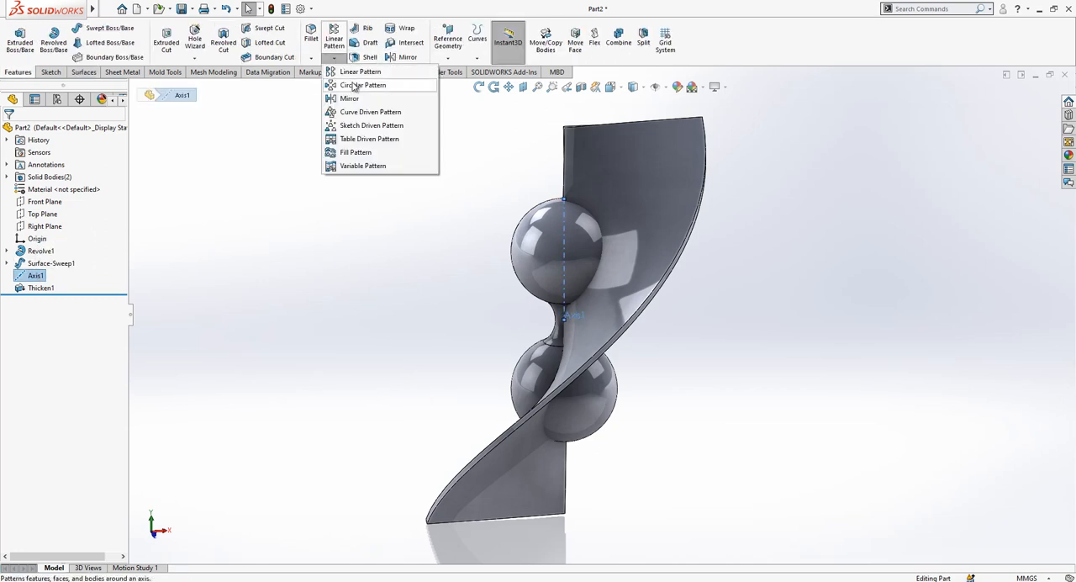
left_click(362, 85)
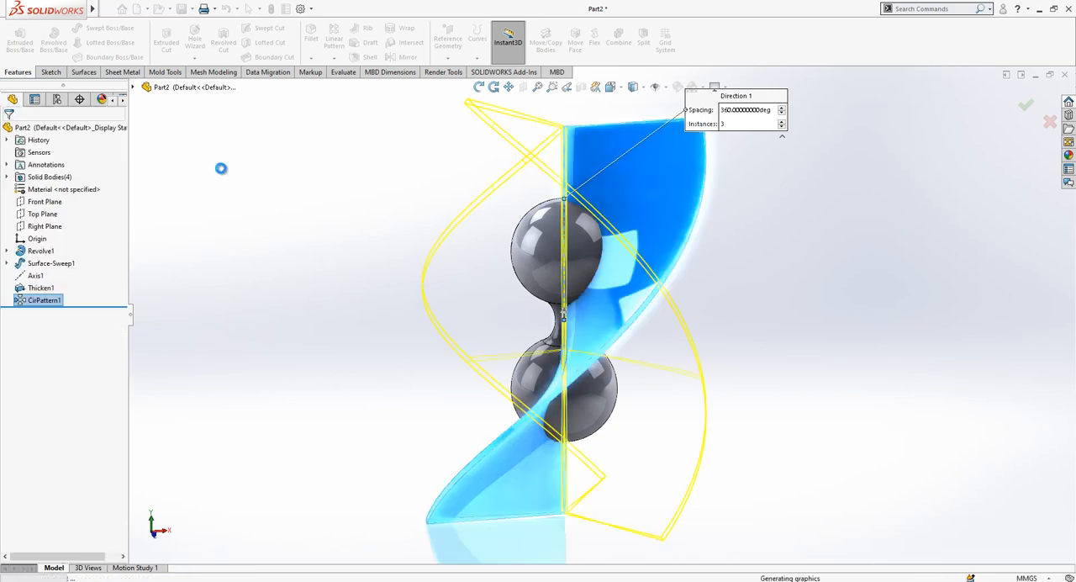
left_click(1026, 105)
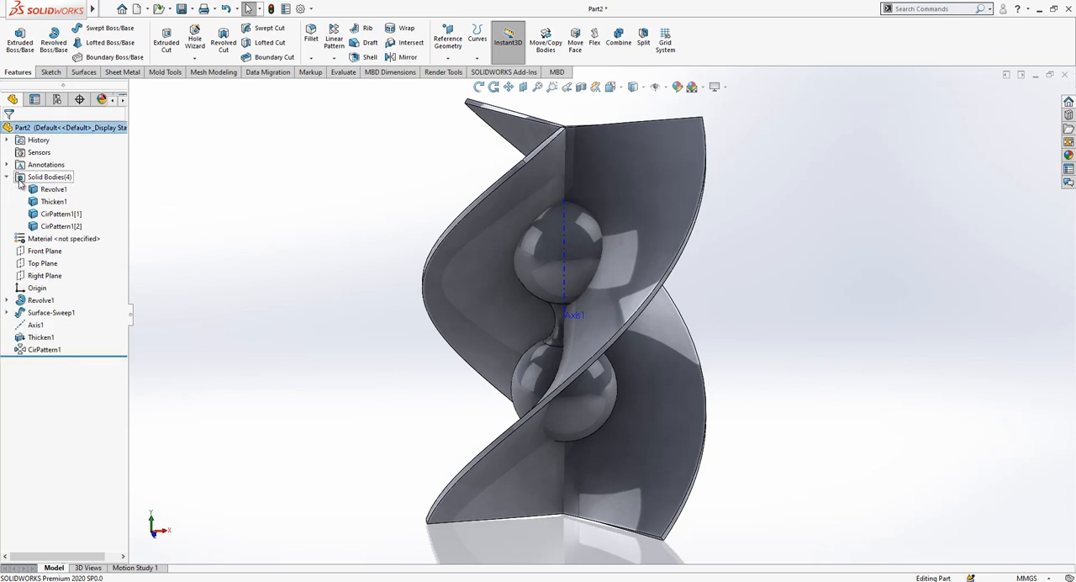
left_click(52, 188)
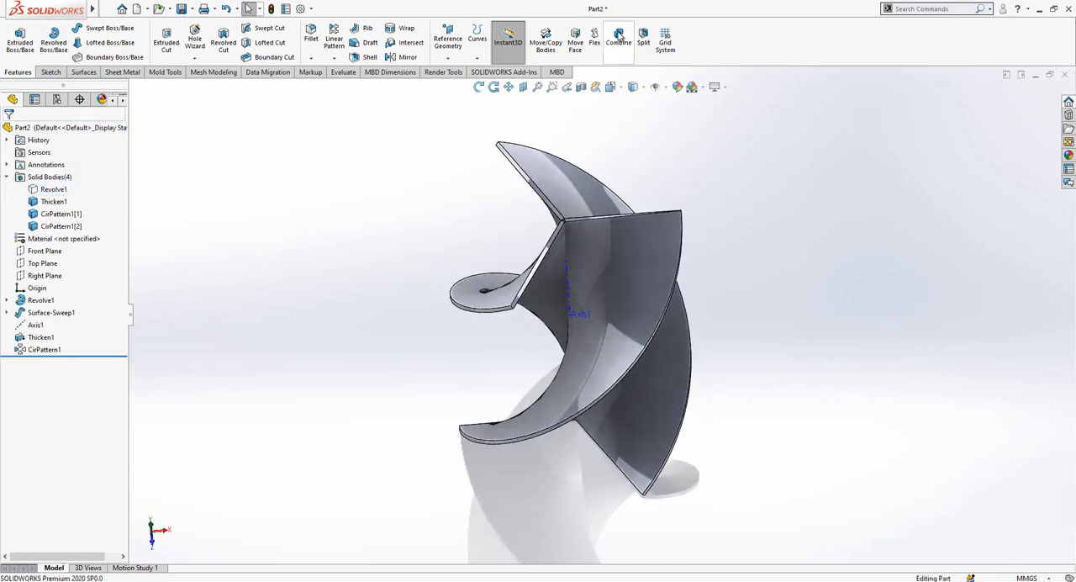
left_click(617, 39)
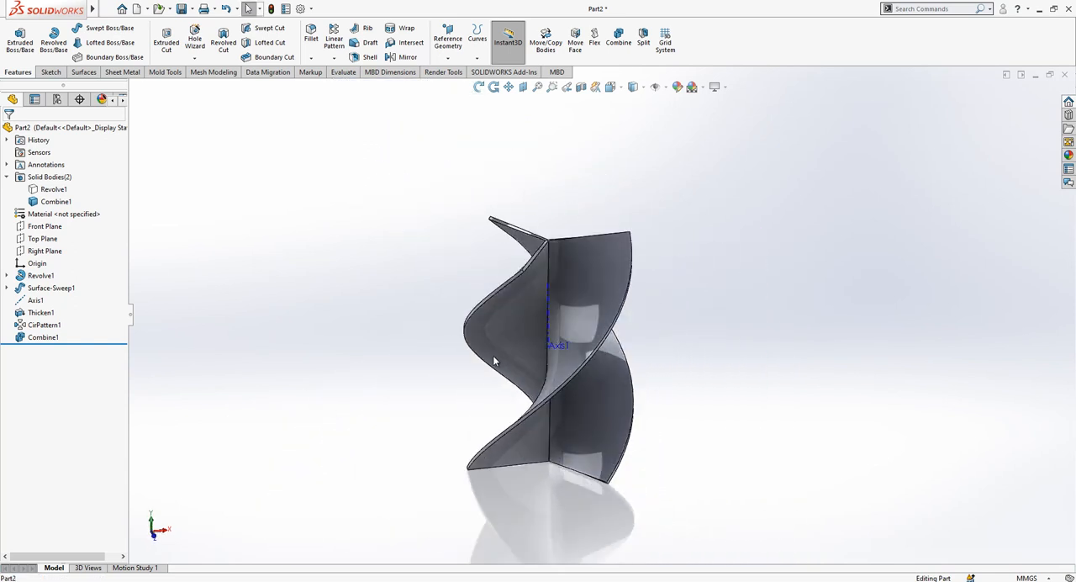
mouse_move(443, 348)
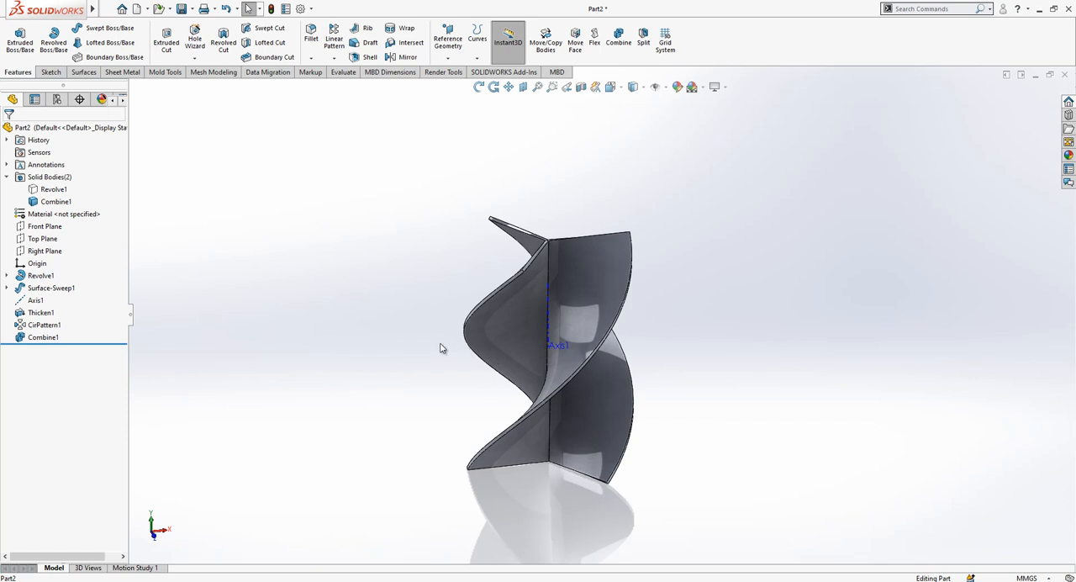
Step: Create Plane1 offset 105 mm from Top Plane and cut the blade tops with it
left_click(42, 237)
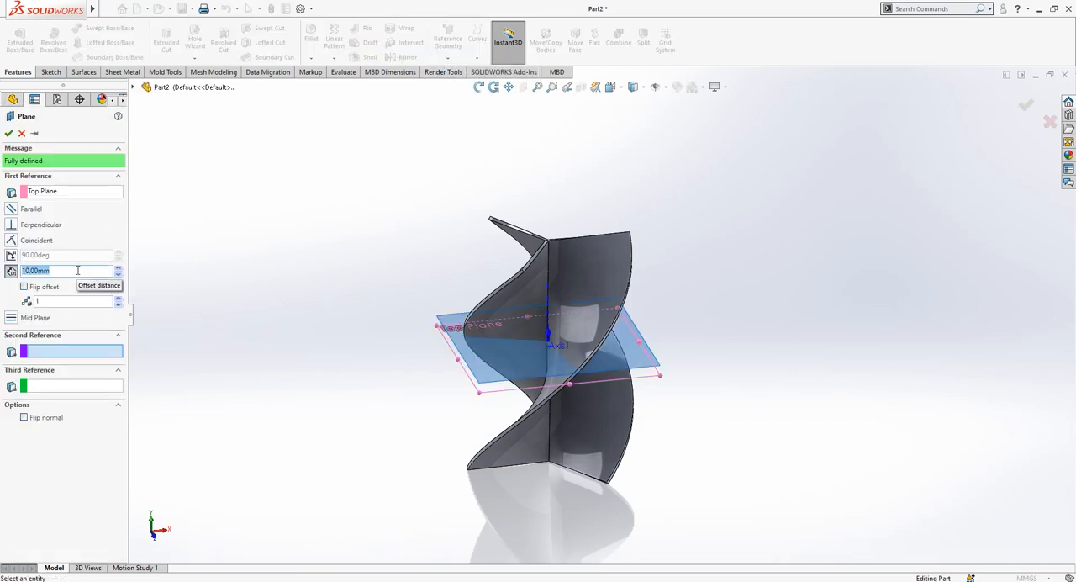
type("105.00mm")
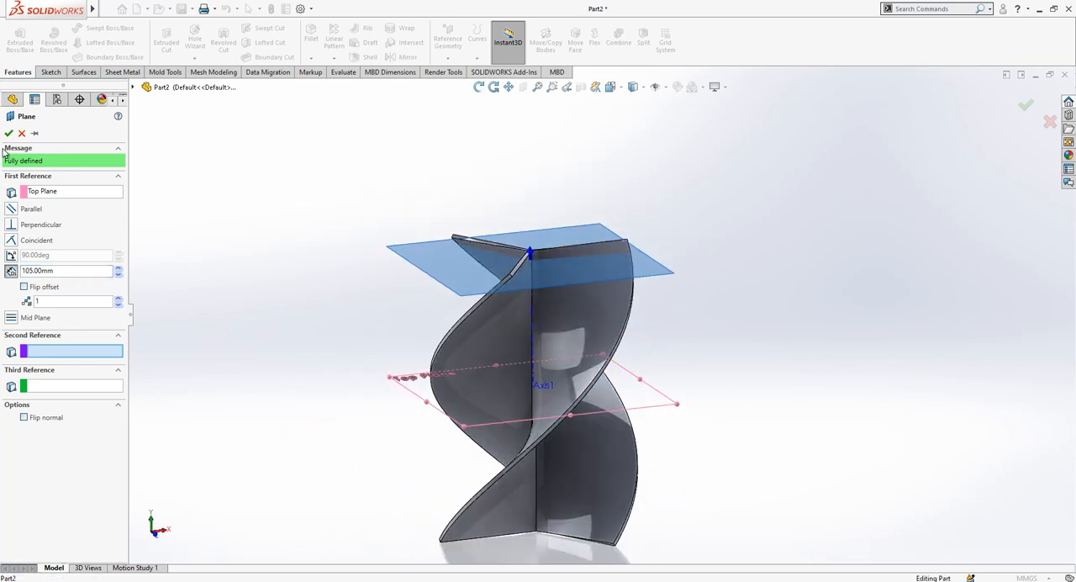
left_click(9, 133)
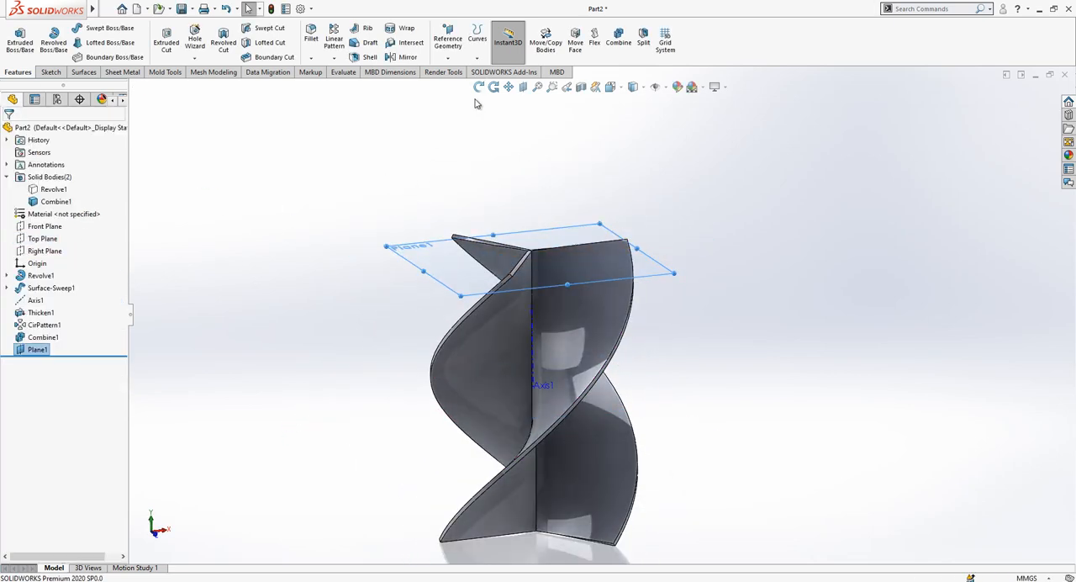
left_click(82, 71)
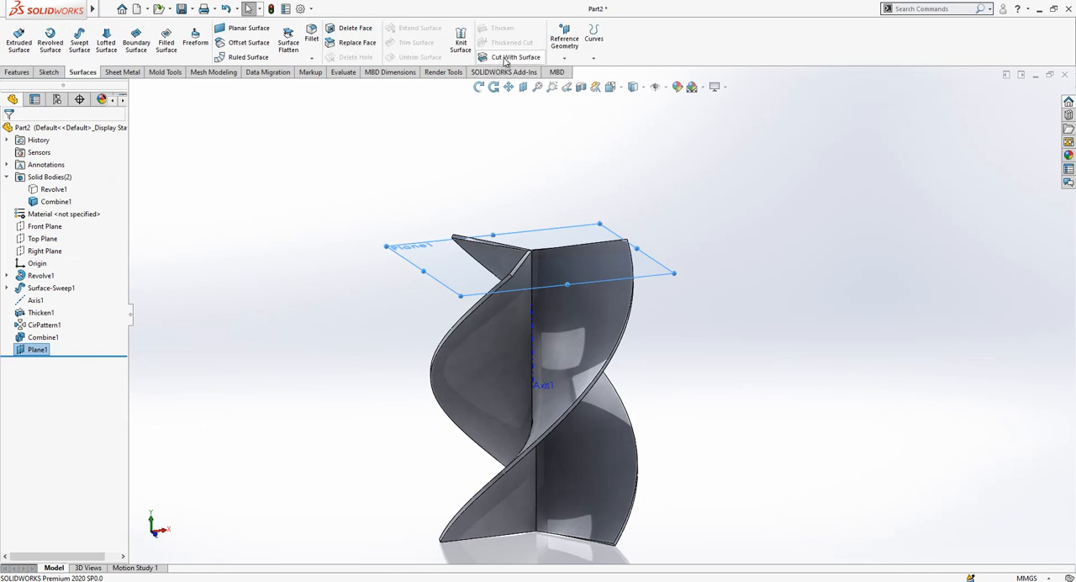
left_click(514, 56)
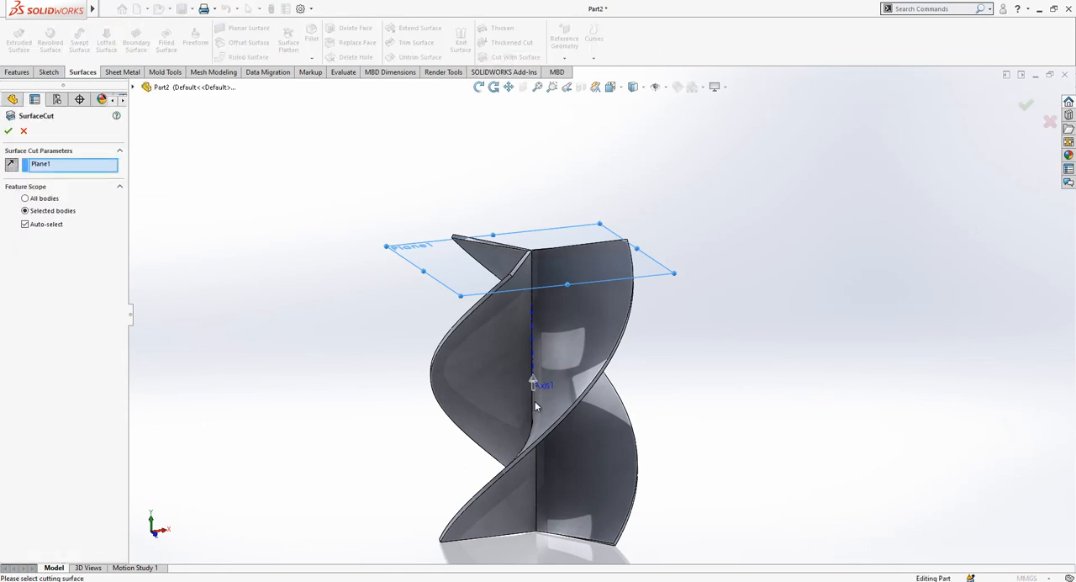
left_click(8, 131)
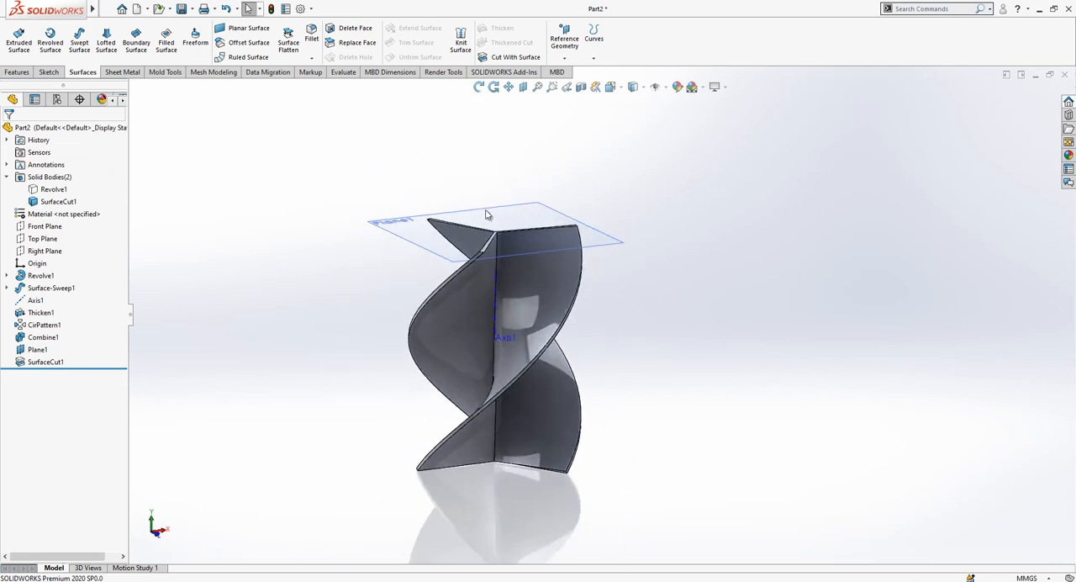
Step: Add a second offset plane at the bottom and trim the blade bottoms with it
left_click(45, 227)
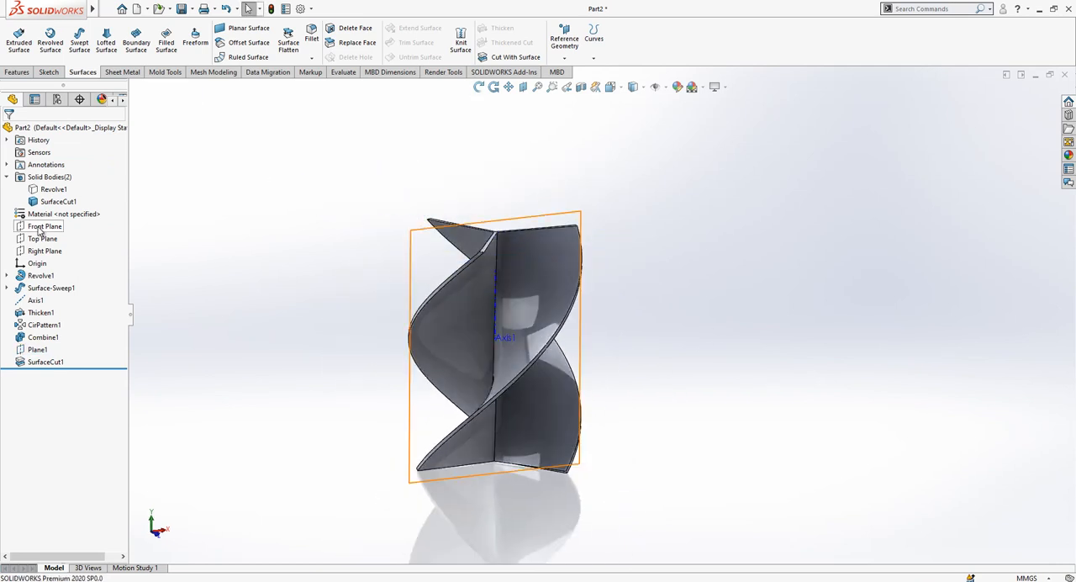
left_click(42, 238)
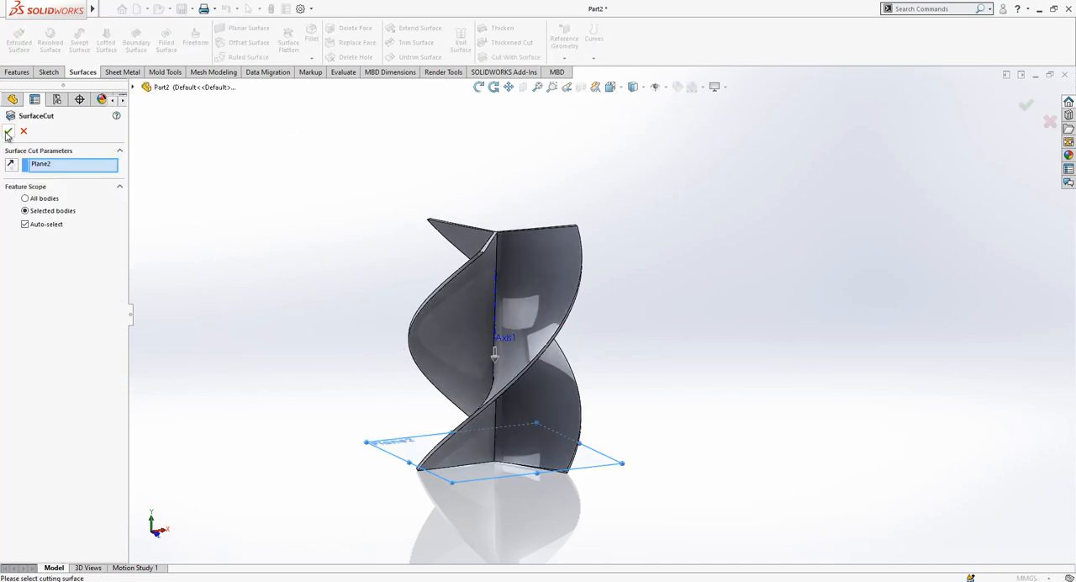
left_click(9, 132)
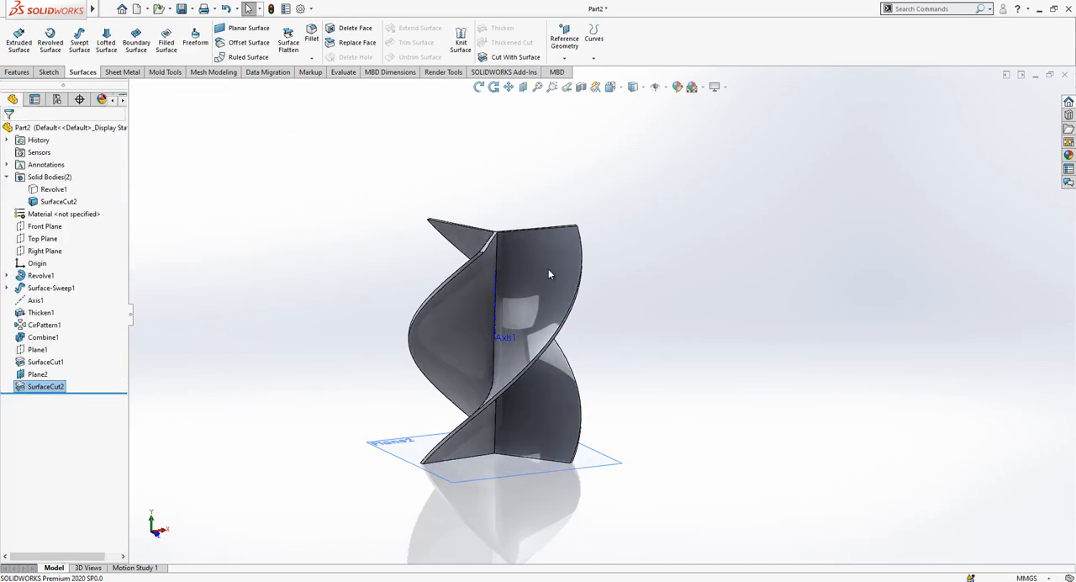
left_click(37, 373)
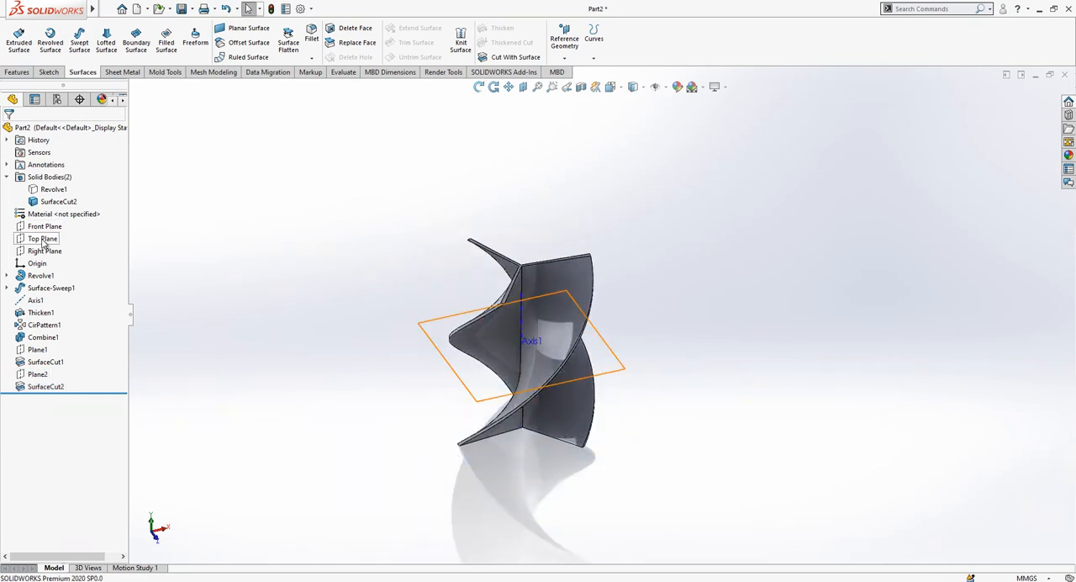
Step: Sketch a dimensioned circle centred on the axis on the Top Plane
left_click(42, 239)
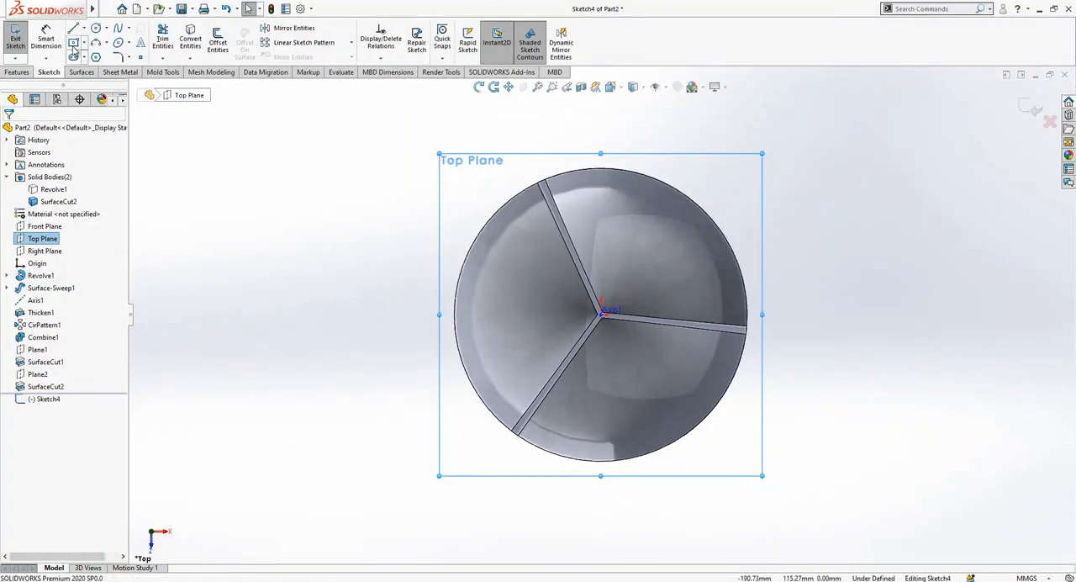
left_click(95, 27)
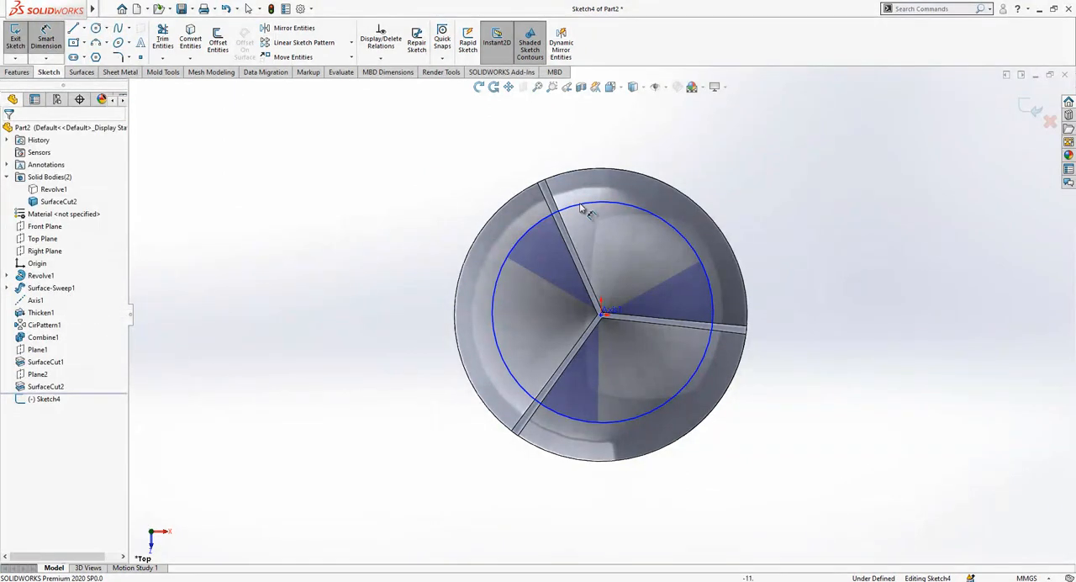
left_click(581, 208)
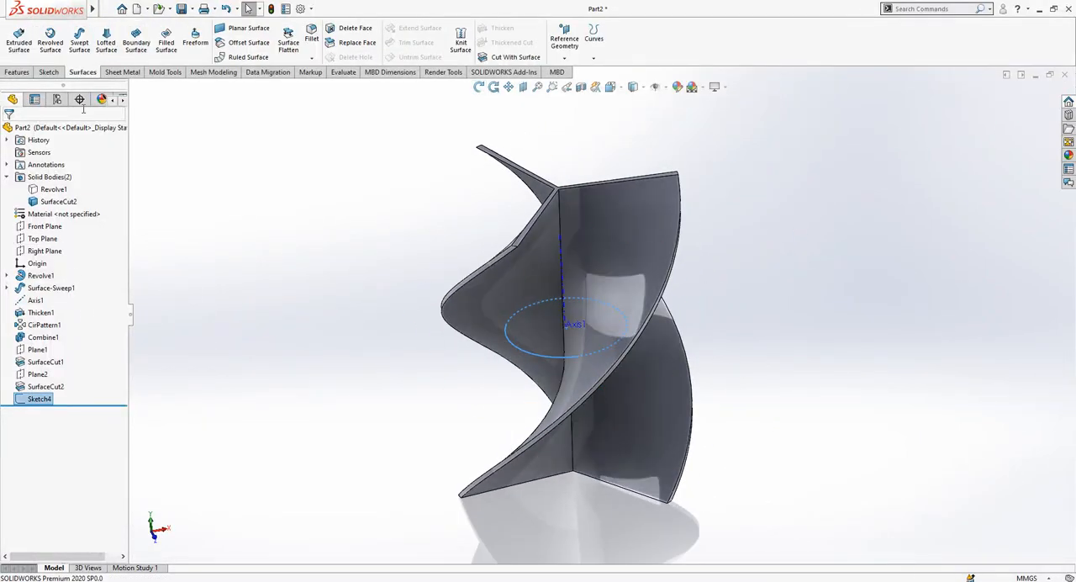
Step: Extrude-cut Sketch4 Through All - Both with Flip side to cut enabled
left_click(17, 71)
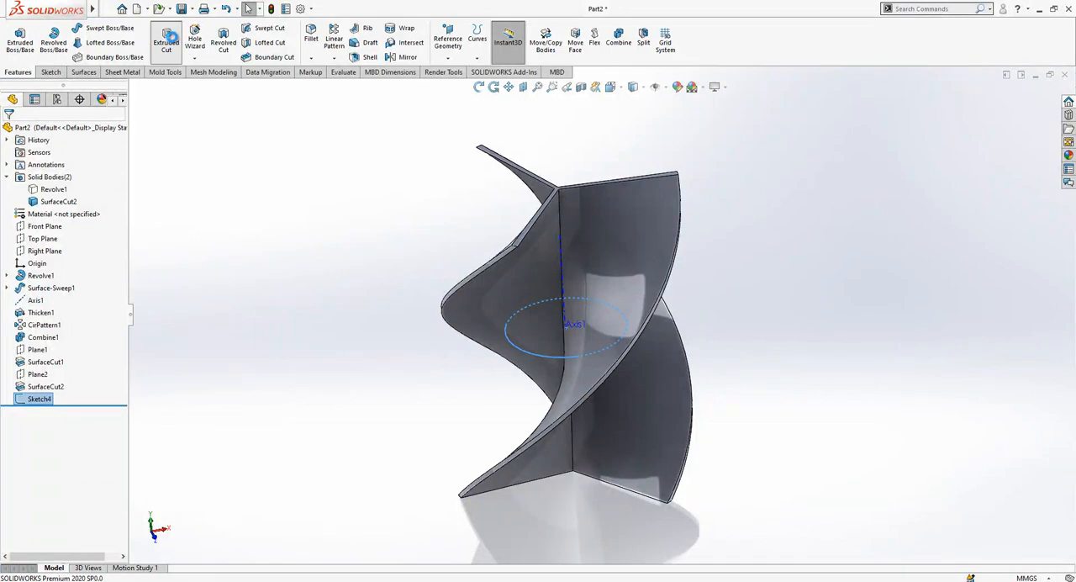
left_click(166, 41)
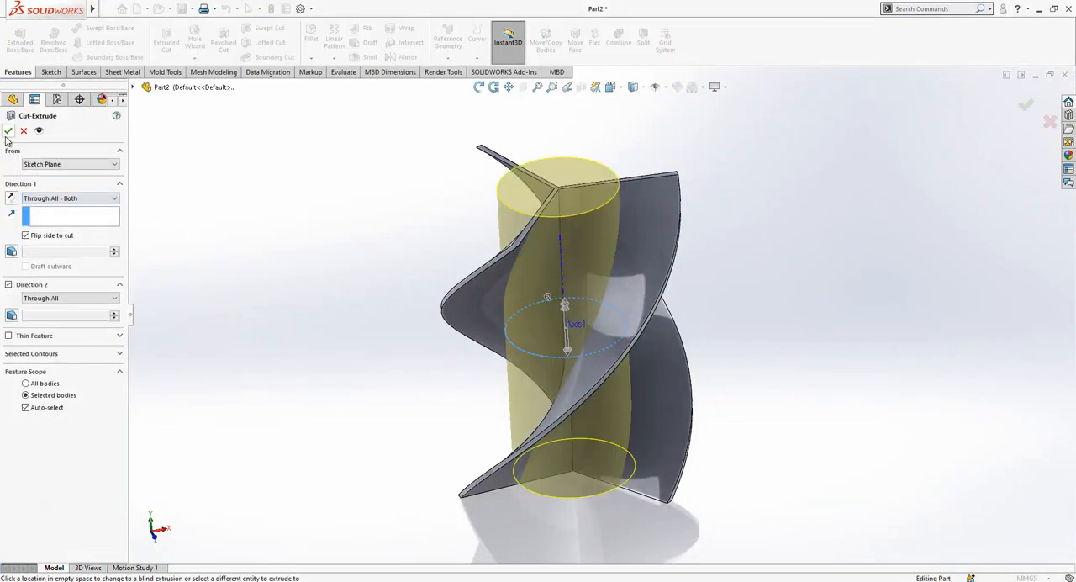
left_click(7, 130)
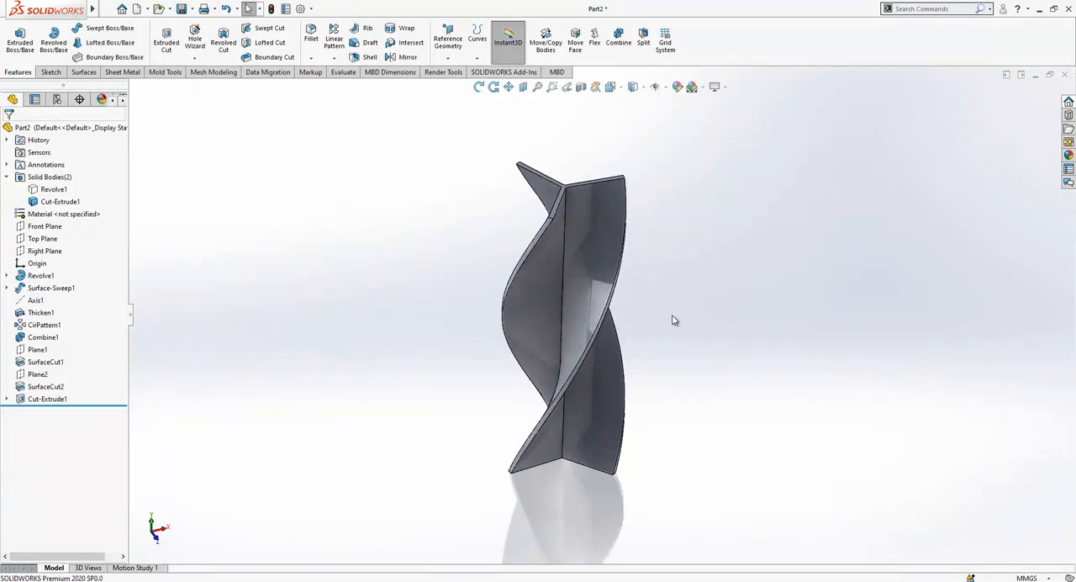
left_click(53, 188)
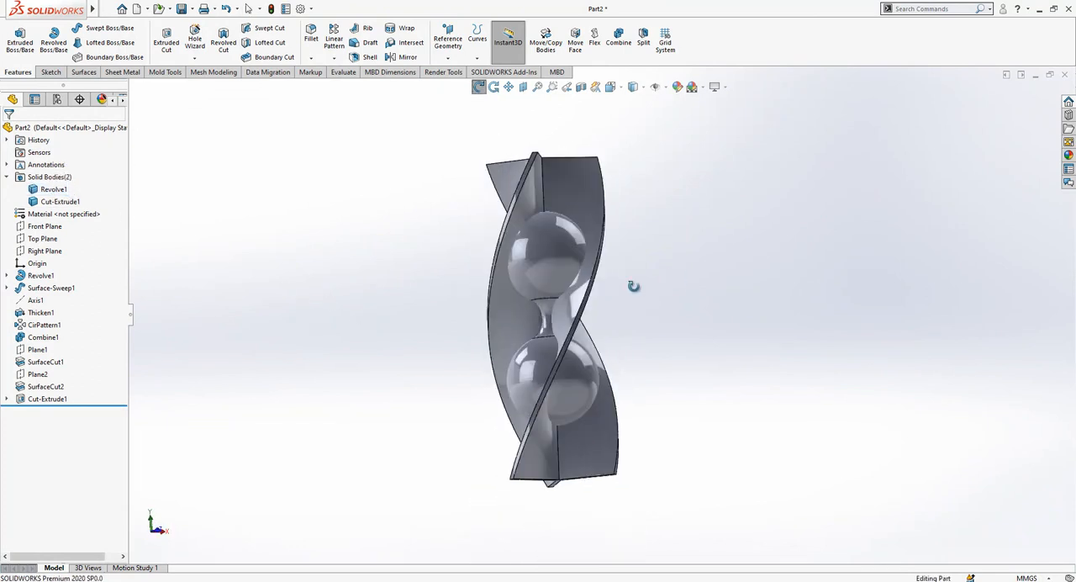
Step: Draw the corner profile's lines and curved spline on the Front Plane, viewed normal-to
left_click(45, 225)
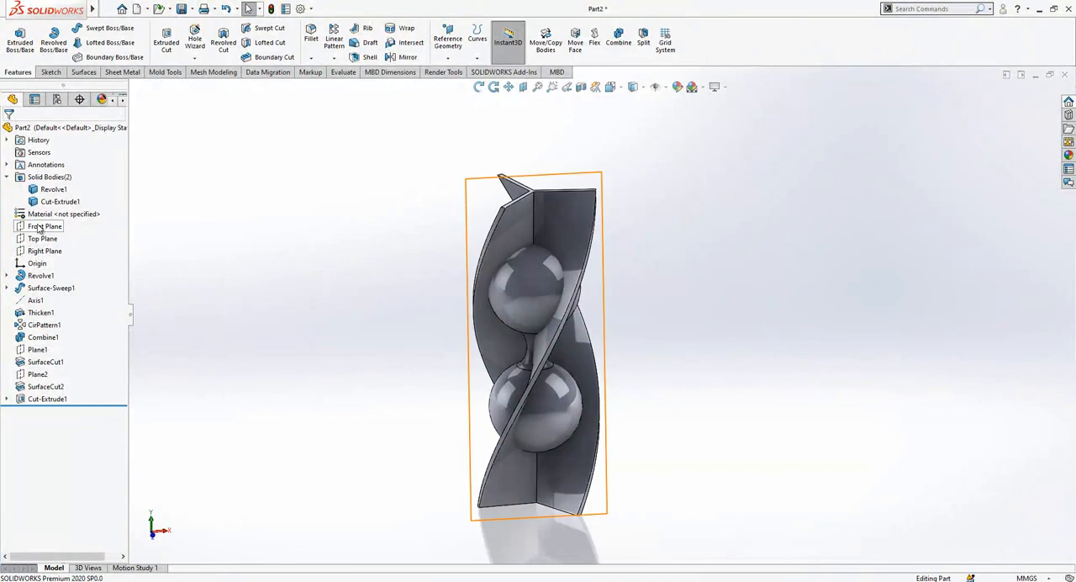
left_click(44, 227)
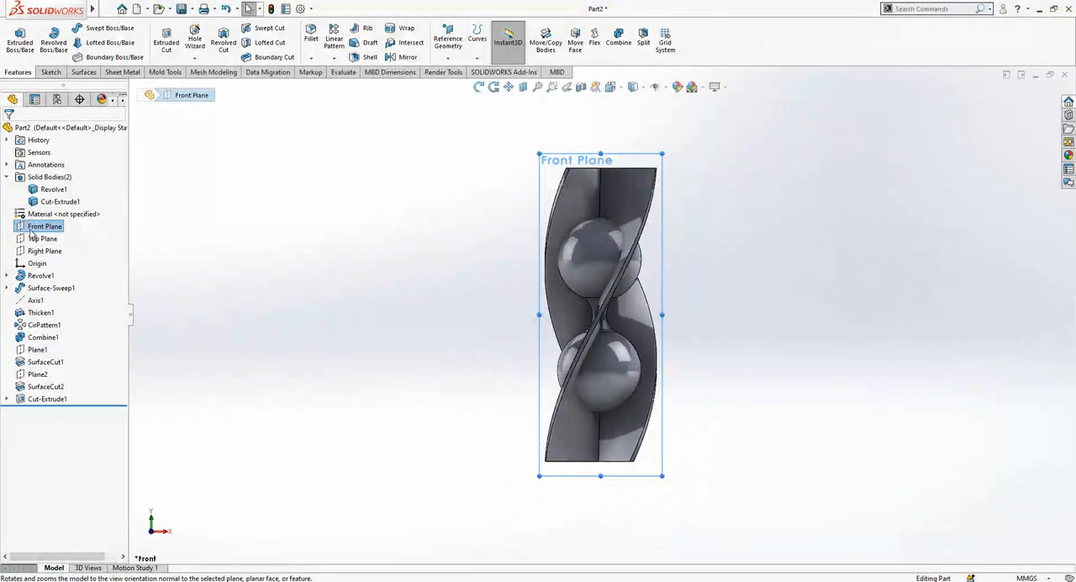
left_click(60, 201)
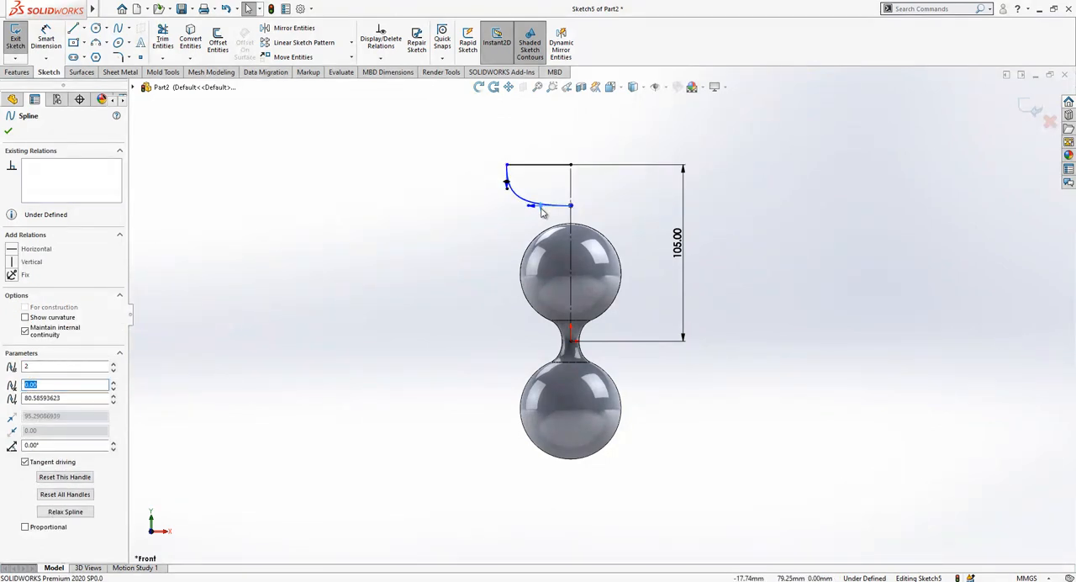
left_click(538, 165)
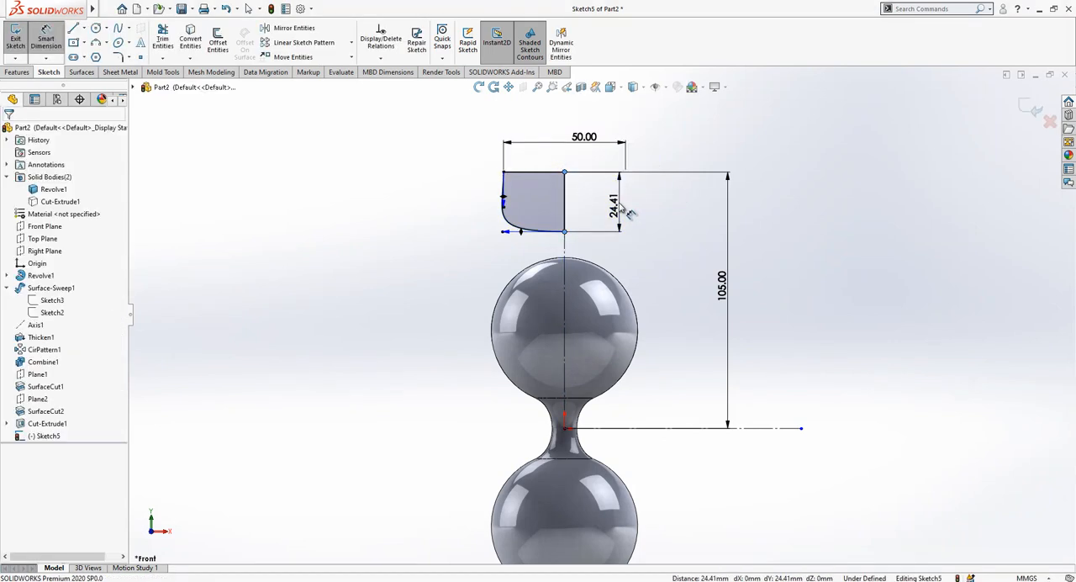
Step: Dimension the profile (50, 20, 105) and mirror it about the centre line
double_click(614, 201)
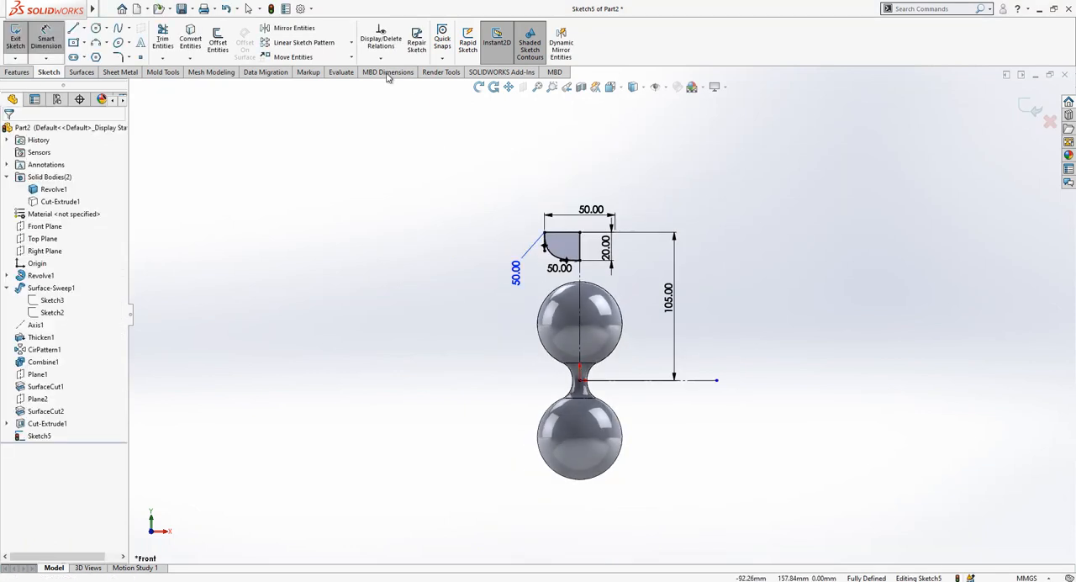
left_click(293, 27)
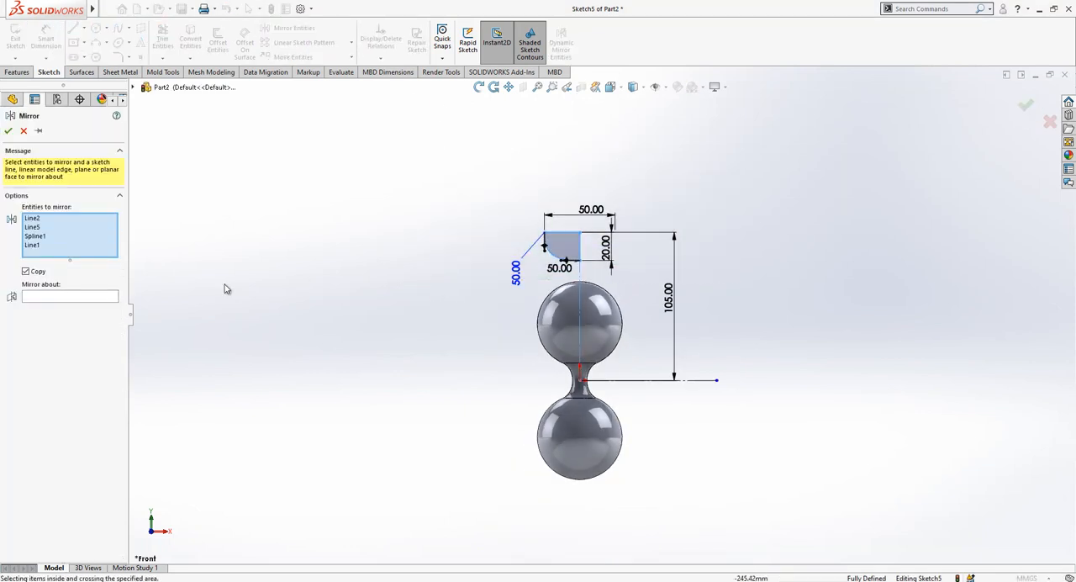
left_click(69, 296)
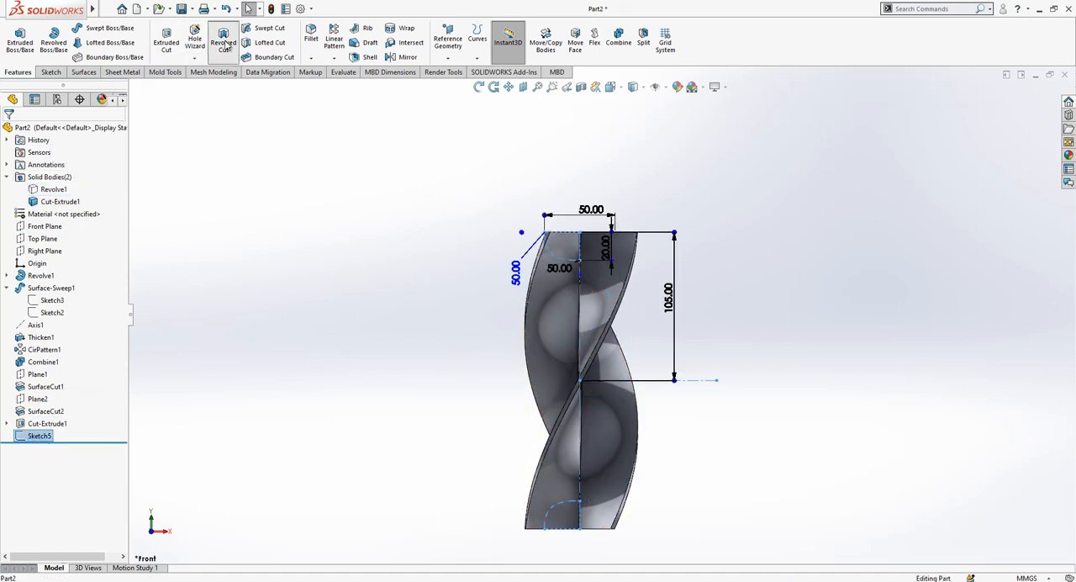
Step: Revolve-cut Sketch5 a Blind 360° about Line1
left_click(223, 42)
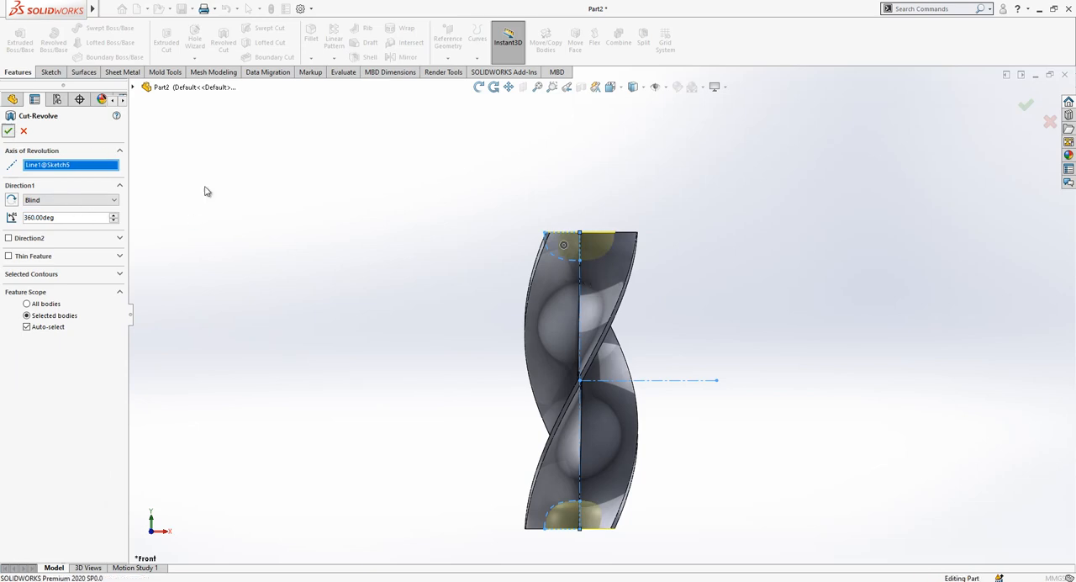
left_click(9, 131)
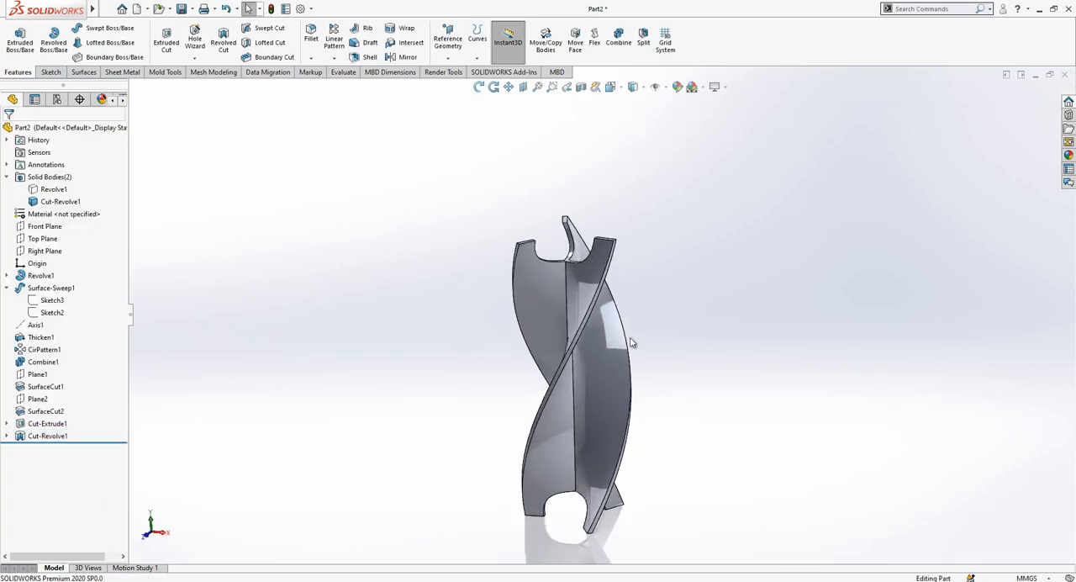
left_click(53, 188)
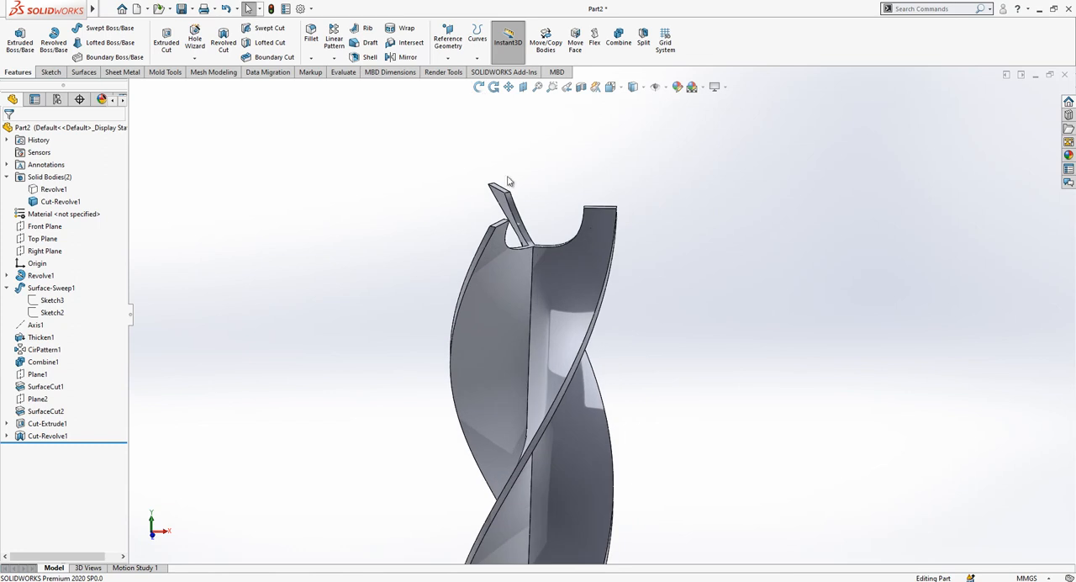
Step: Fillet the blade and notch edges at 1.5 mm, then at 1.00 mm; both fail
left_click(311, 38)
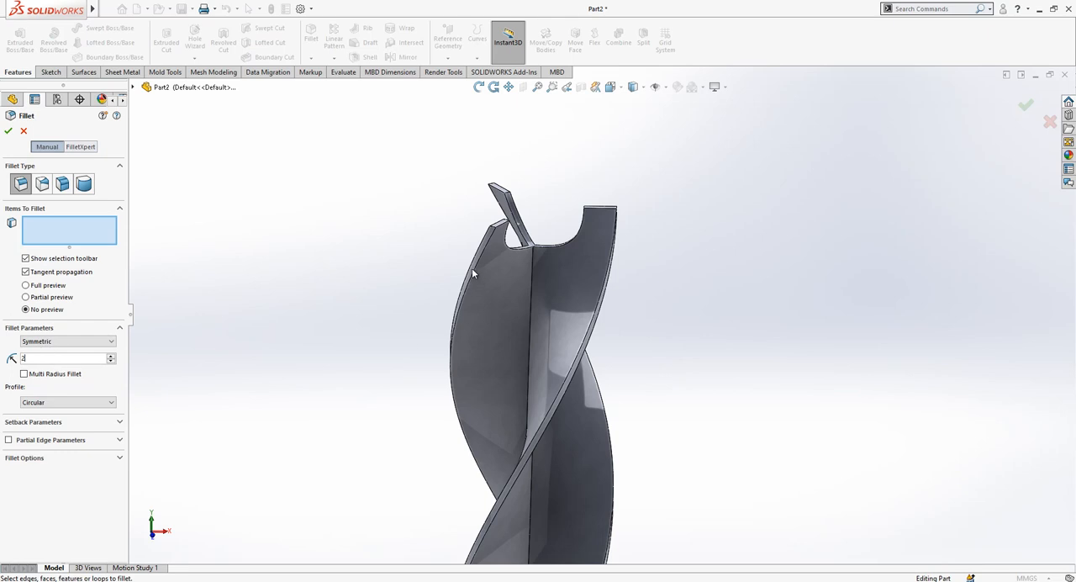
left_click(487, 261)
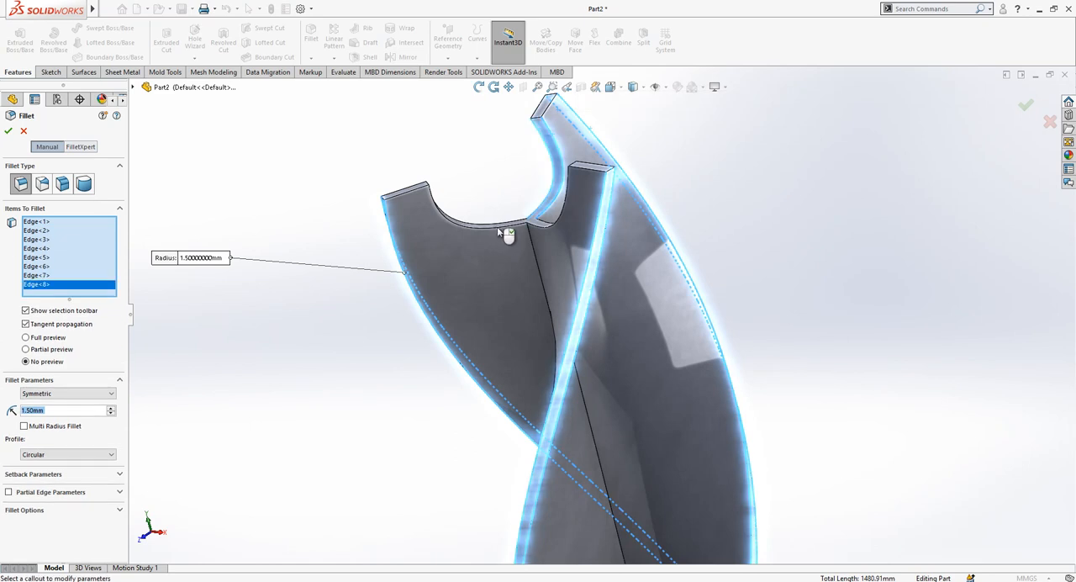
left_click(542, 227)
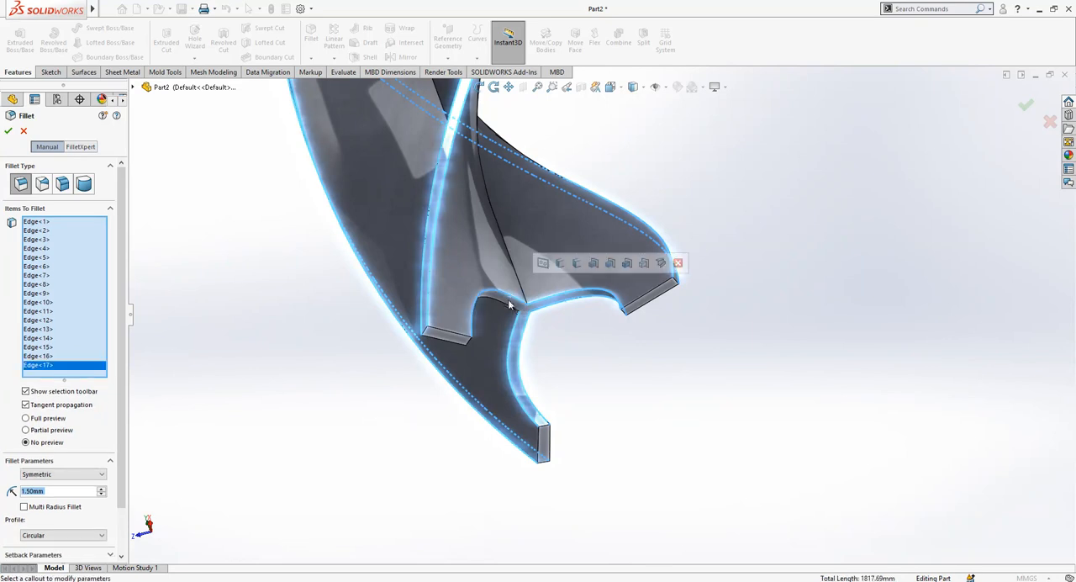
left_click(509, 302)
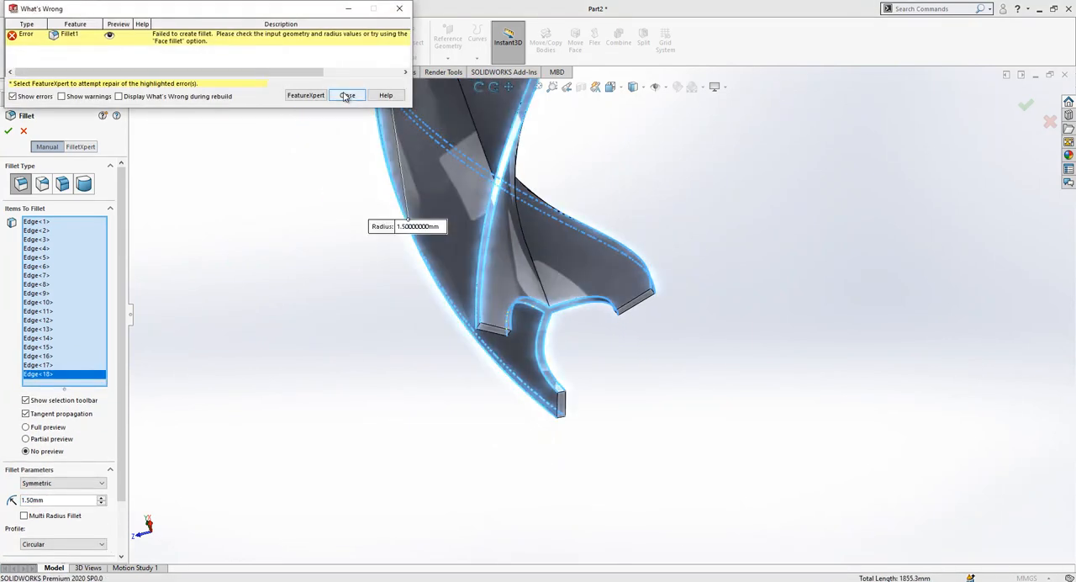
left_click(346, 95)
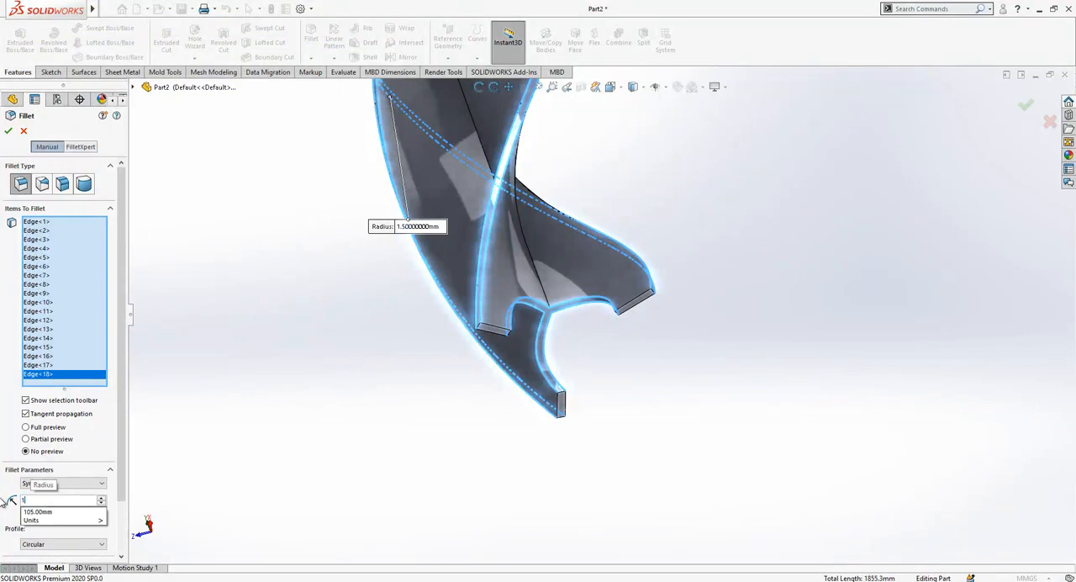
type("1.00mm")
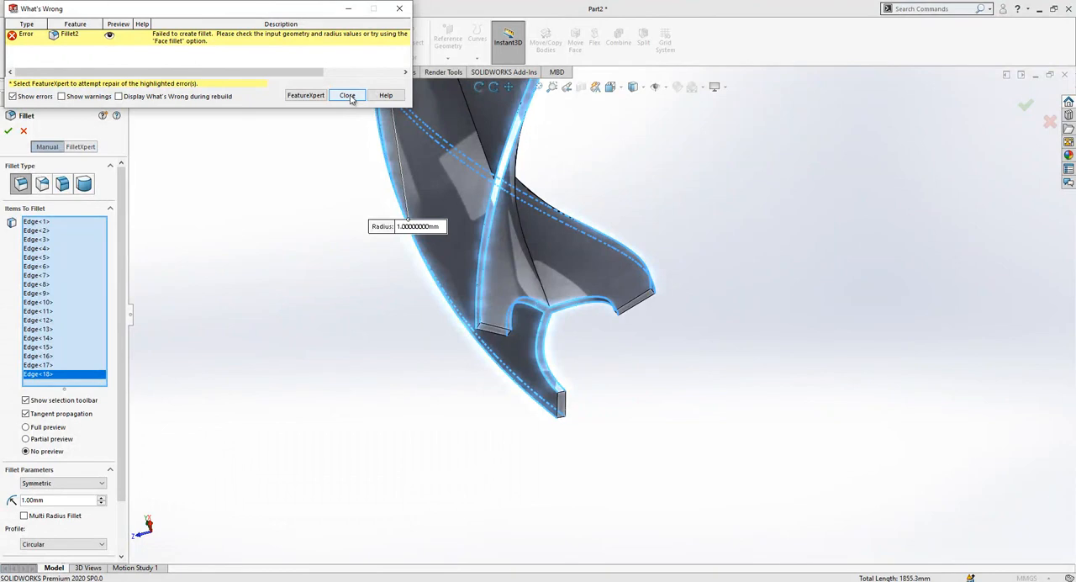
left_click(347, 95)
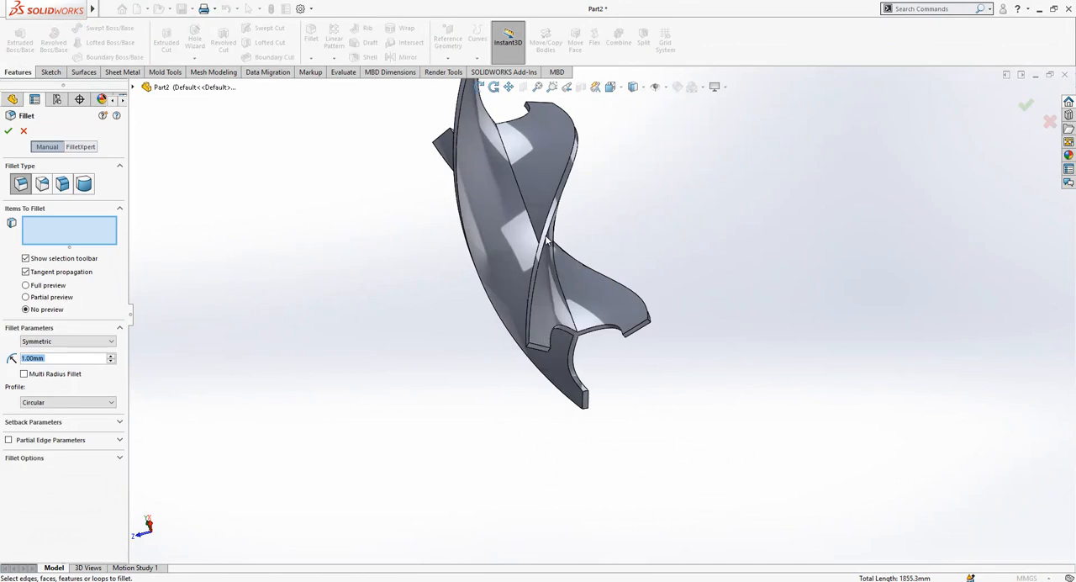
Step: Clear the selection, reselect long twisted and notch edges, and apply a 1 mm fillet
left_click(546, 244)
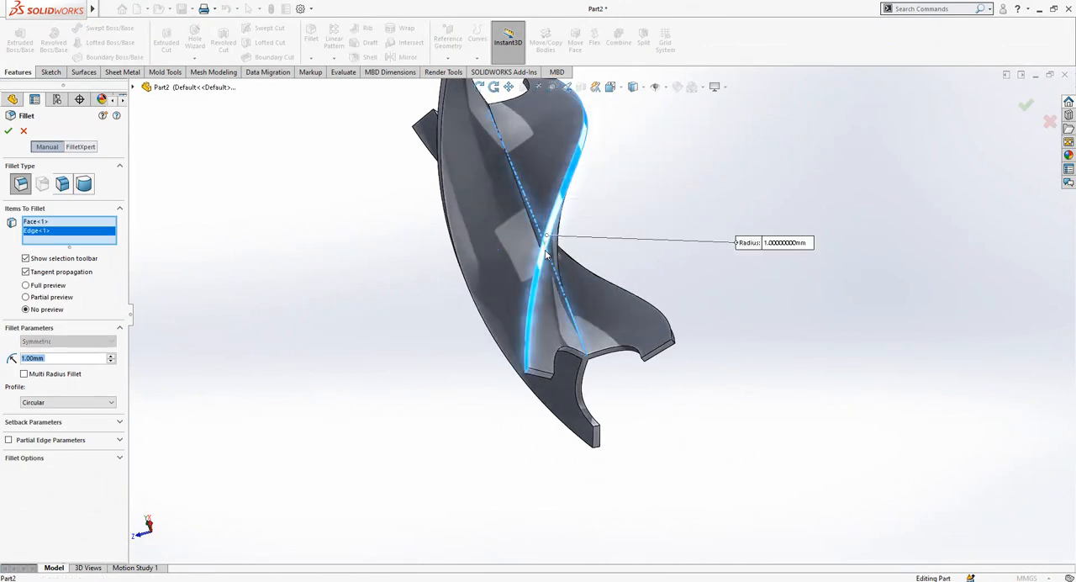
right_click(38, 231)
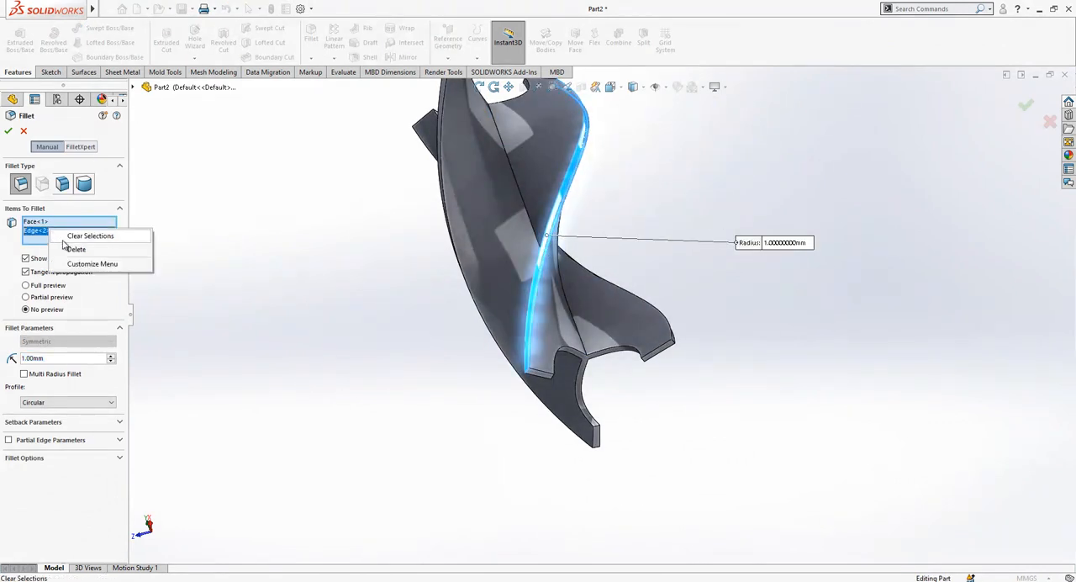
left_click(90, 235)
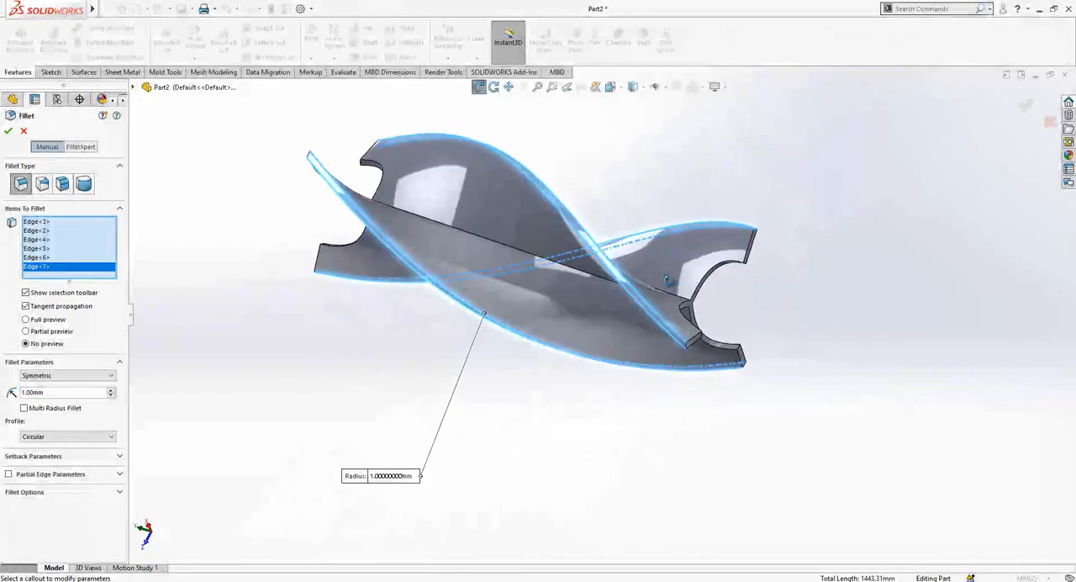
left_click(8, 130)
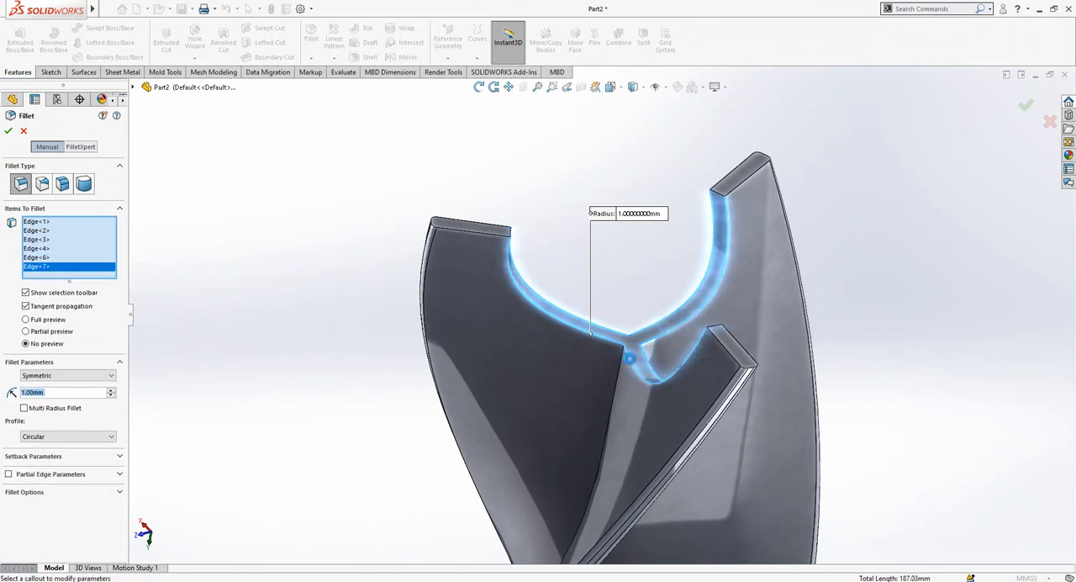
left_click(7, 131)
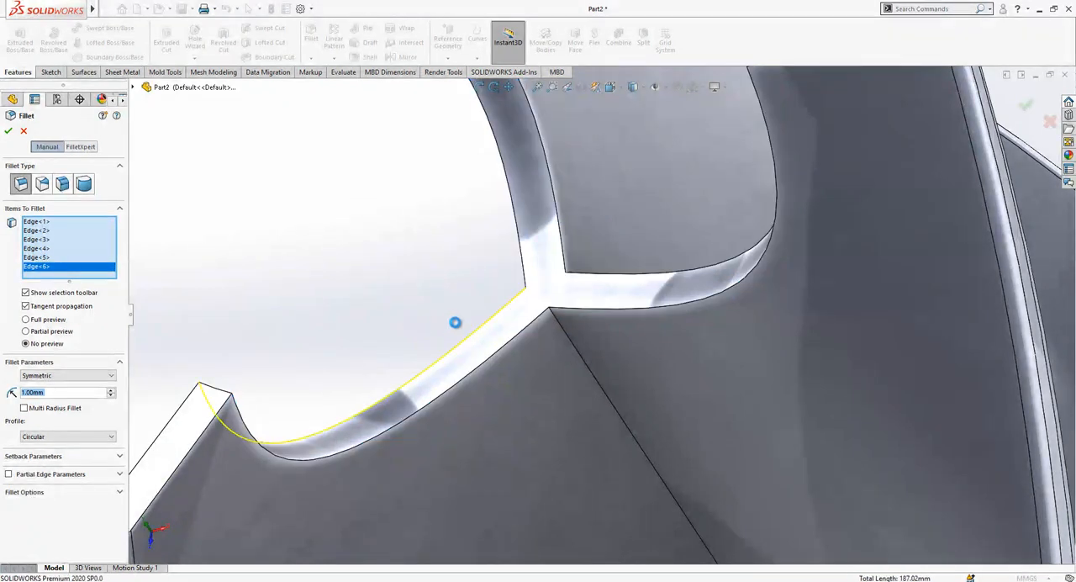
left_click(8, 131)
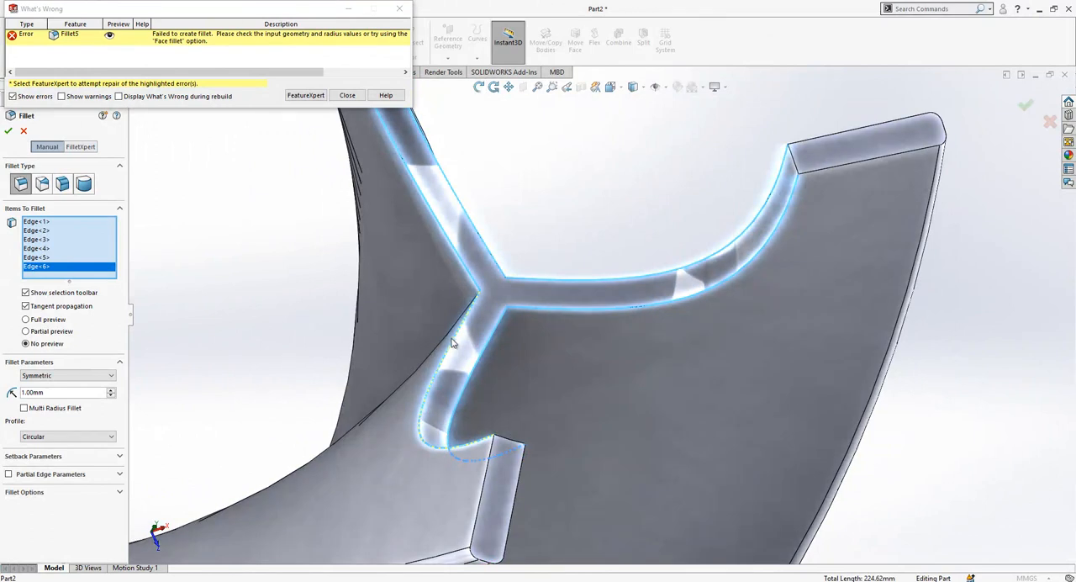
left_click(346, 95)
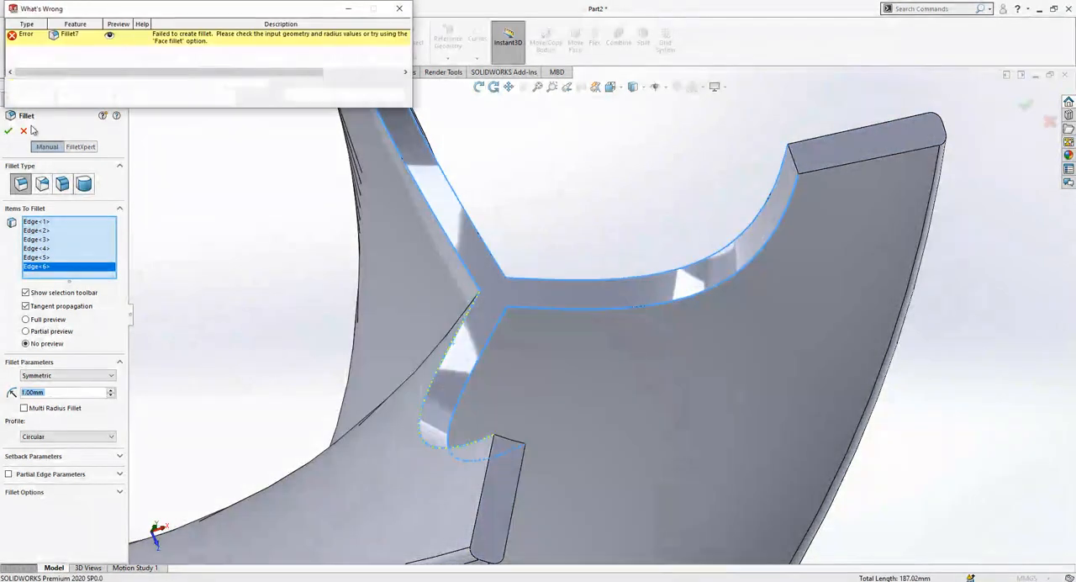
left_click(24, 130)
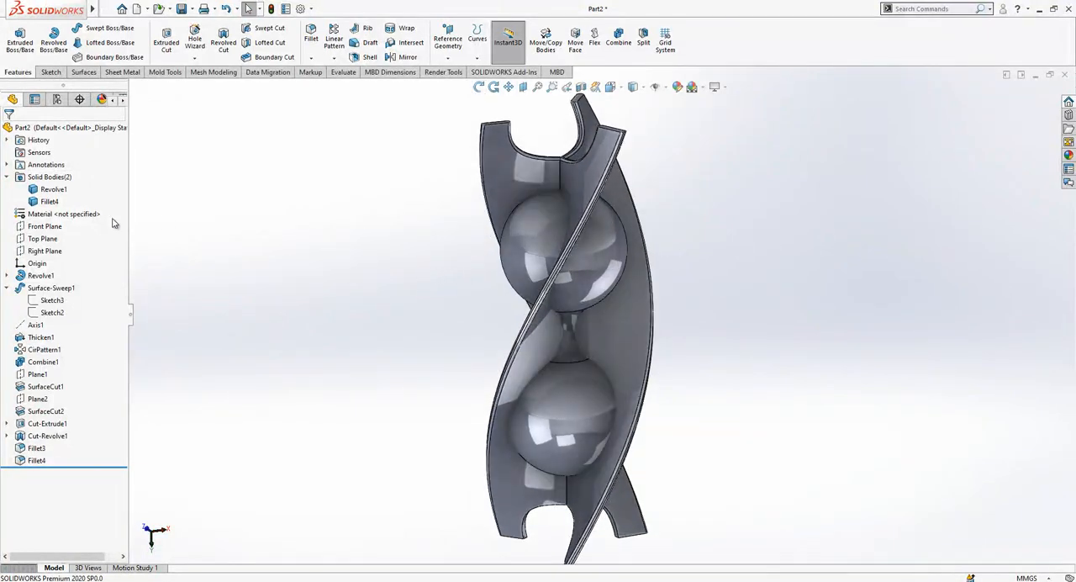
Step: On the Front Plane, convert Sketch1's two-sphere outline and trim the extra lines
left_click(45, 226)
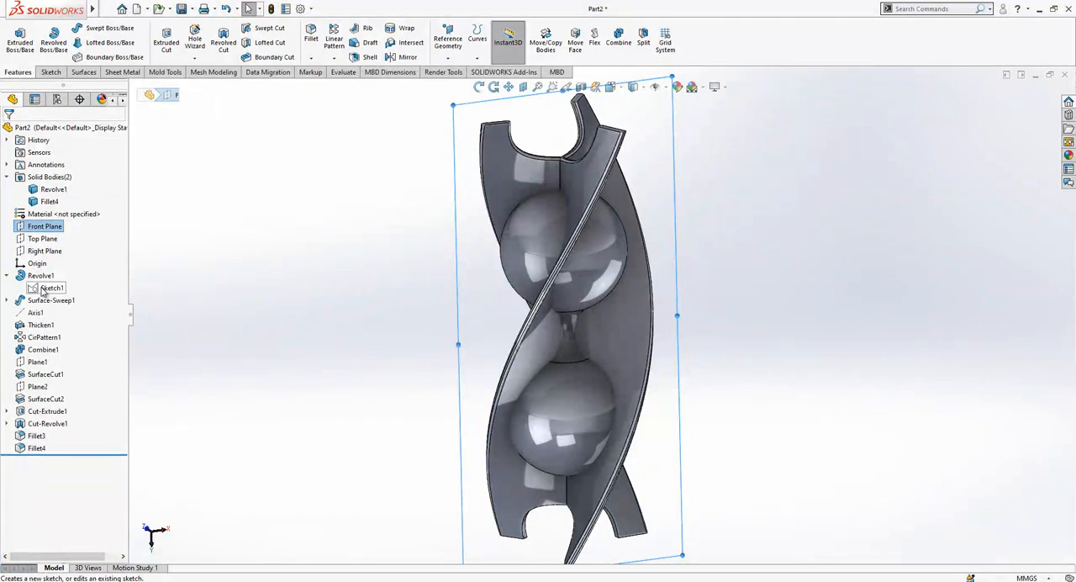
left_click(51, 288)
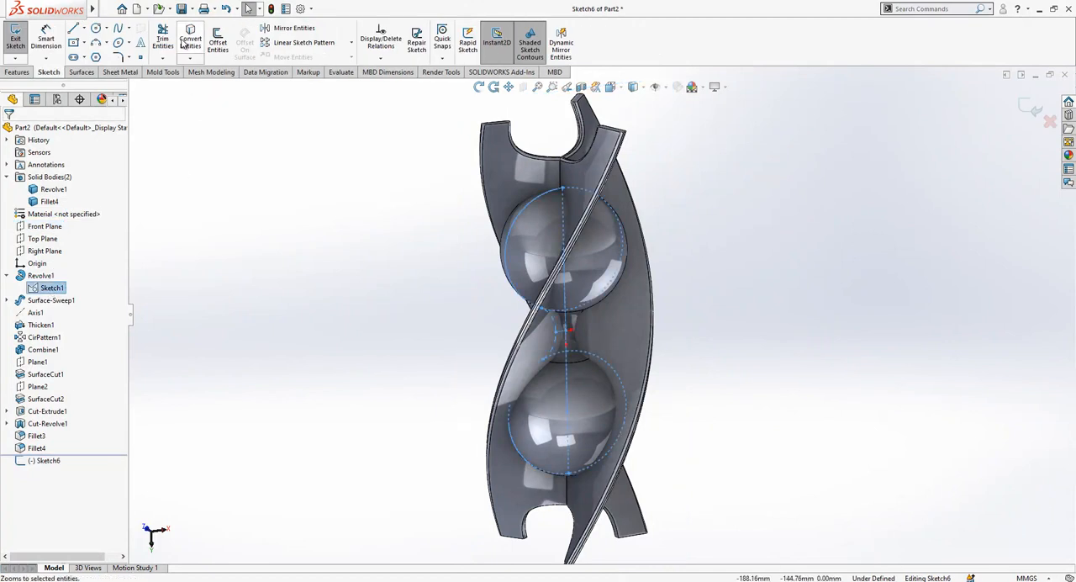
left_click(162, 37)
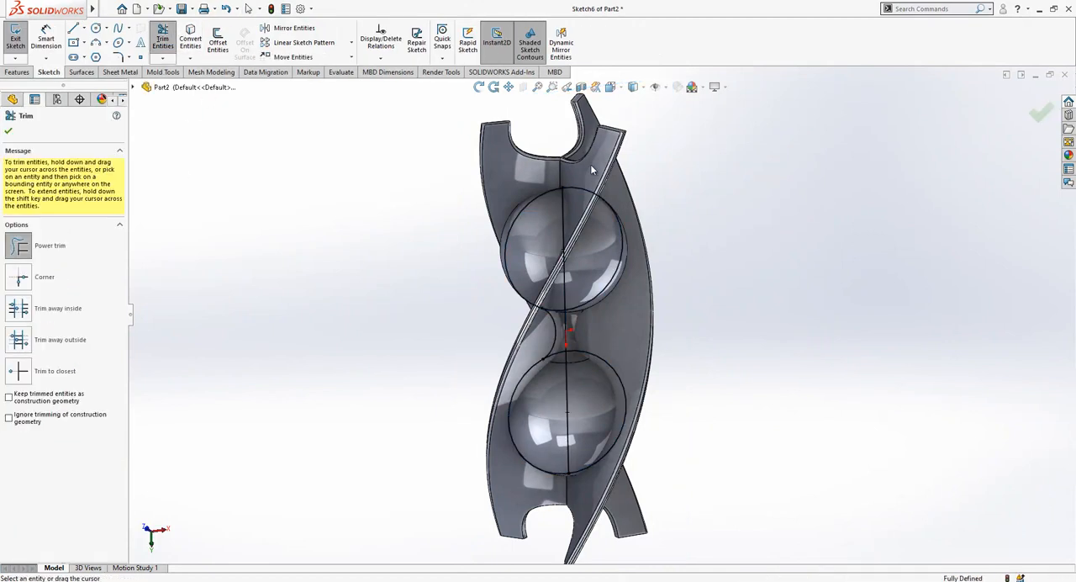
scroll("up", 3)
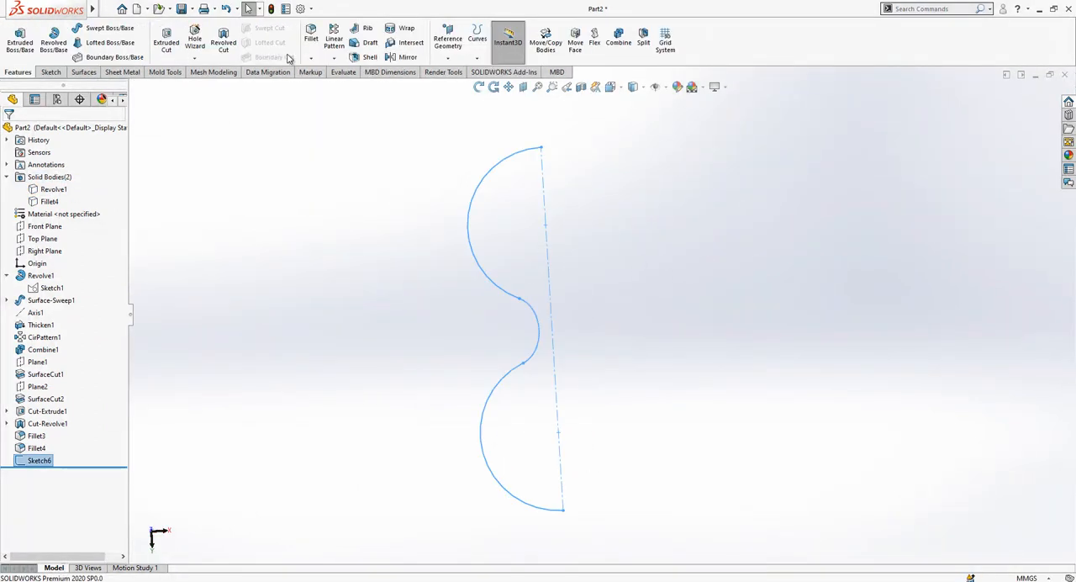
Step: Revolve the trimmed outline into a surface about the centerline
left_click(82, 72)
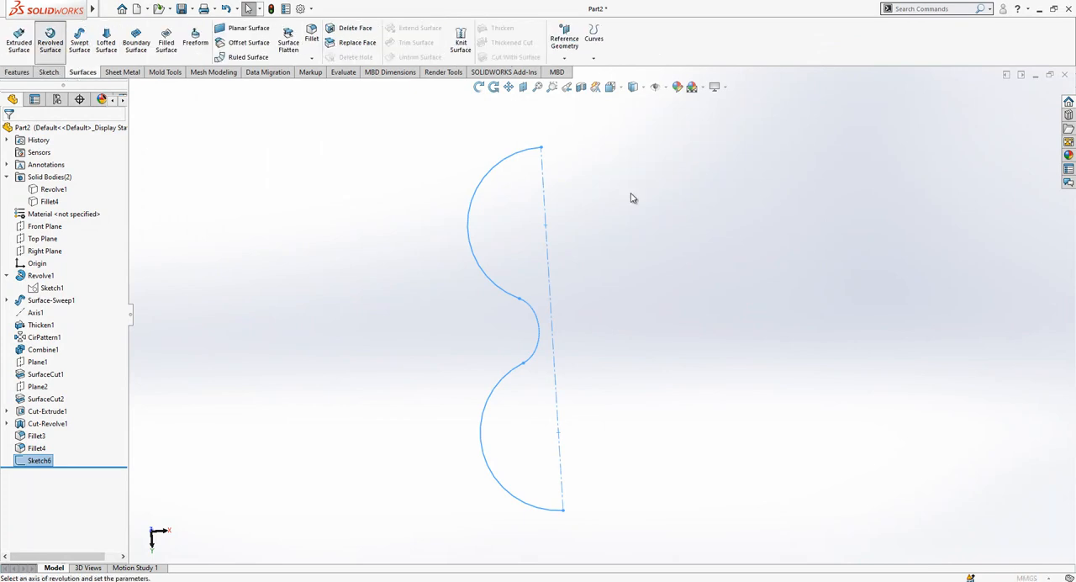
left_click(50, 42)
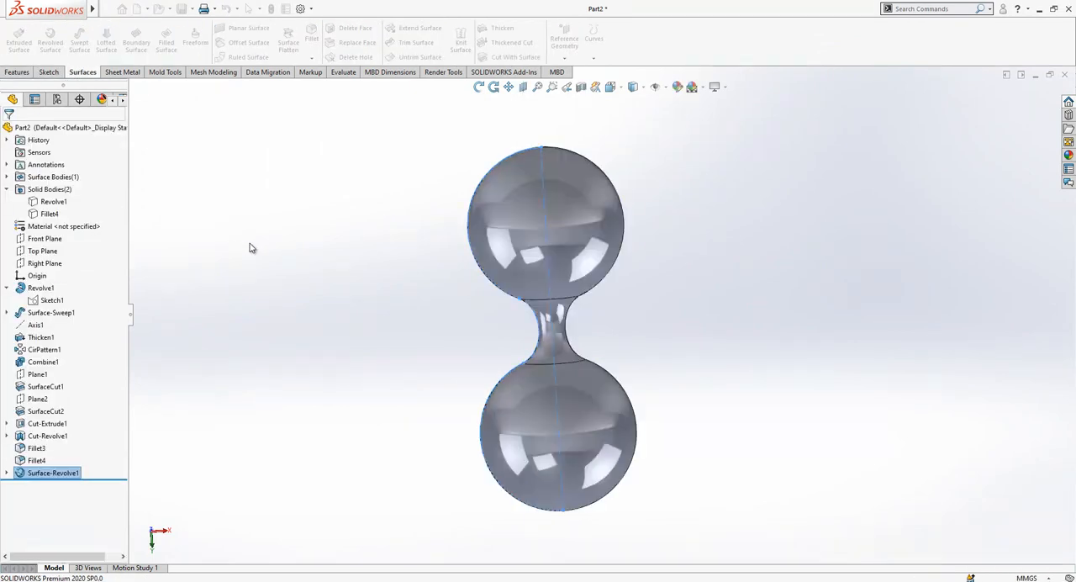
left_click(44, 238)
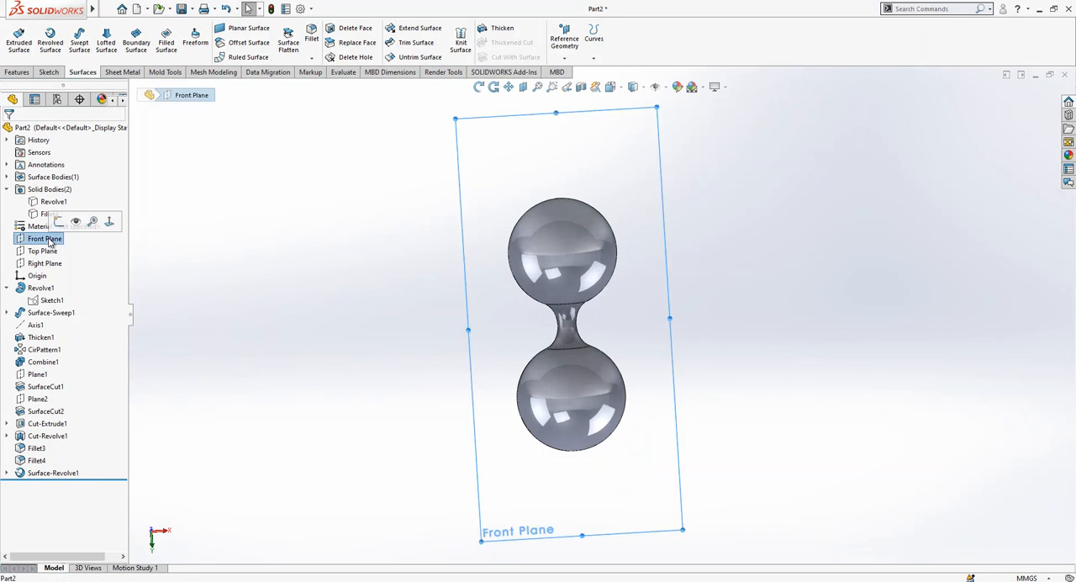
Step: Sketch a vertical path line (Sketch7) and a short base line (Sketch8) on the Front Plane
left_click(44, 237)
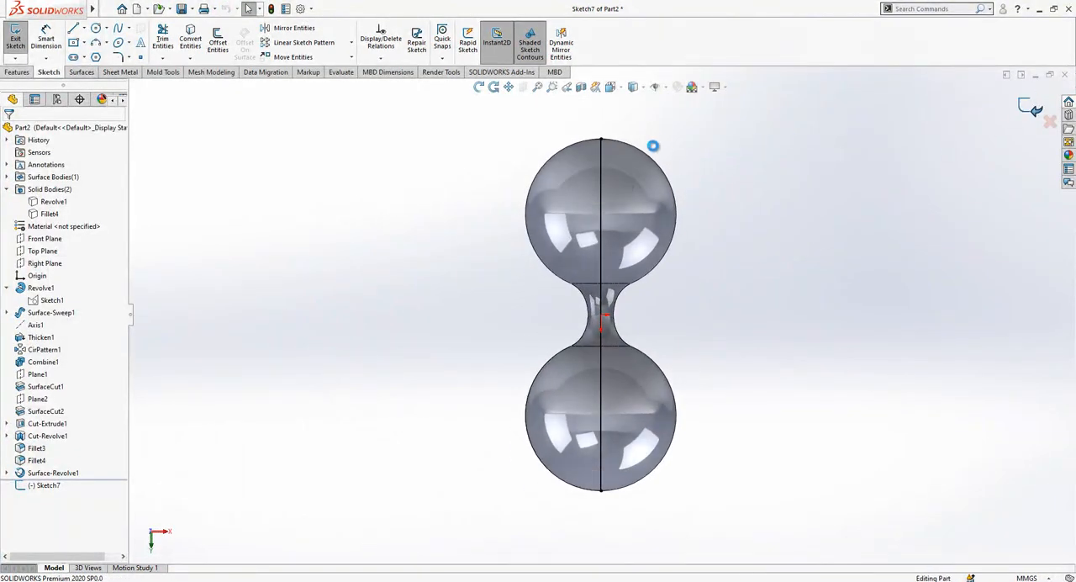
left_click(45, 239)
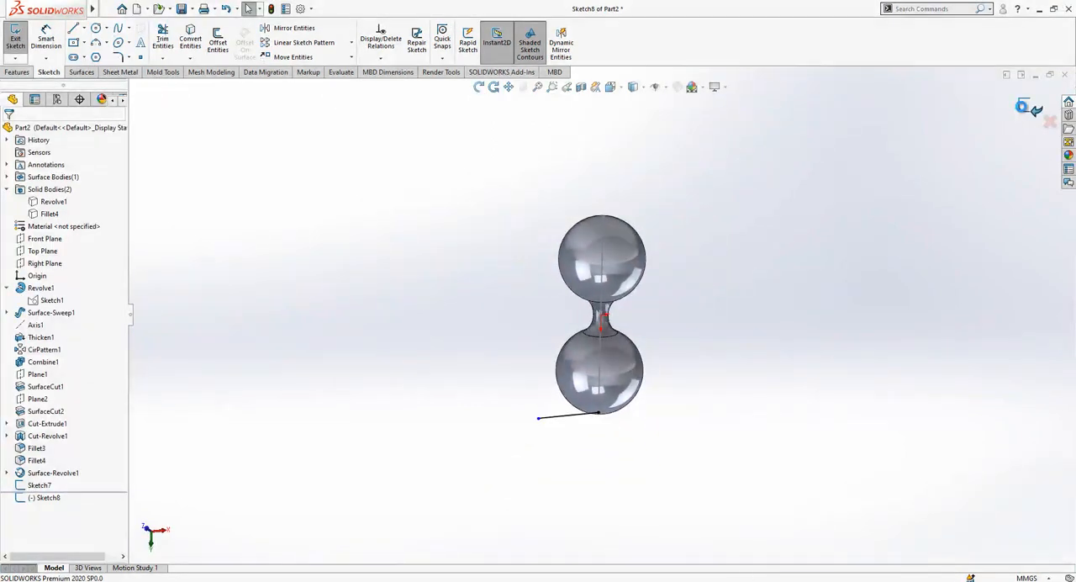
left_click(82, 71)
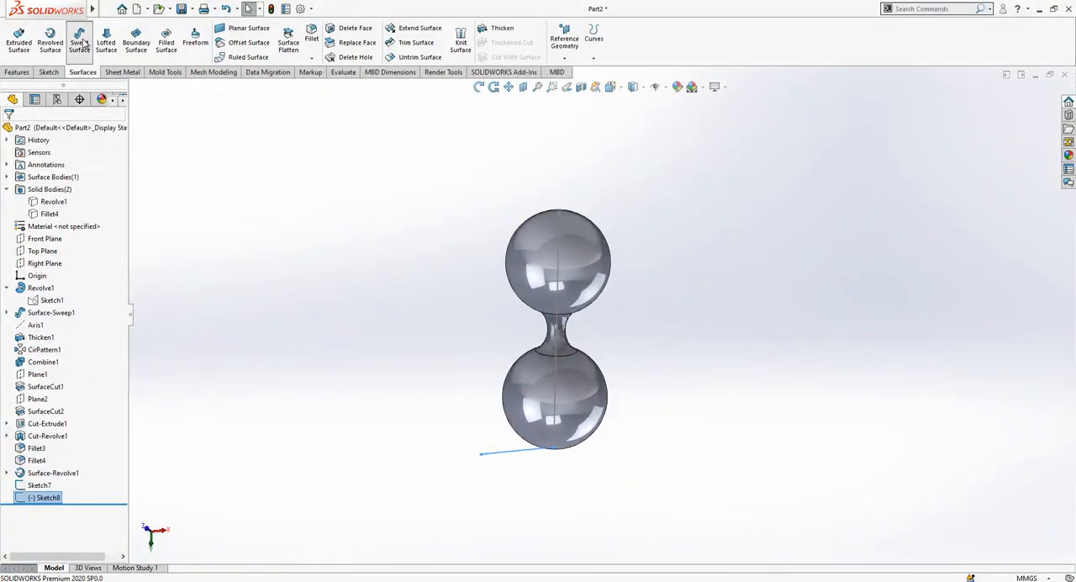
left_click(78, 42)
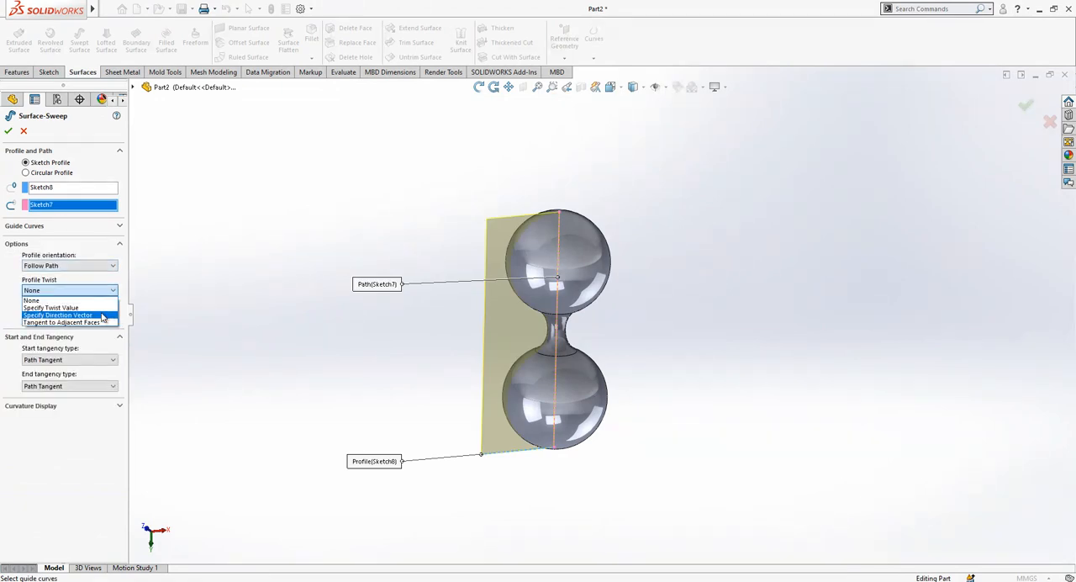
Step: Sweep Sketch8 along Sketch7 with a specified twist of 50 revolutions
left_click(56, 307)
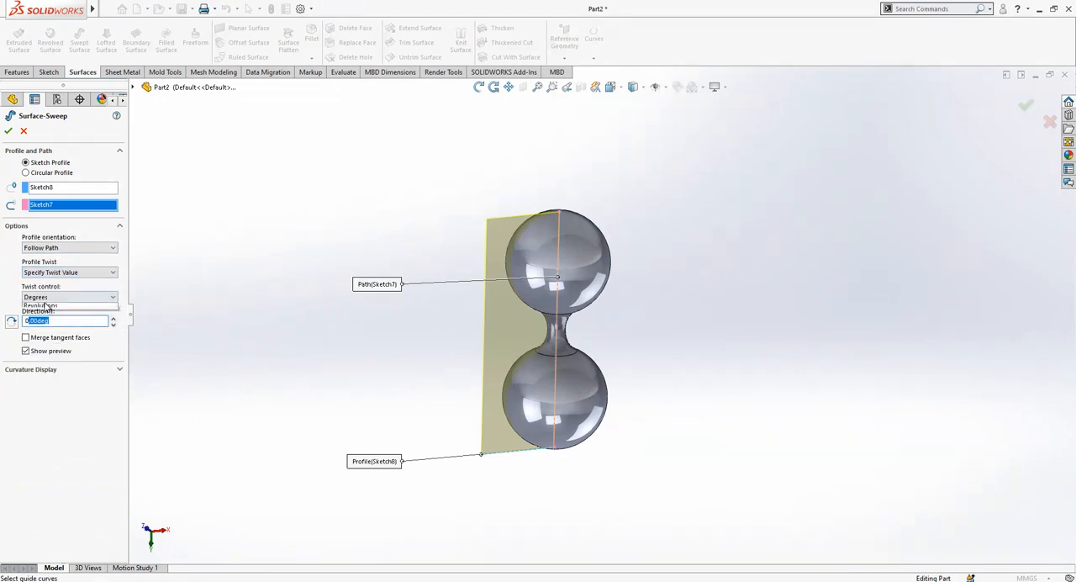
left_click(40, 305)
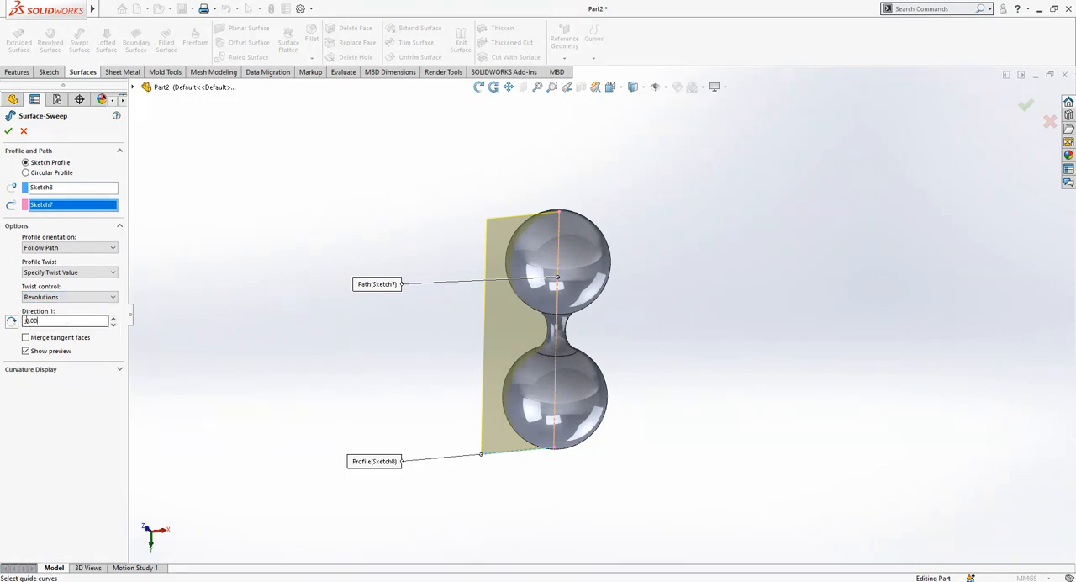
type("50.00")
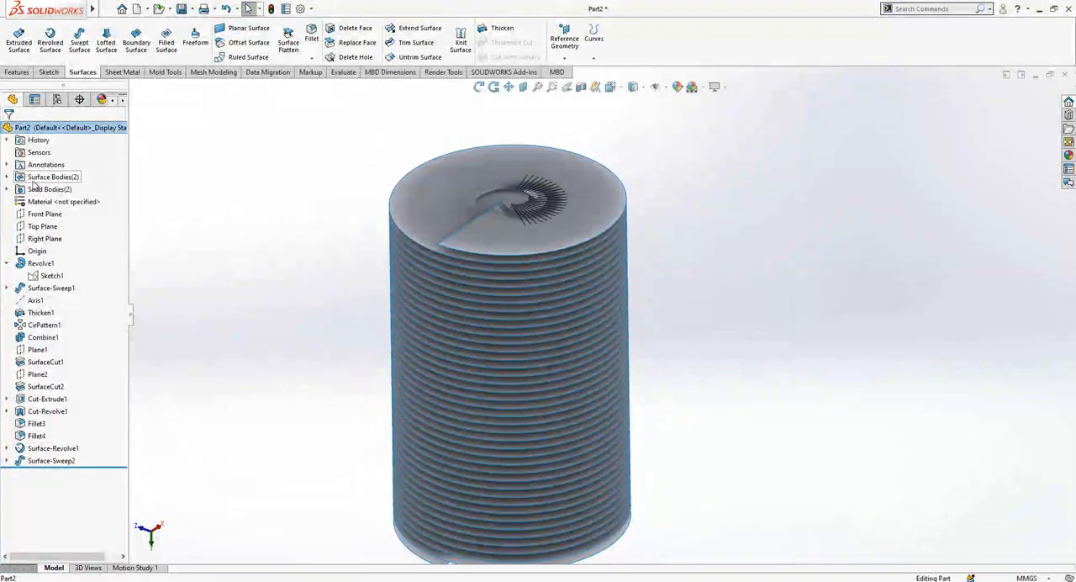
Step: Expand Surface Bodies and select the revolved sphere surface and the spiral swept surface
right_click(47, 189)
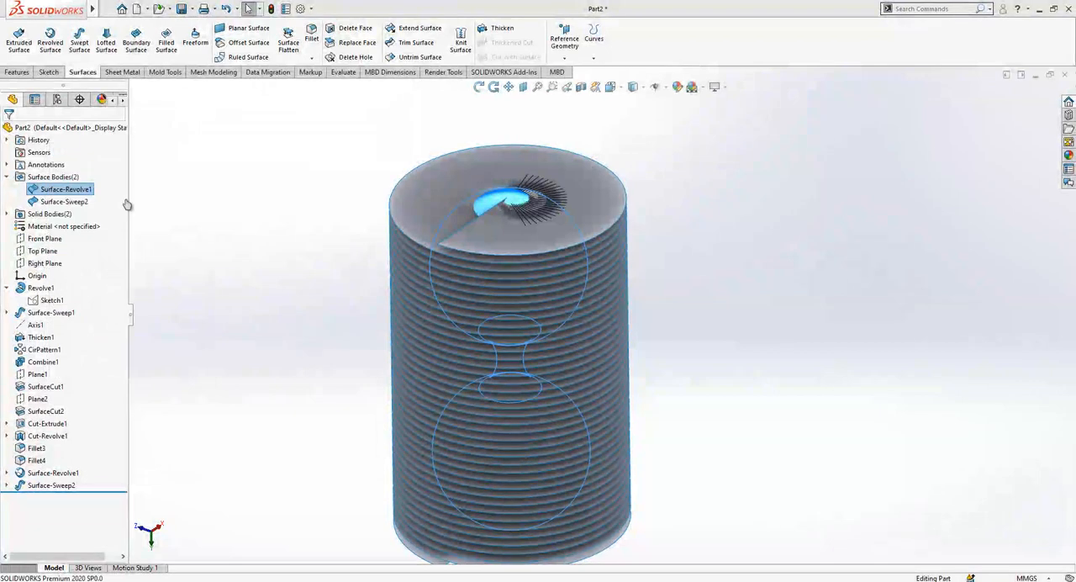
left_click(441, 72)
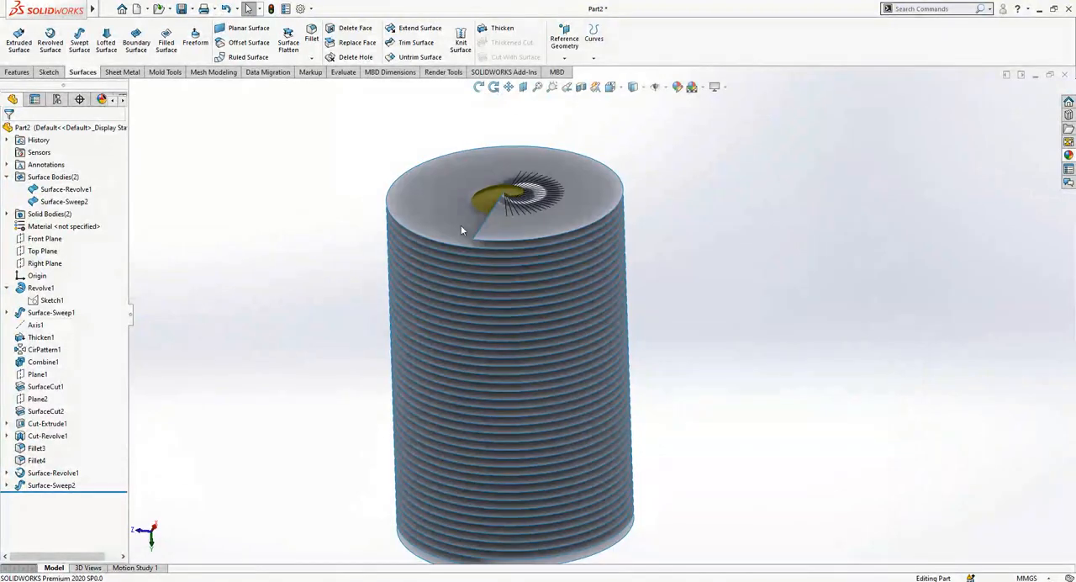
left_click(51, 485)
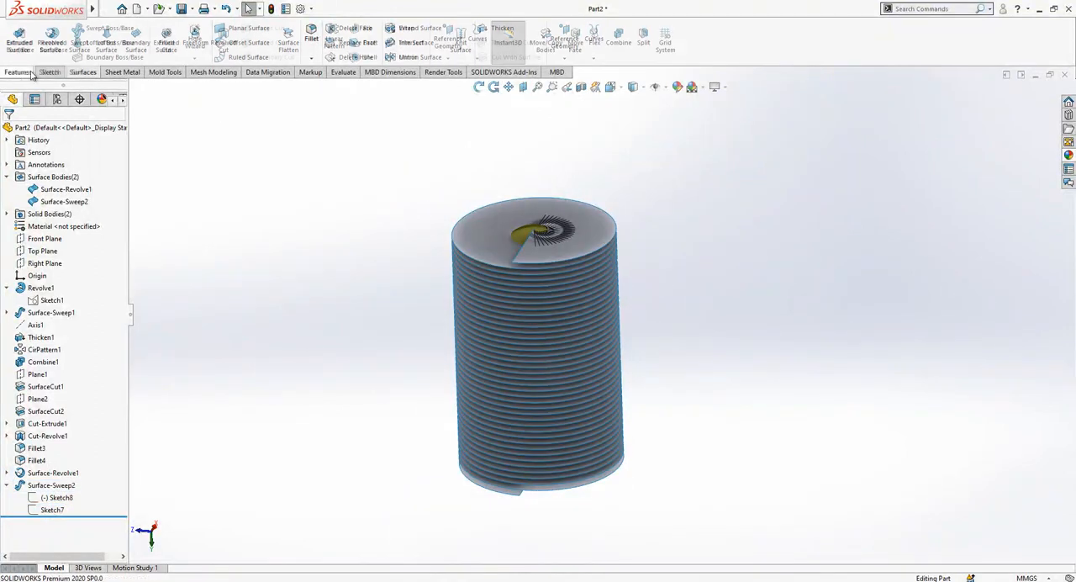
Step: Extract the surfaces' intersection curve as 3DSketch1 and sketch a small circle (Sketch9) at its top
left_click(48, 71)
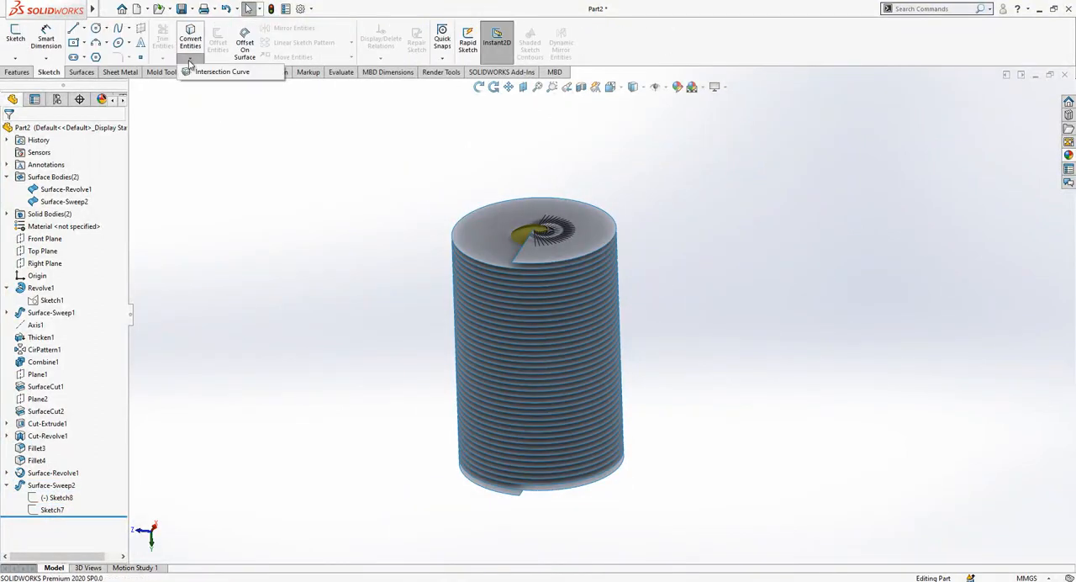
left_click(222, 71)
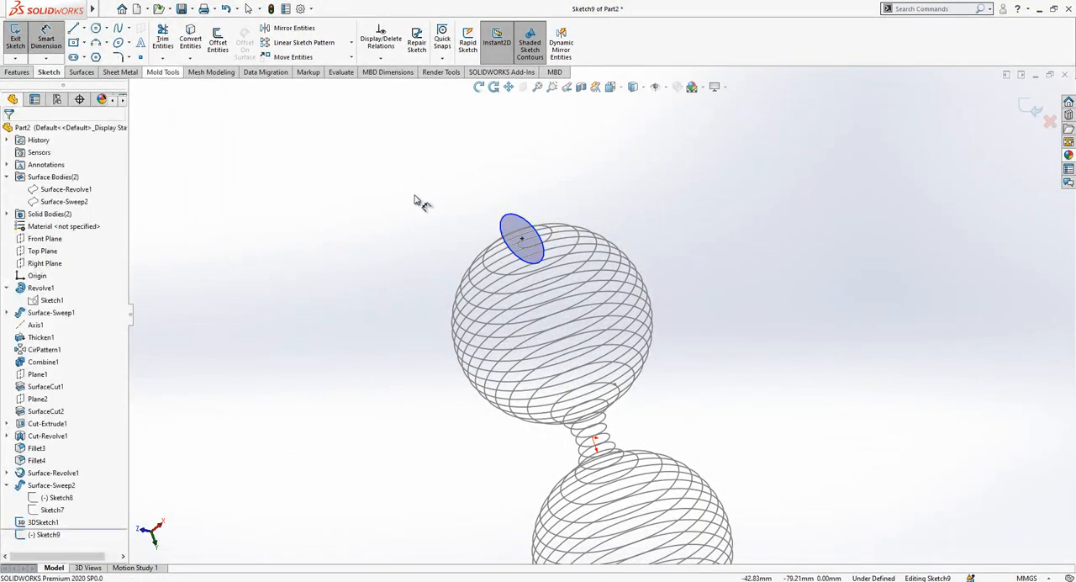
left_click(521, 240)
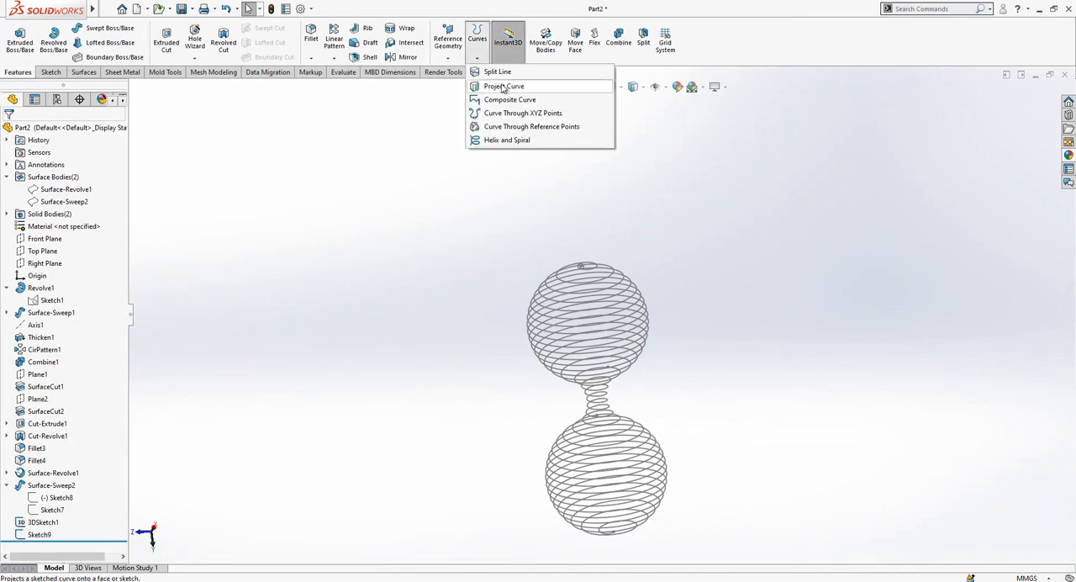
Step: Turn 3DSketch1 into the composite curve CompCurve1
left_click(510, 99)
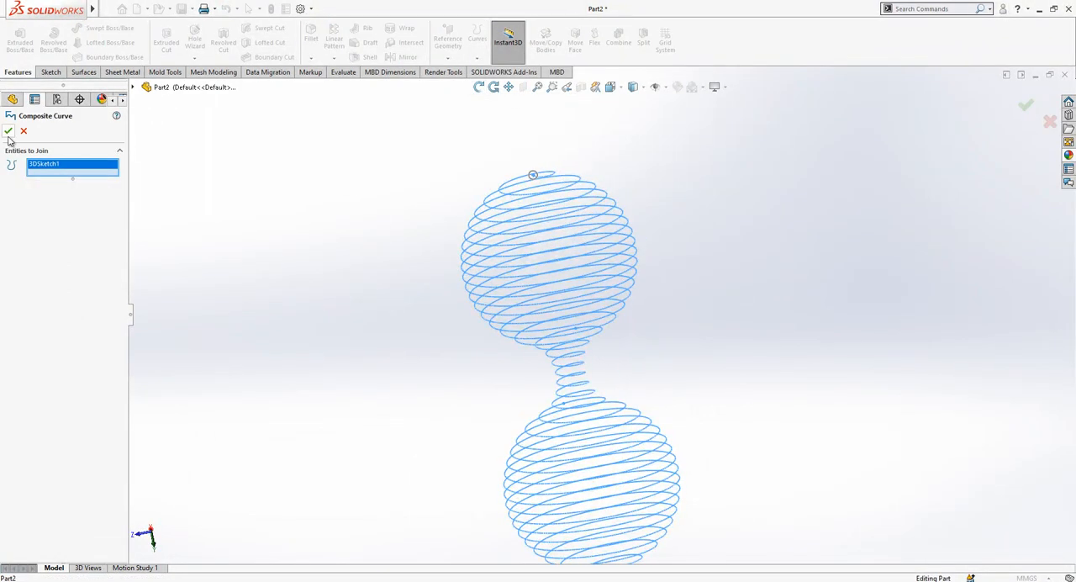
left_click(9, 130)
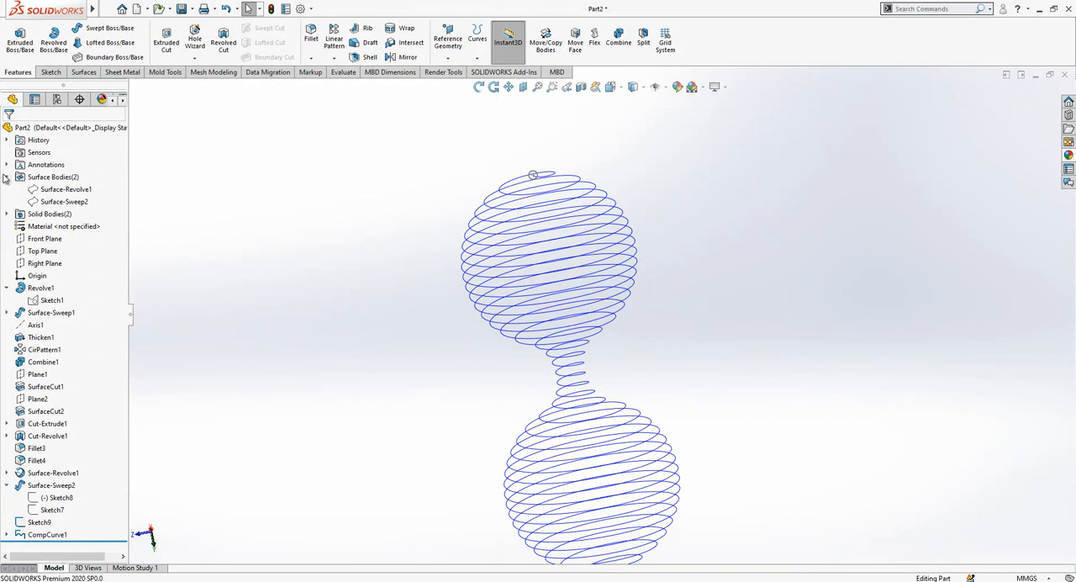
Step: Swept-cut the Sketch9 circle along CompCurve1 through all bodies, with solid bodies shown
left_click(50, 189)
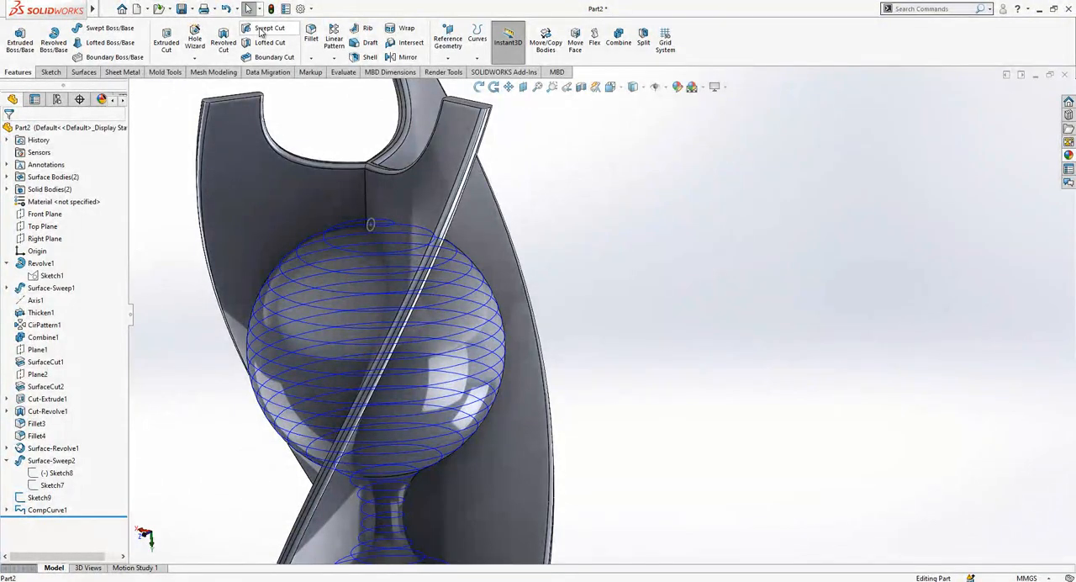
left_click(269, 28)
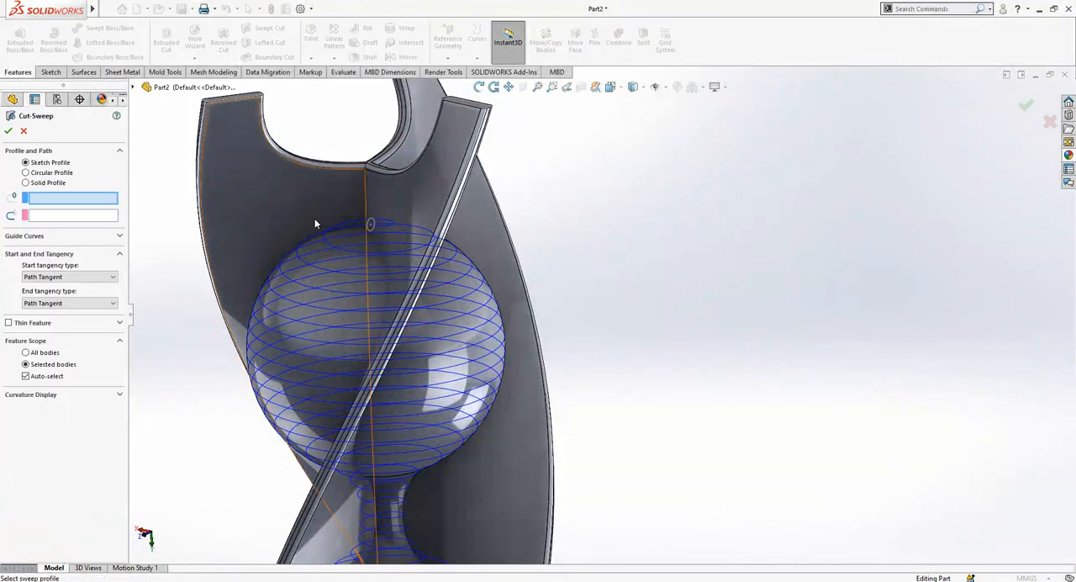
left_click(369, 224)
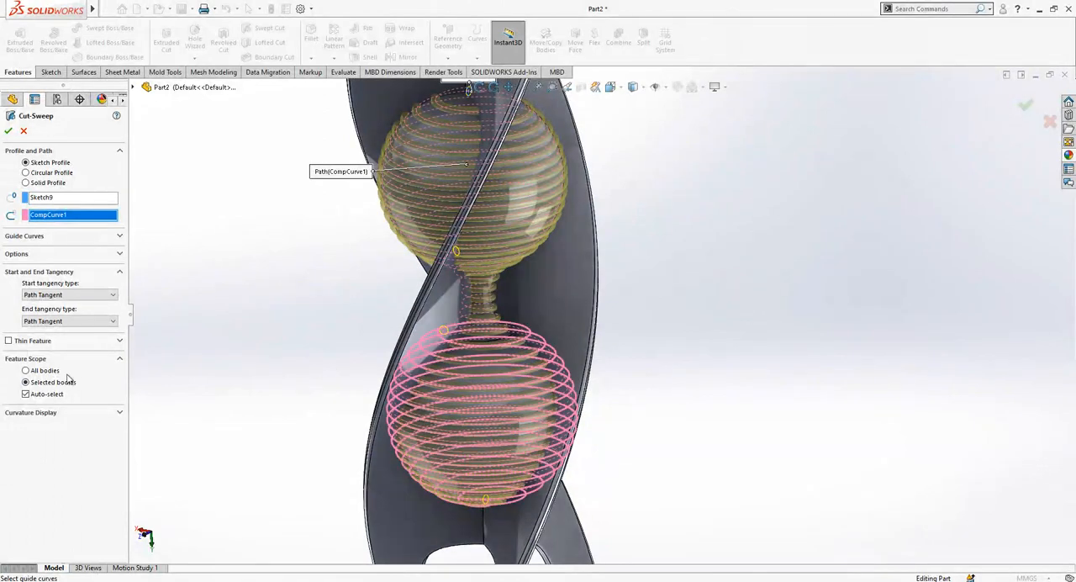
left_click(25, 370)
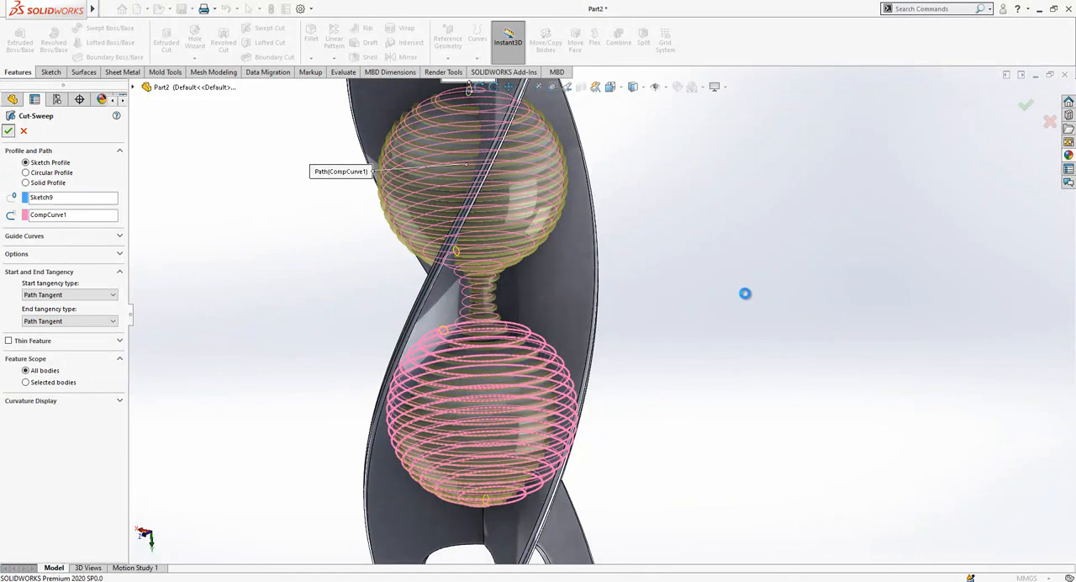
mouse_move(669, 330)
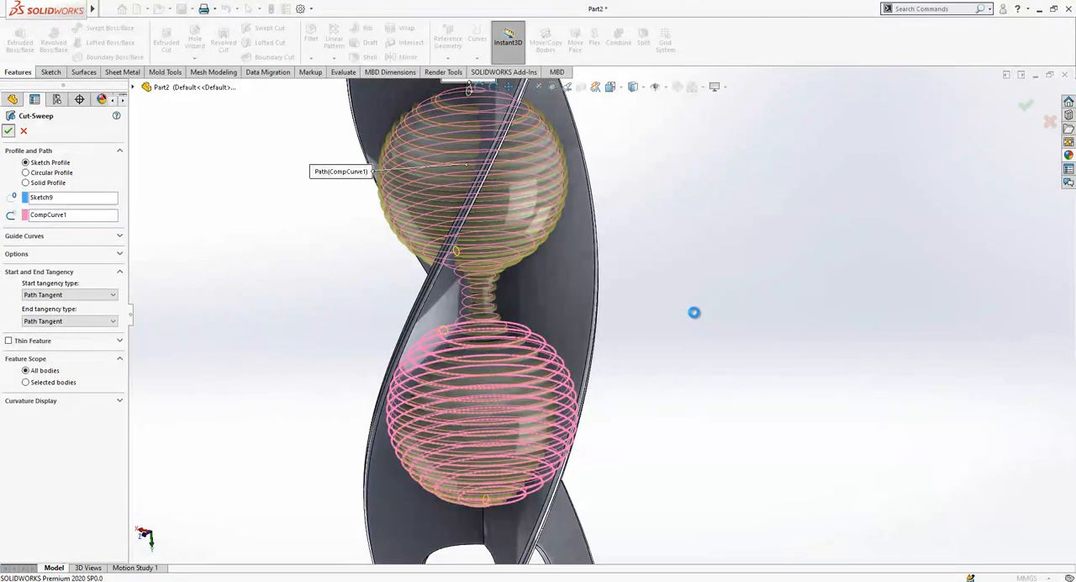
left_click(8, 131)
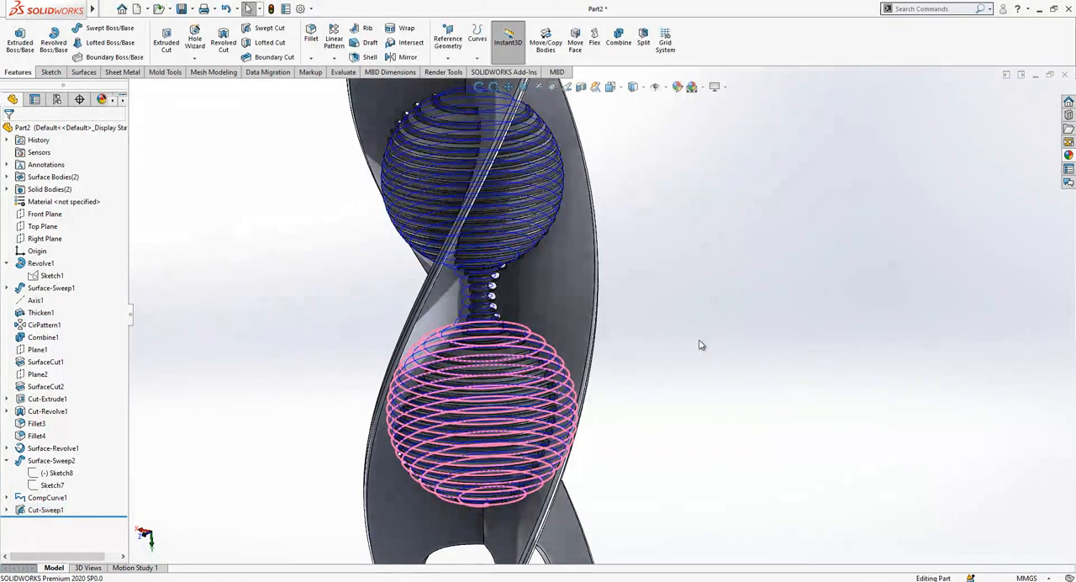
mouse_move(95, 496)
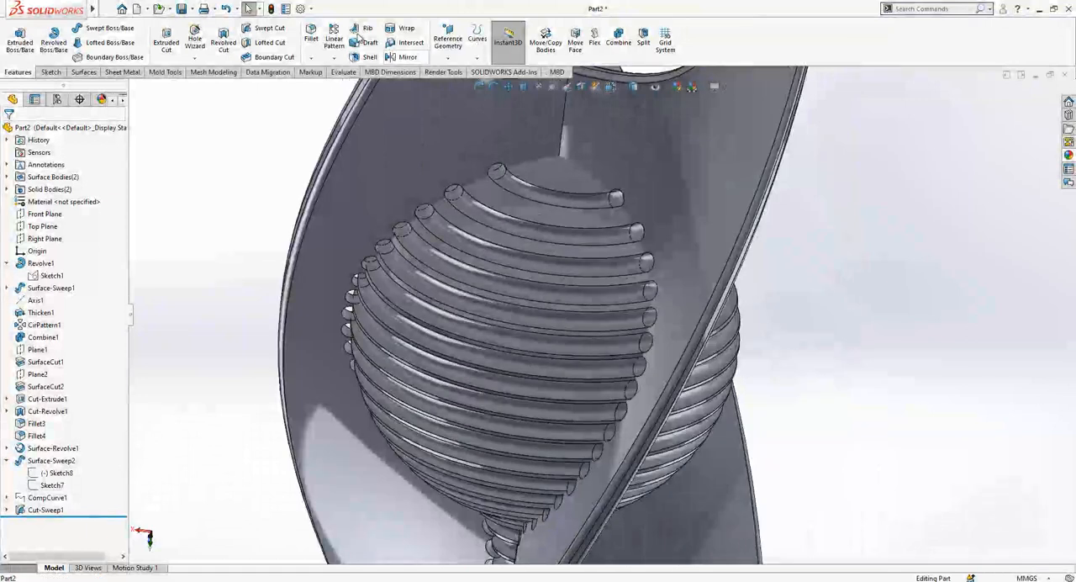
Step: Fillet the spiral groove edge with a 0.10 mm radius
left_click(311, 38)
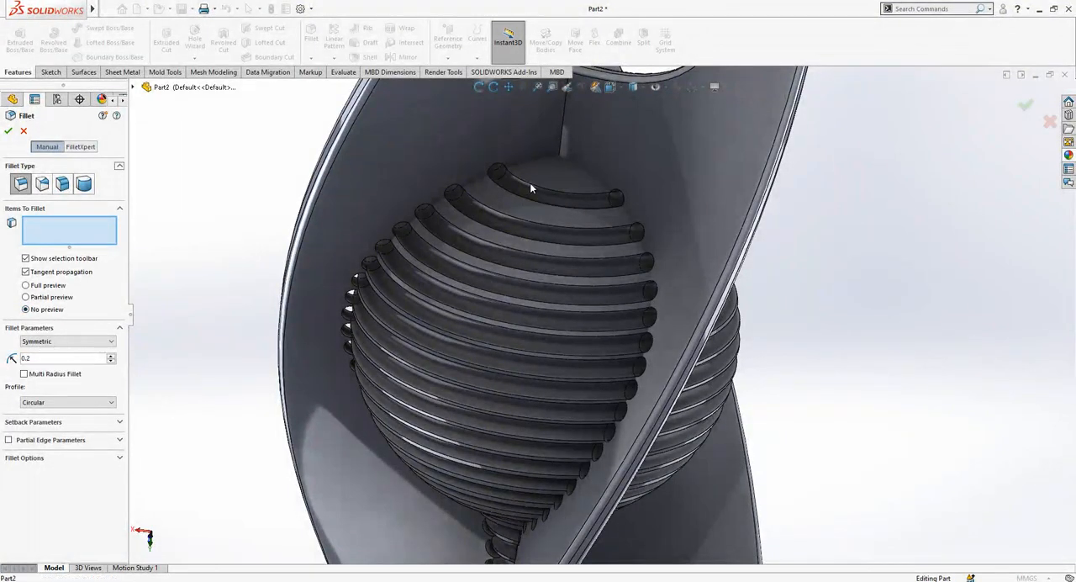
left_click(530, 193)
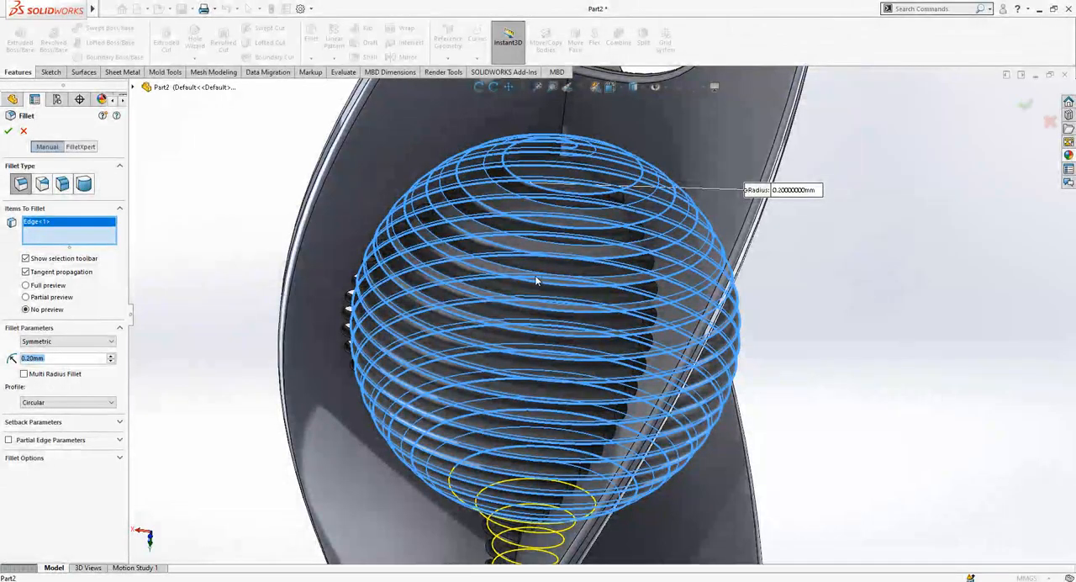
mouse_move(460, 168)
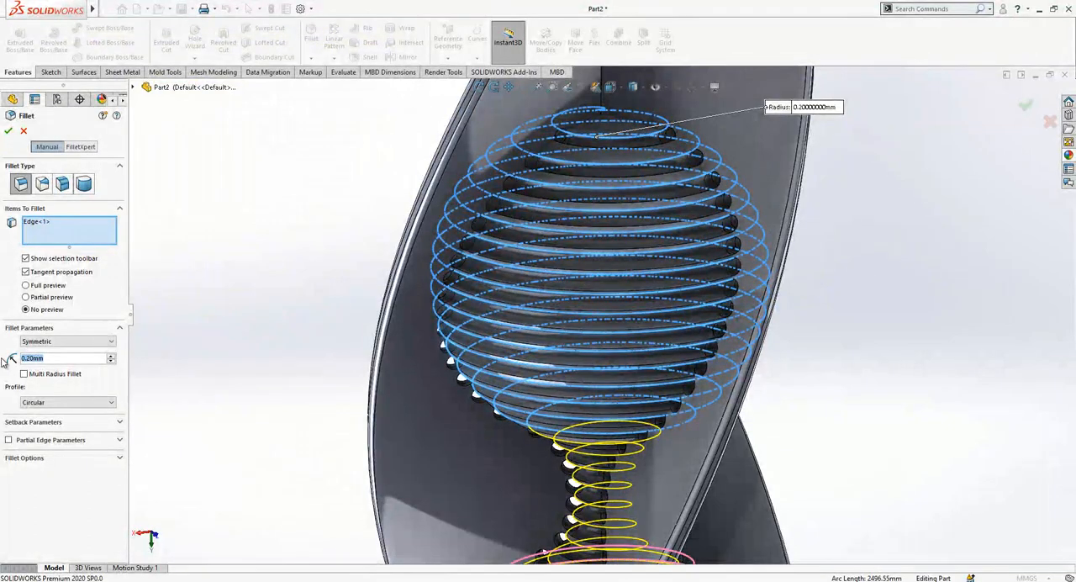
type("0.10mm")
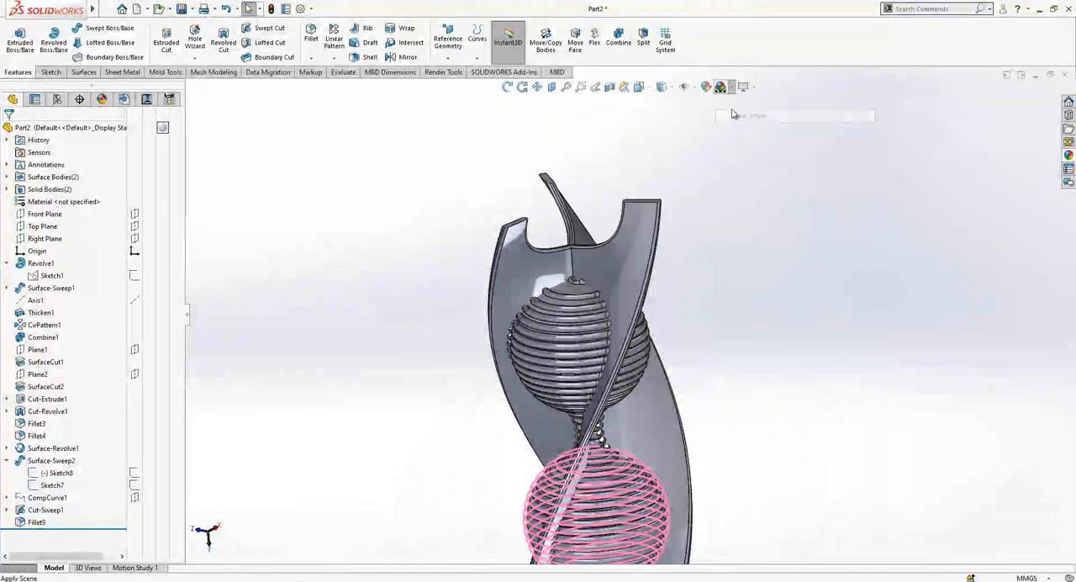
Step: On the Right Plane, sketch a Ø3 circle at the groove top with a vertical line through it
left_click(743, 87)
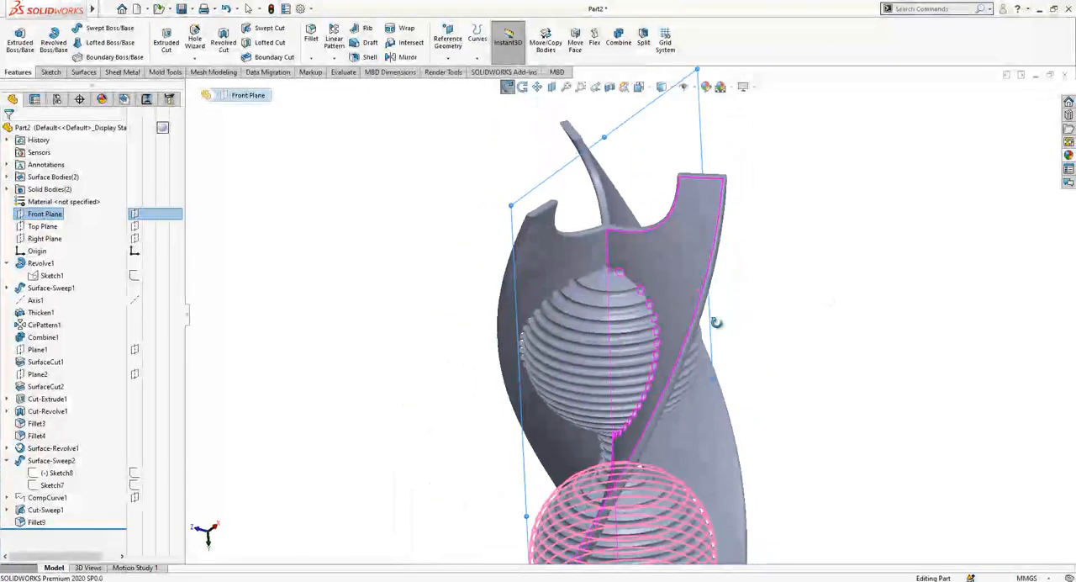
left_click(44, 238)
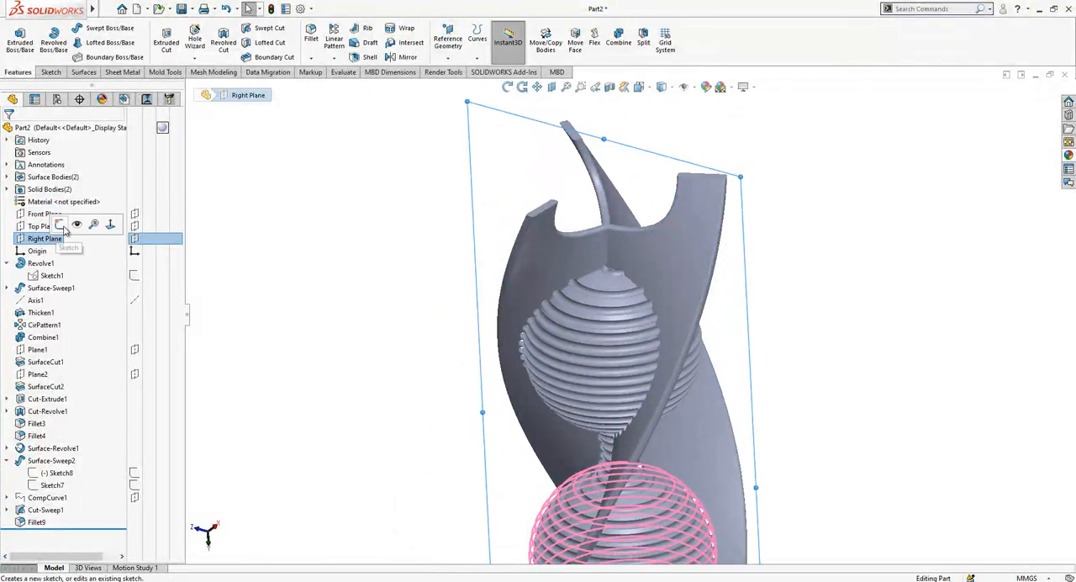
left_click(60, 224)
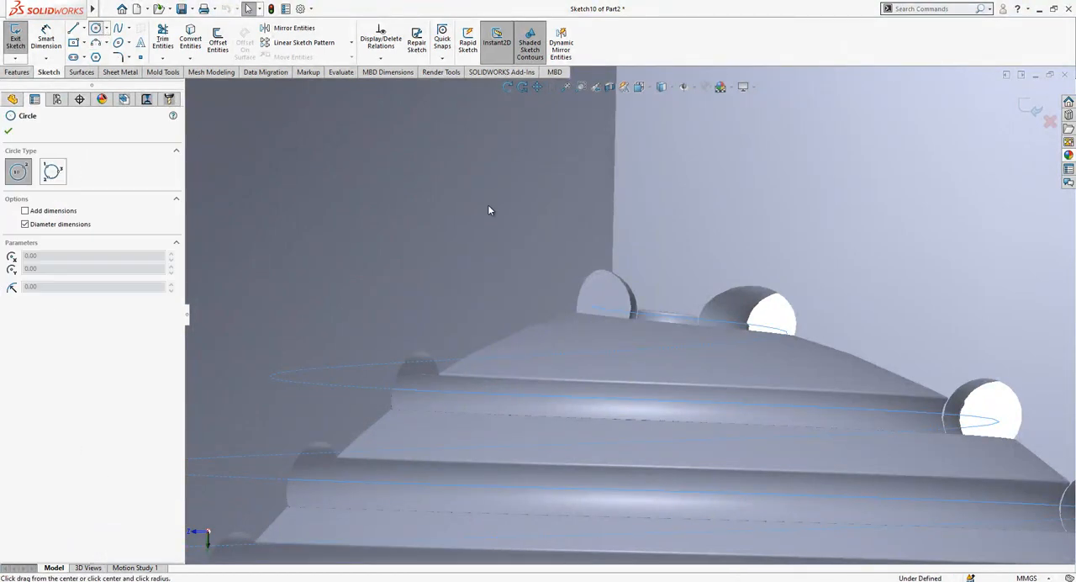
left_click_drag(593, 307, 621, 294)
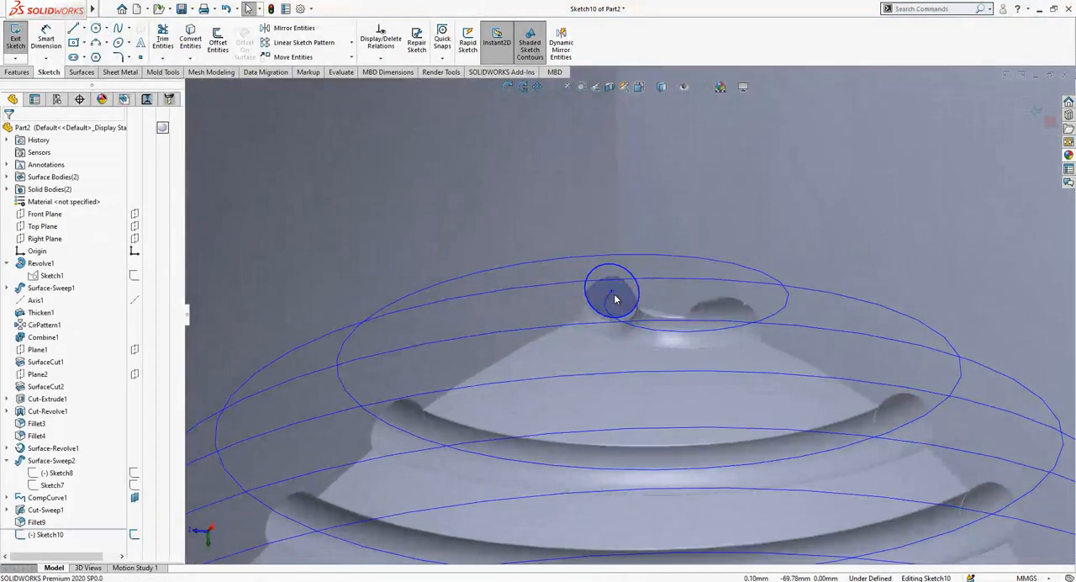
left_click(611, 293)
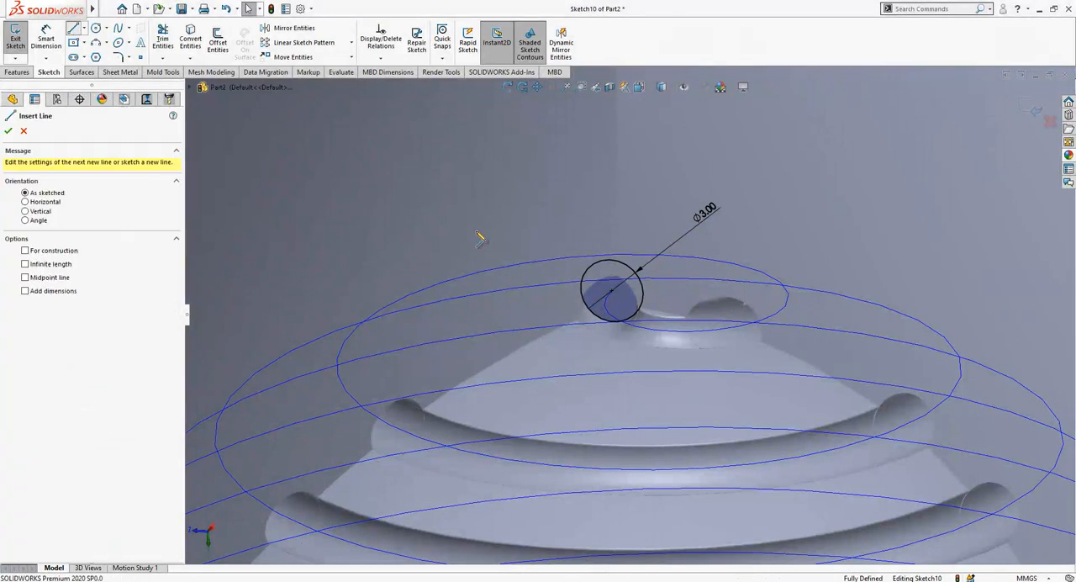
left_click_drag(614, 290, 614, 337)
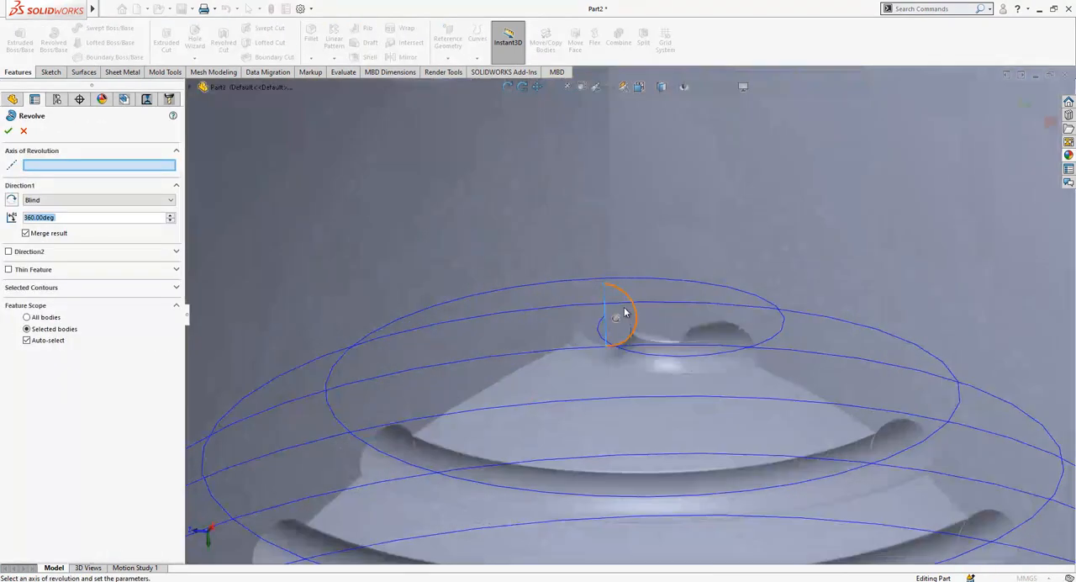
Step: Revolve the circle about the vertical line into a separate, unmerged red ball body
left_click(602, 315)
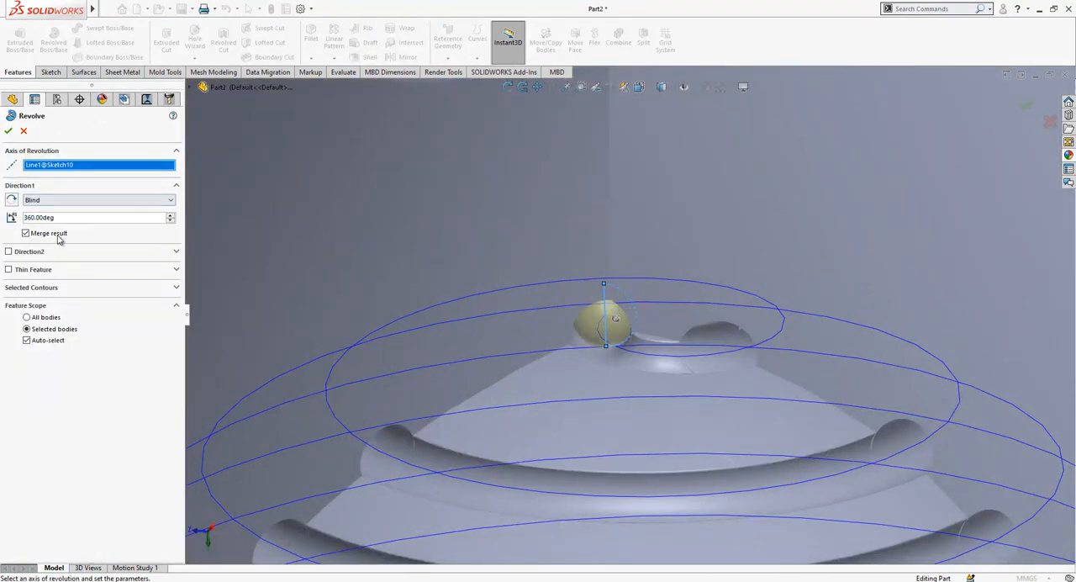
left_click(26, 233)
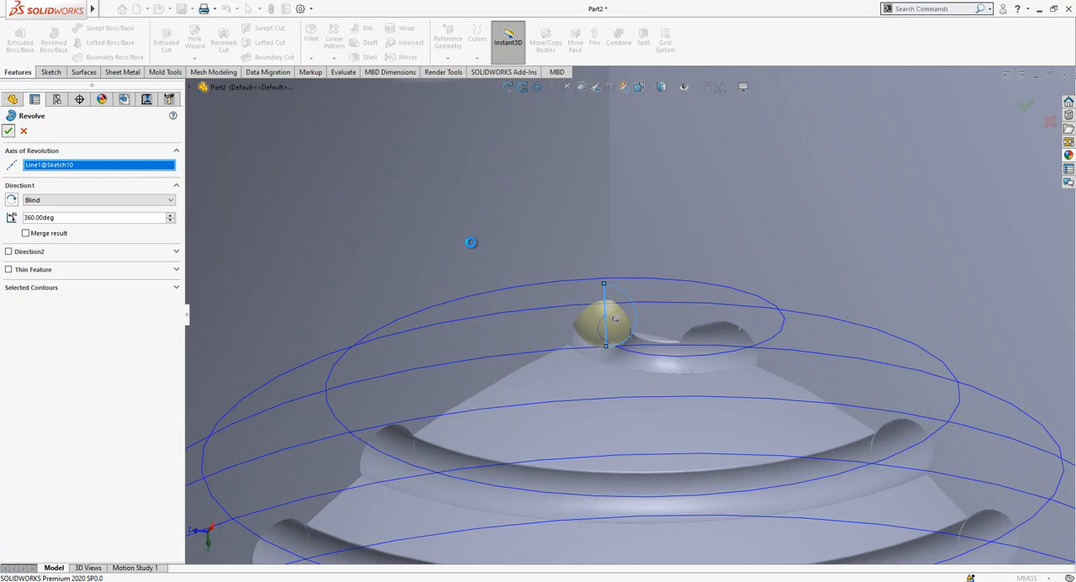
mouse_move(463, 234)
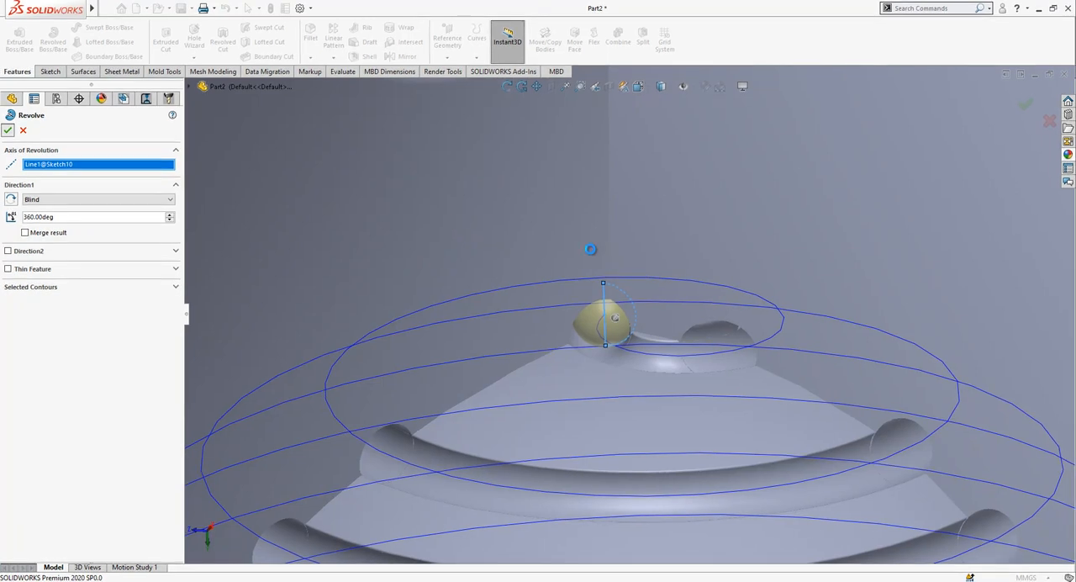
left_click(7, 130)
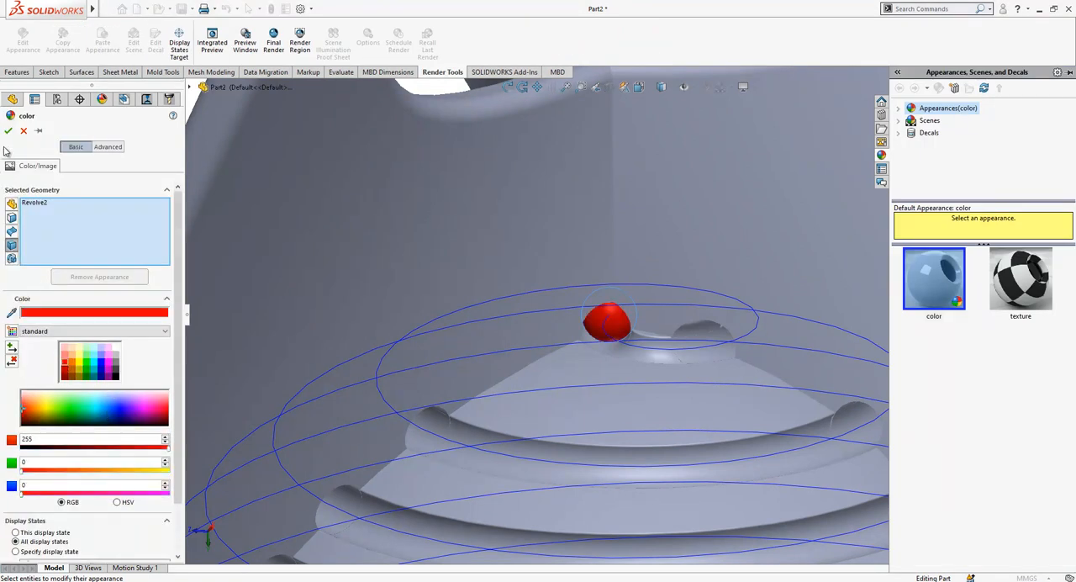
left_click(9, 131)
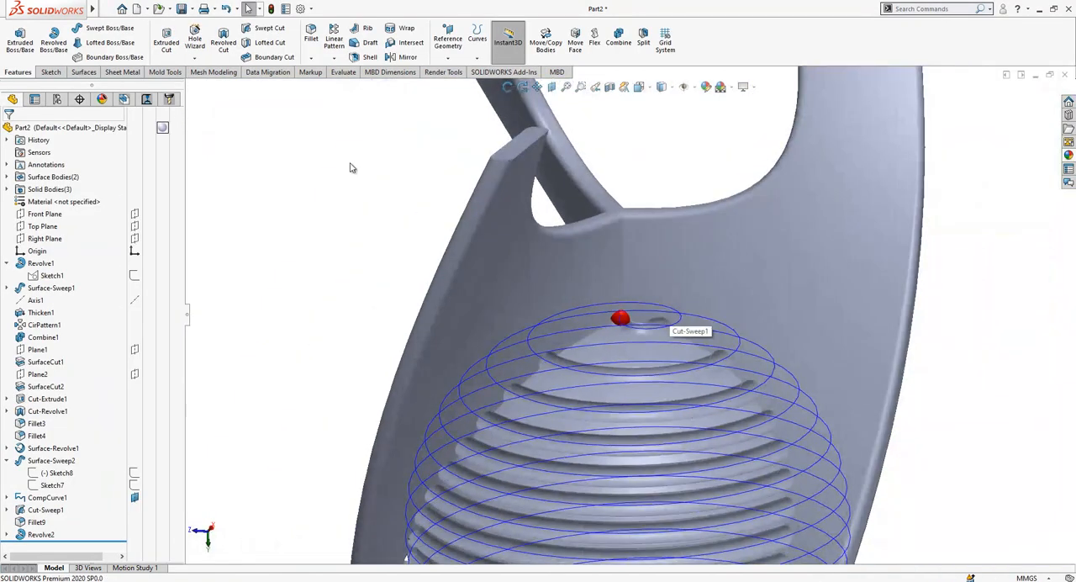
left_click(334, 42)
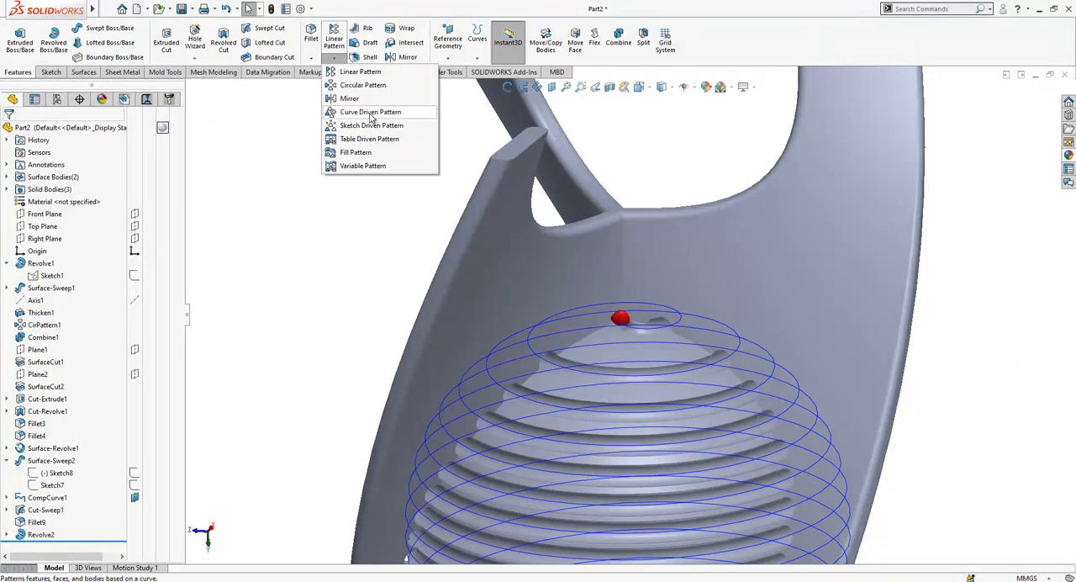
Step: Curve-pattern the Revolve2 ball 300 times, equally spaced along CompCurve1 and aligned to seed
left_click(369, 111)
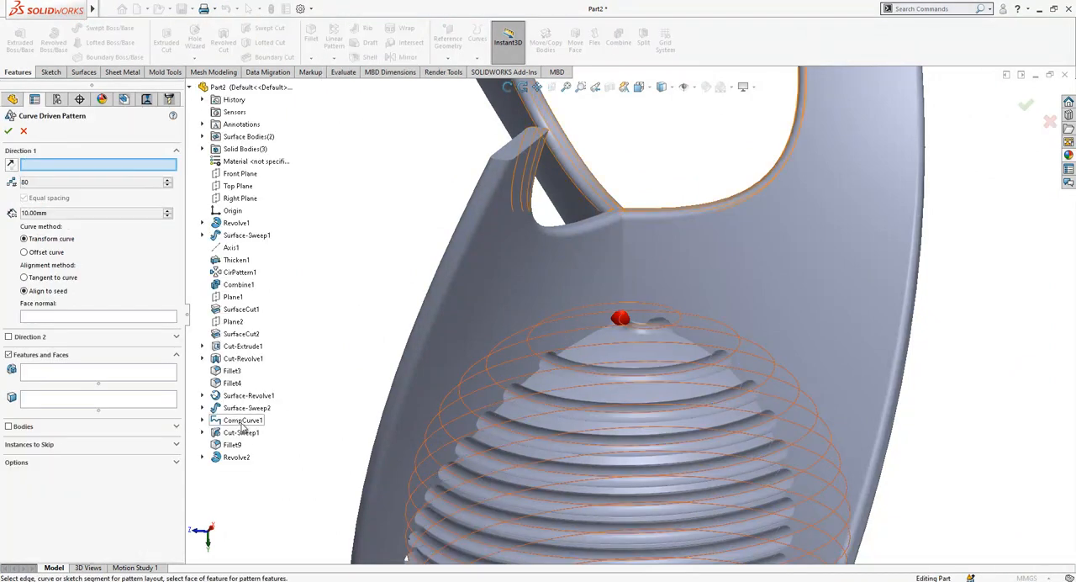
left_click(244, 420)
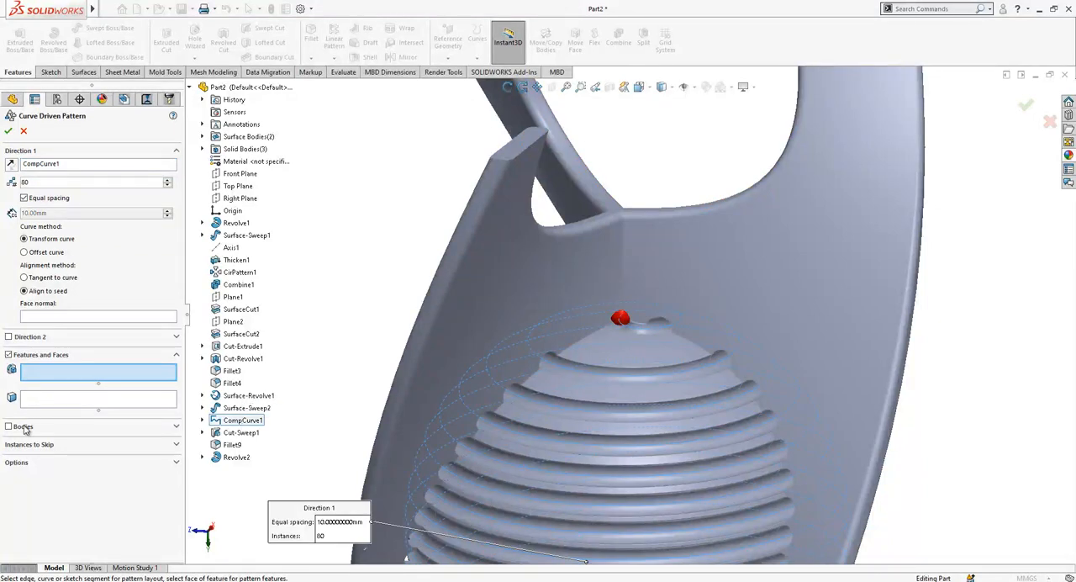
left_click(8, 426)
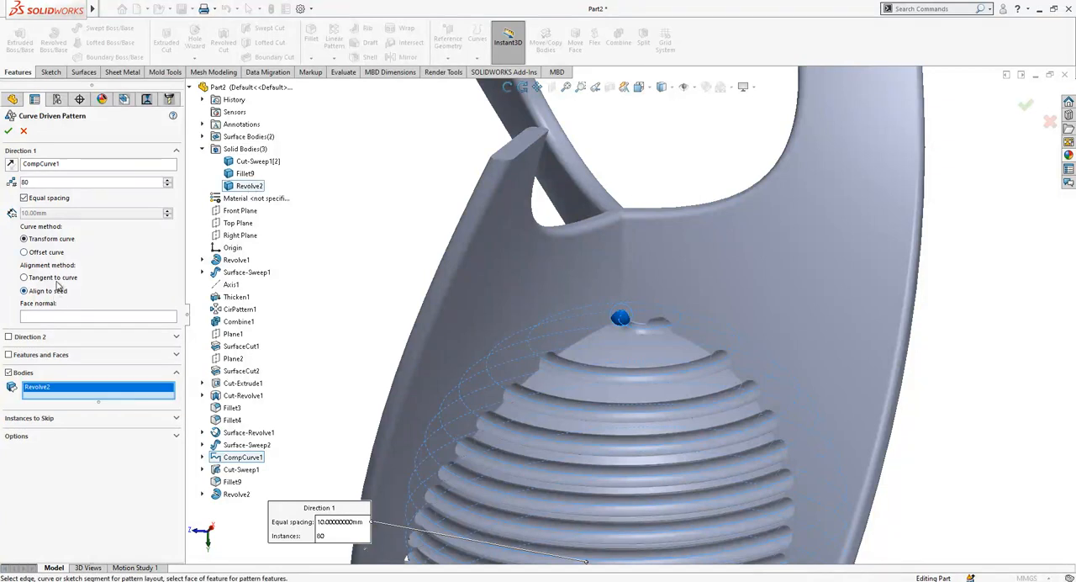
left_click(24, 277)
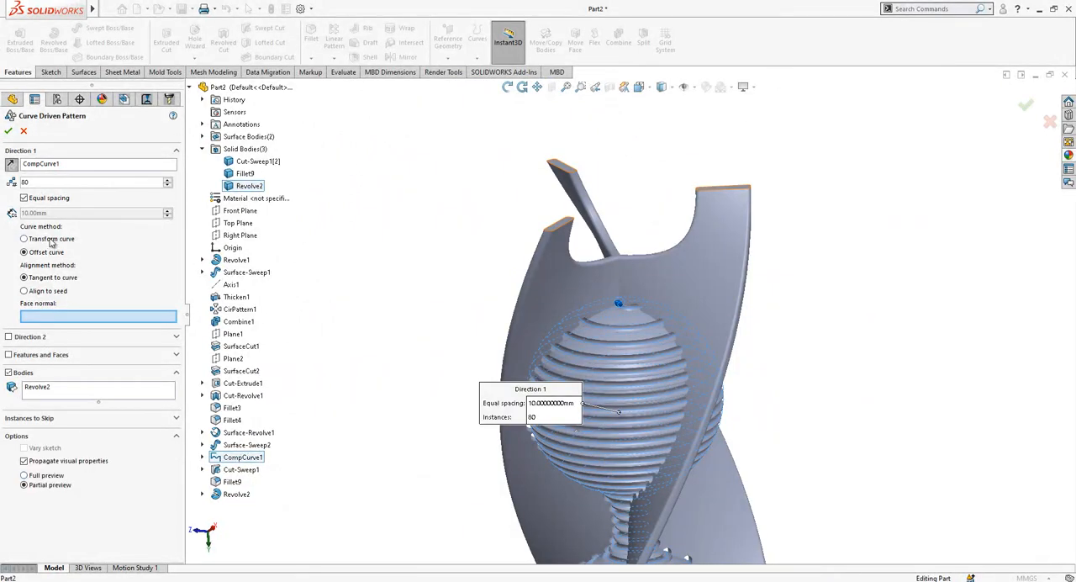
left_click(24, 198)
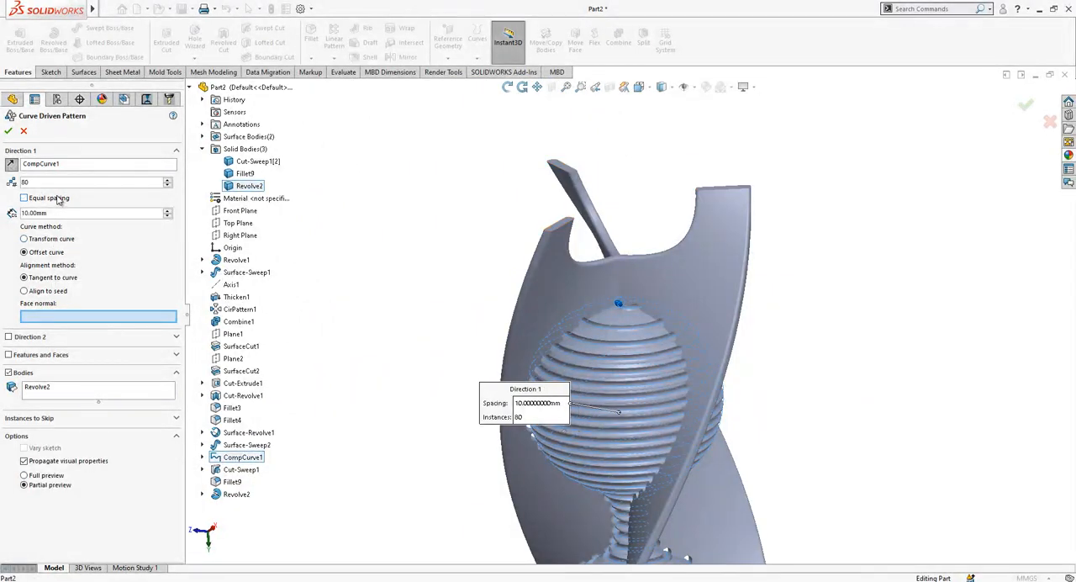
left_click(24, 197)
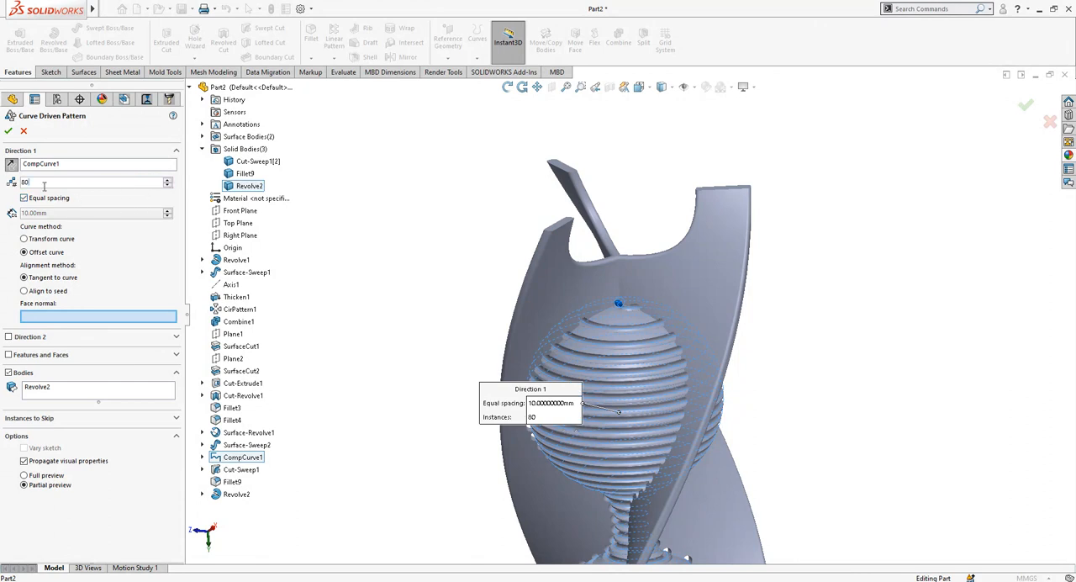
type("300")
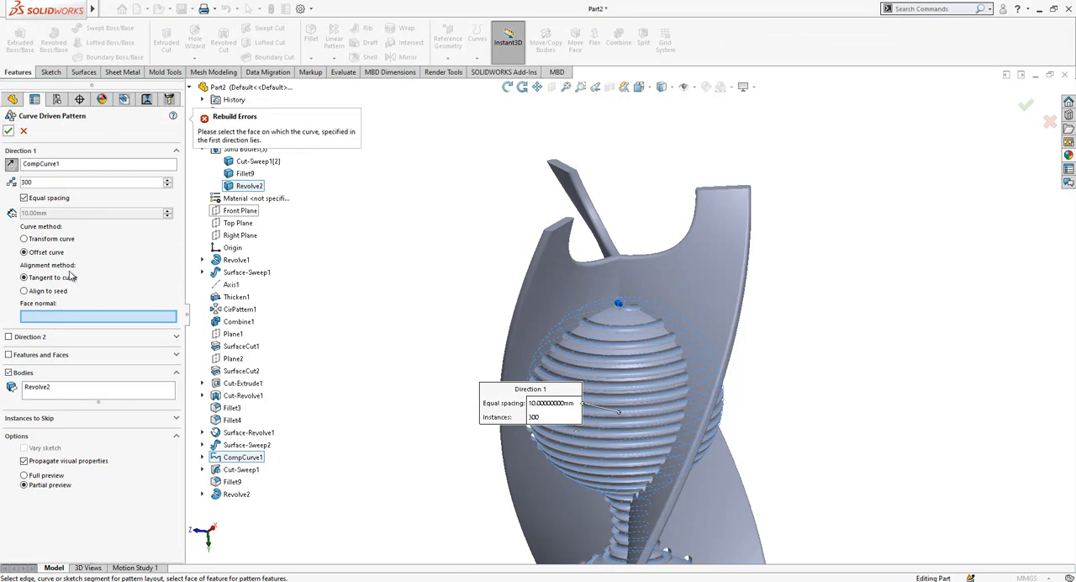
left_click(24, 290)
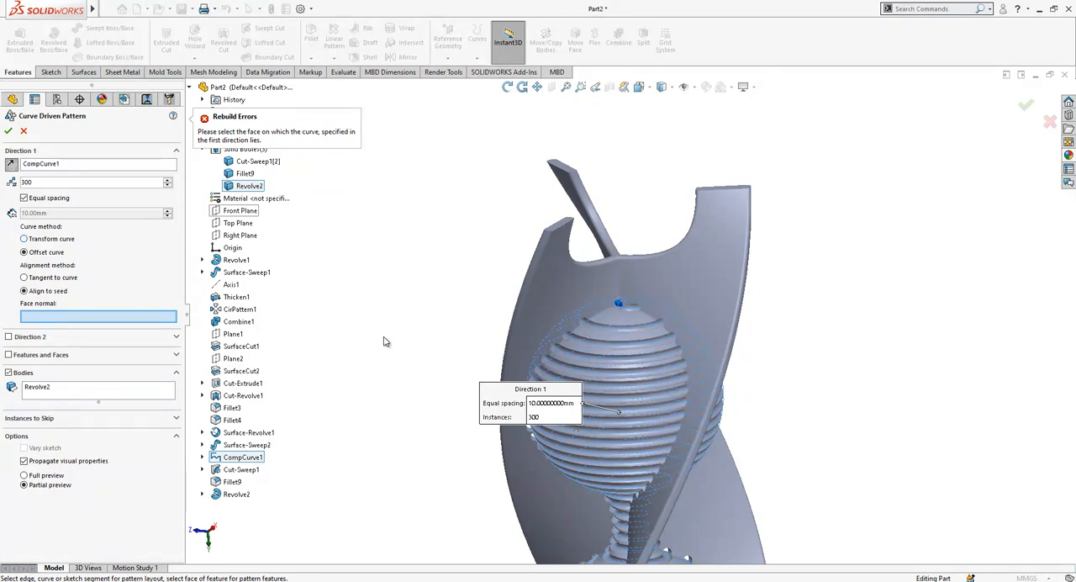
mouse_move(362, 325)
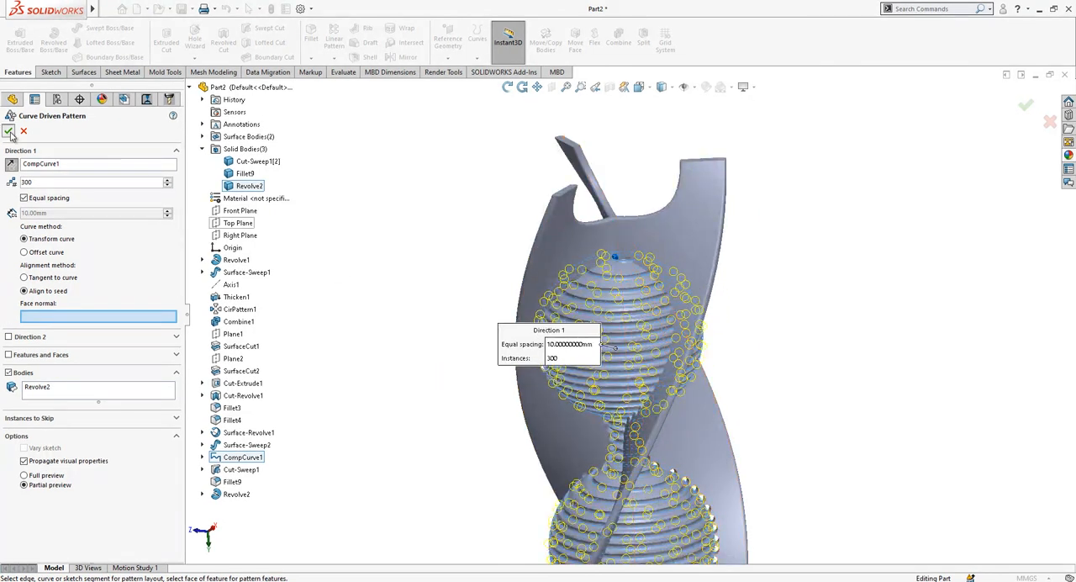
left_click(9, 130)
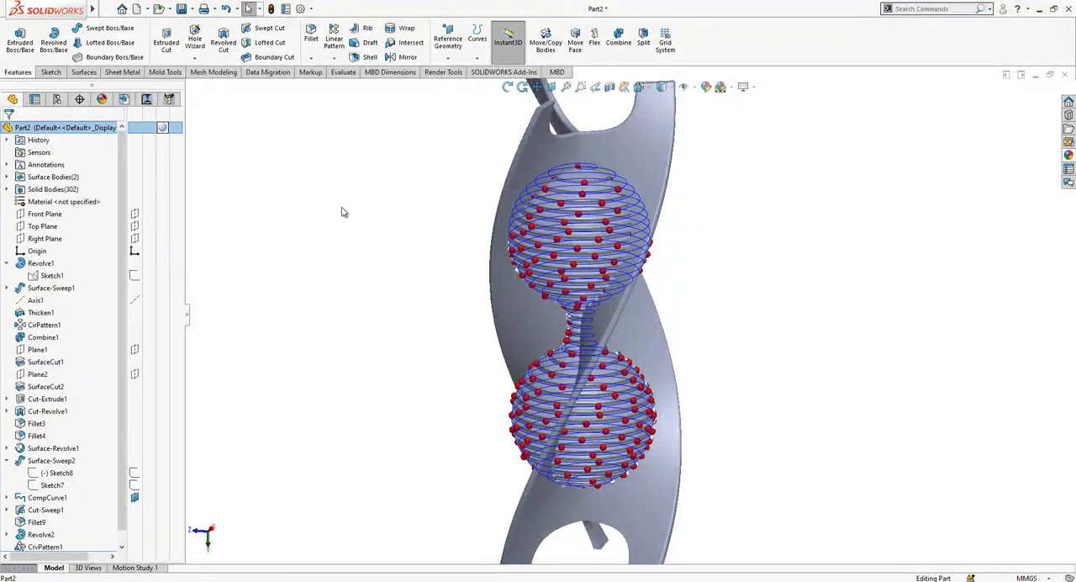
mouse_move(529, 172)
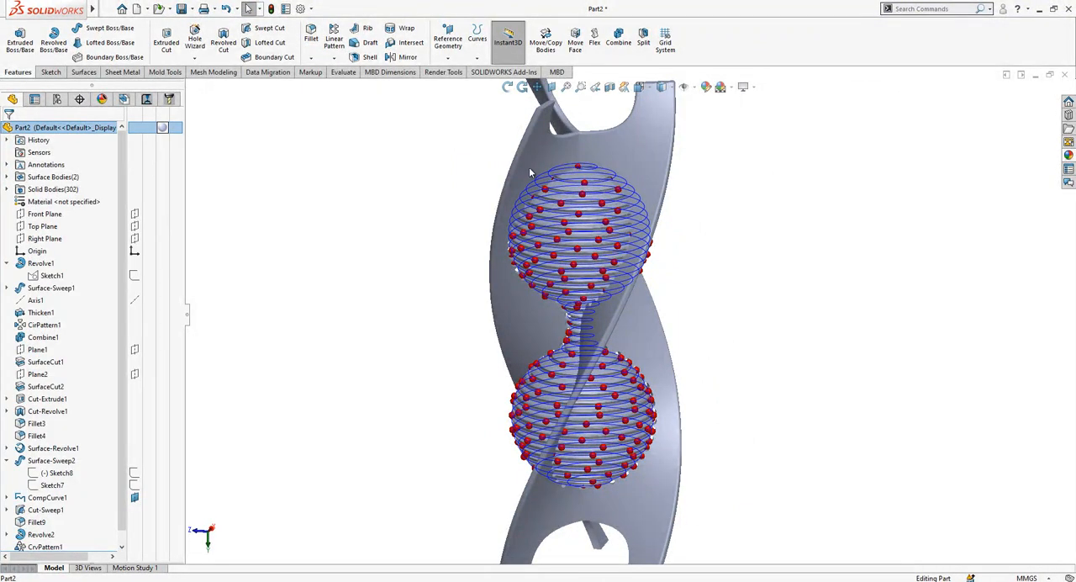